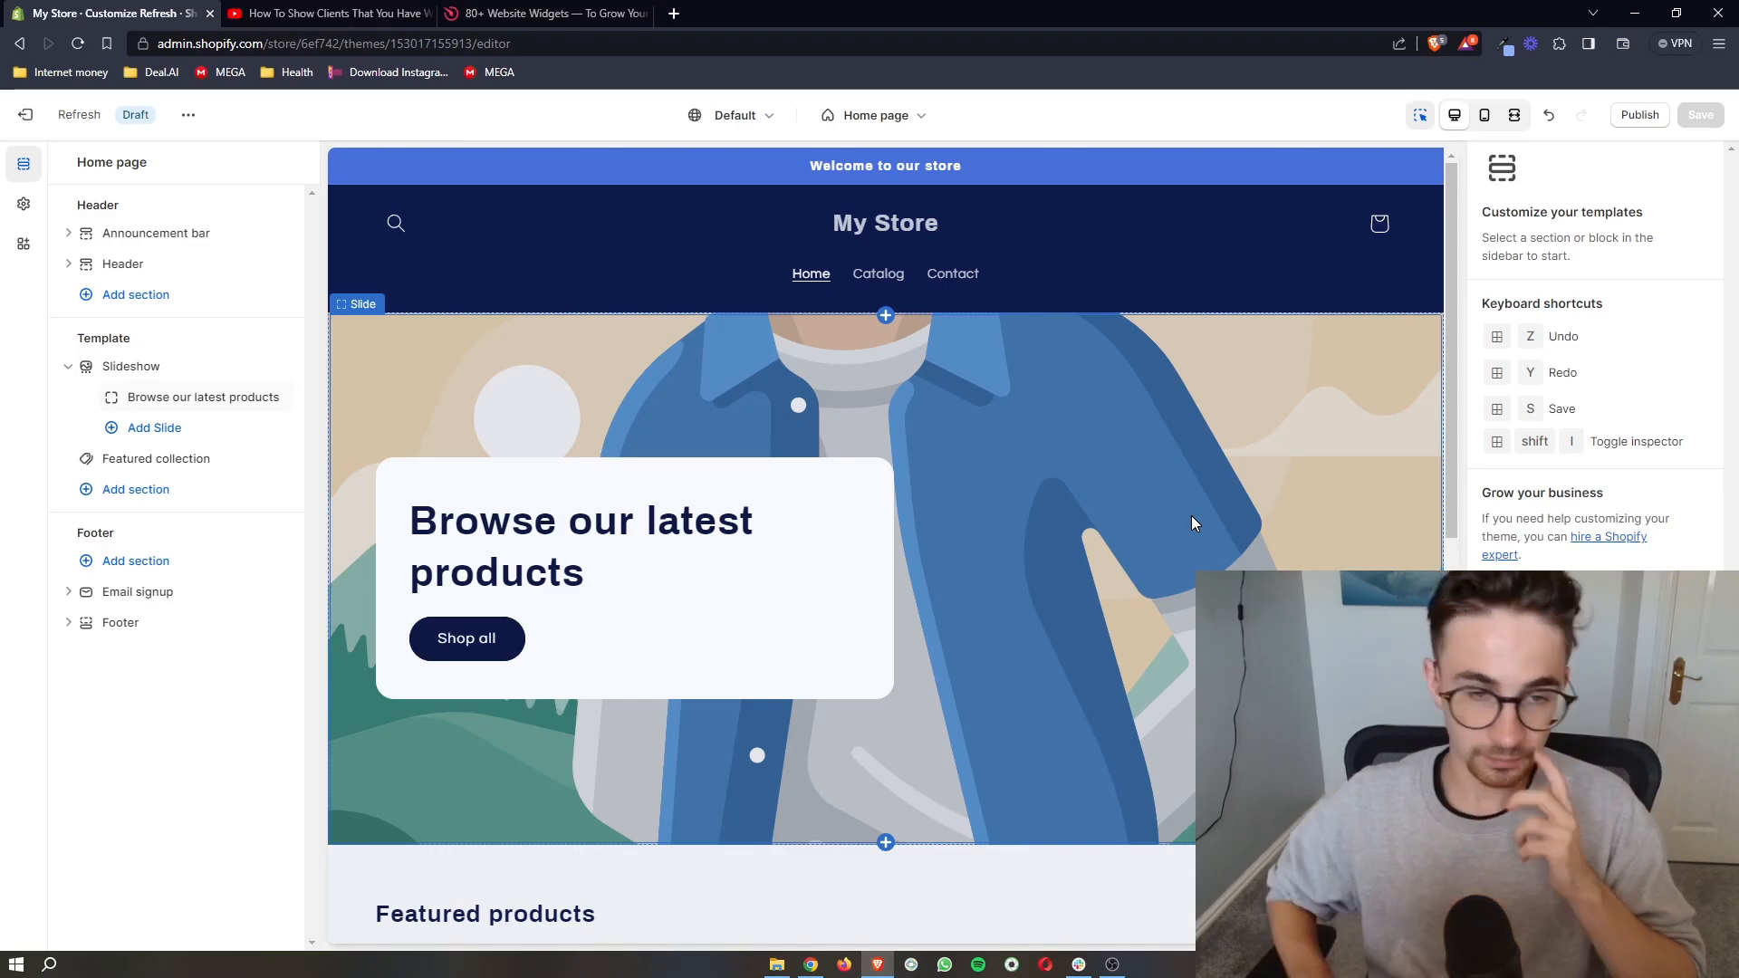
# Move between the YouTube video, Shopify theme editor and Elfsight home page tabs
pyautogui.click(321, 13)
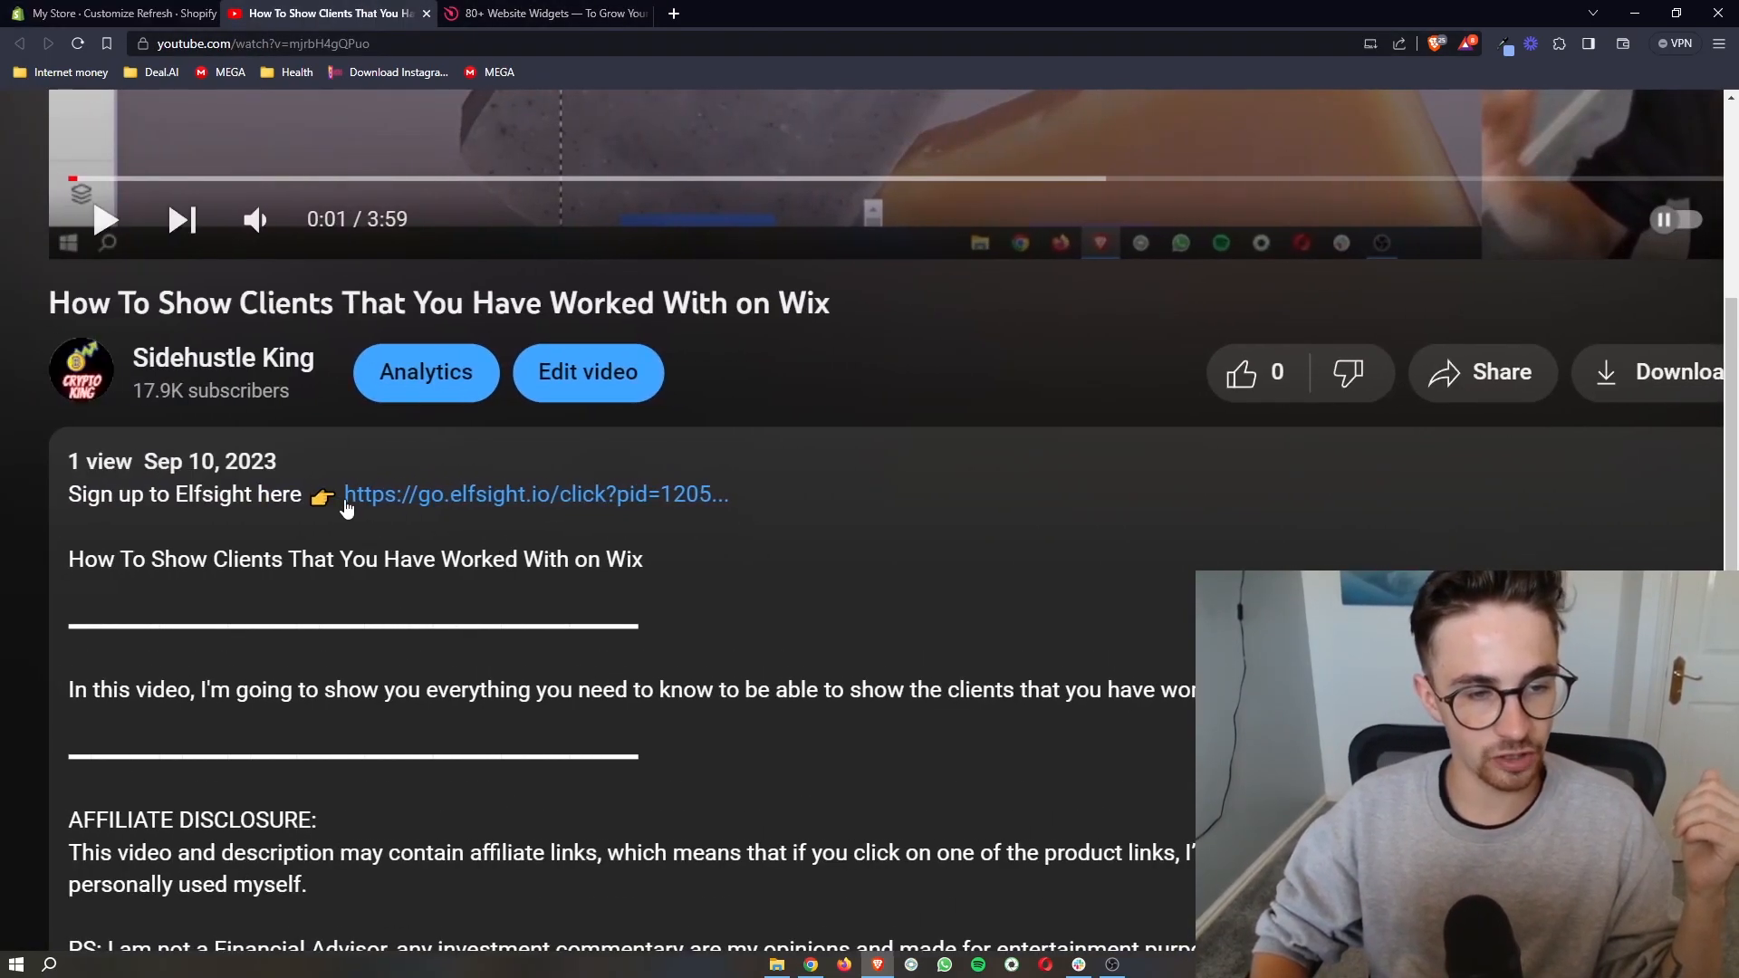
pyautogui.moveTo(534, 515)
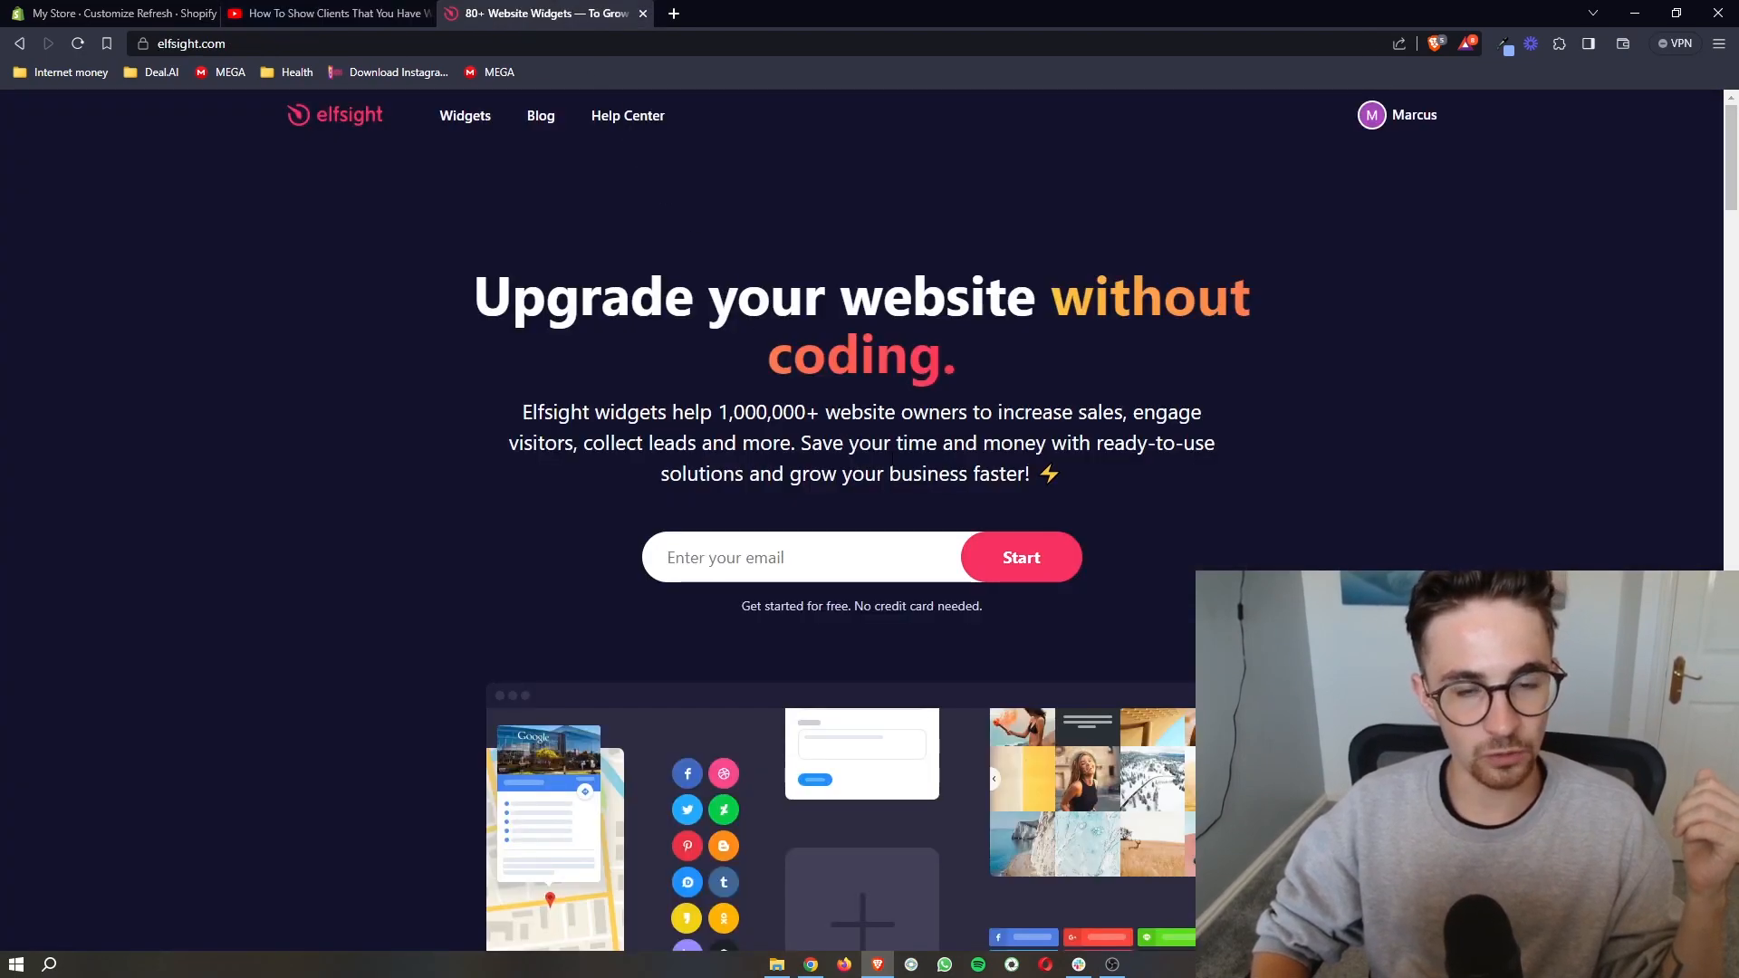
pyautogui.moveTo(840, 237)
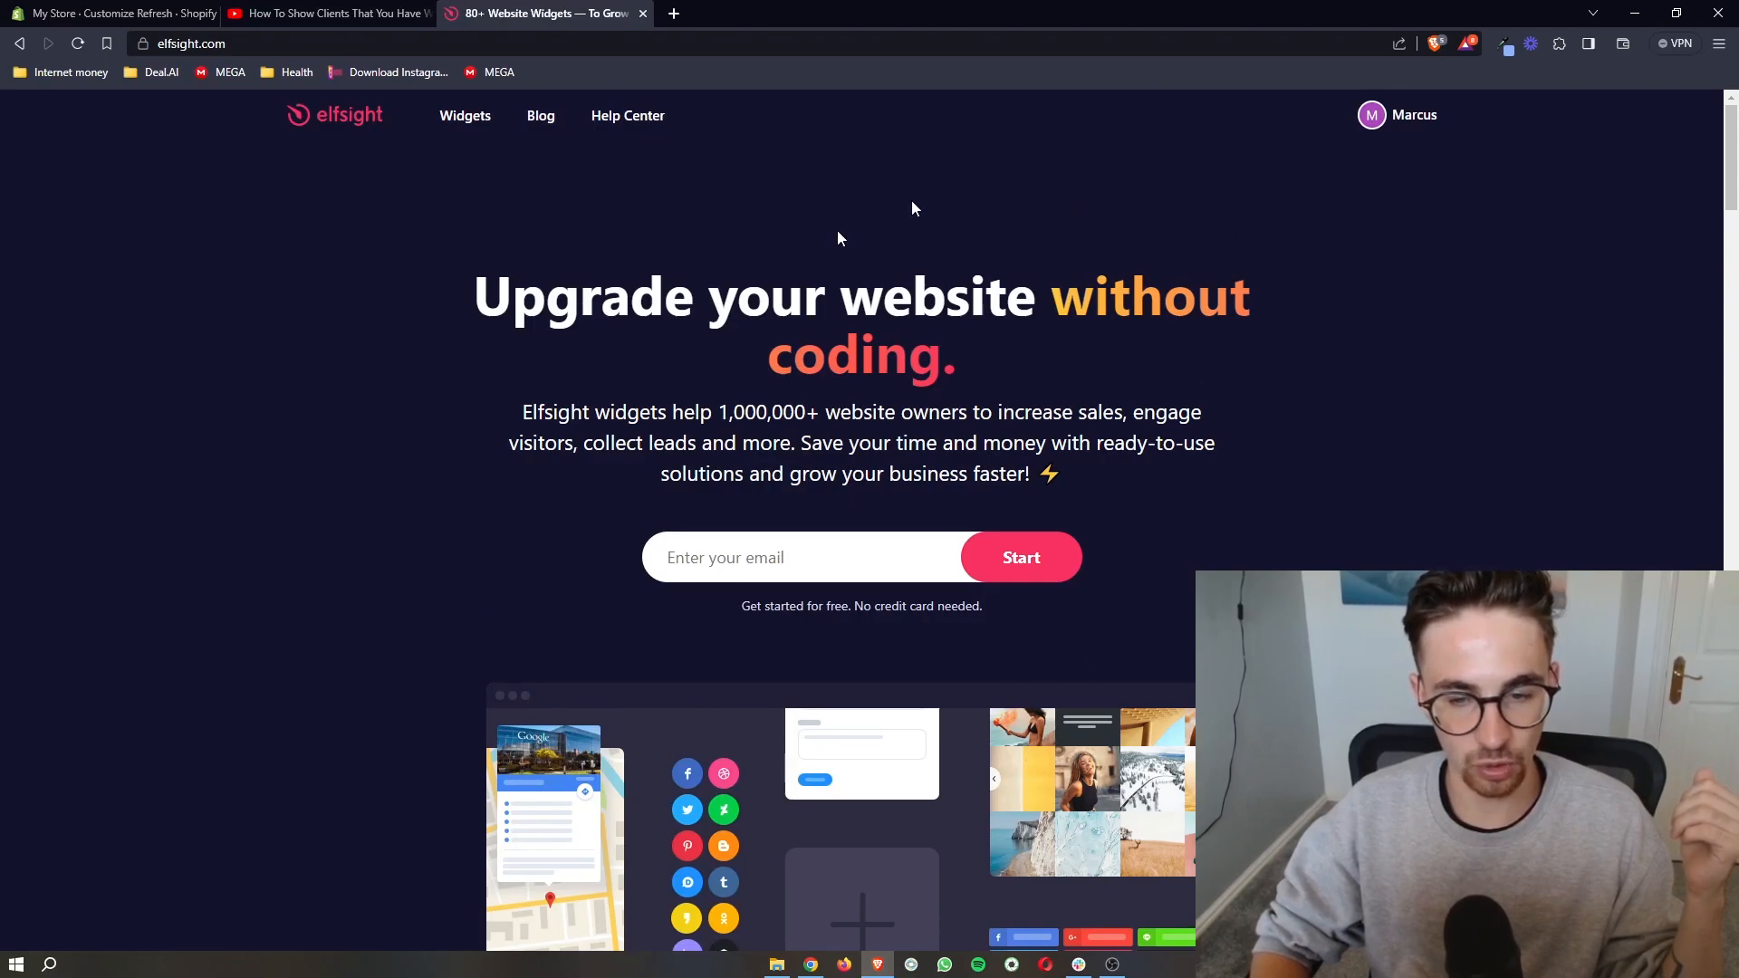
pyautogui.moveTo(1273, 508)
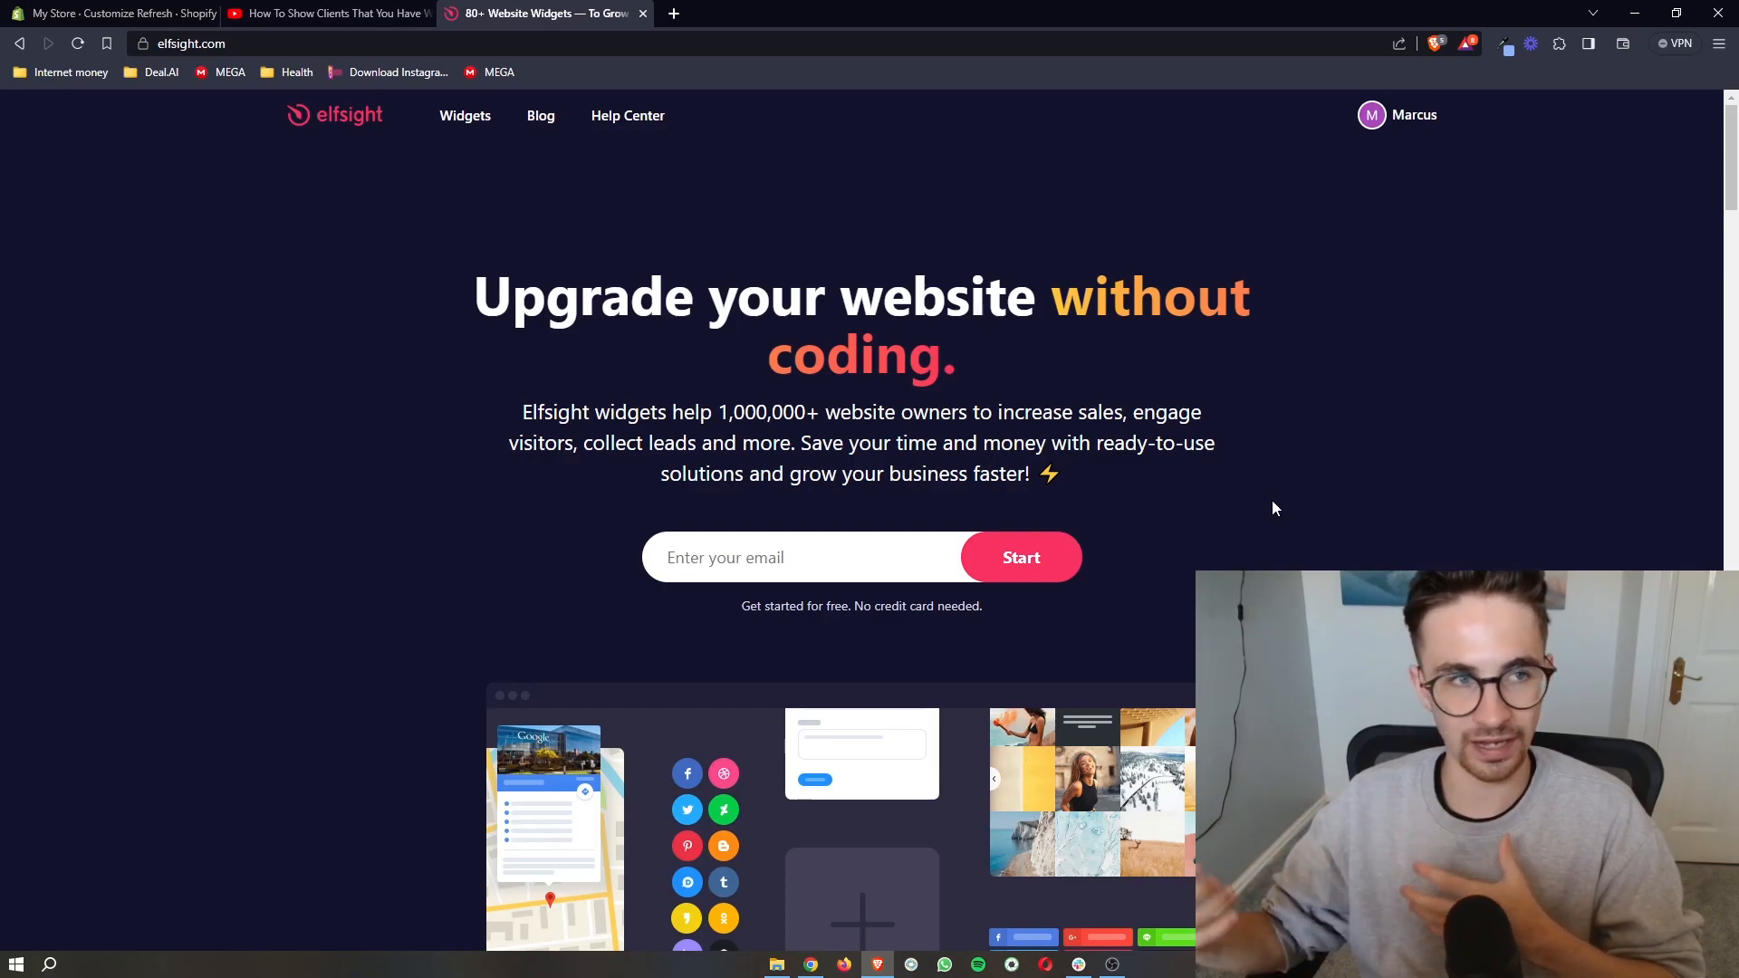
pyautogui.click(105, 14)
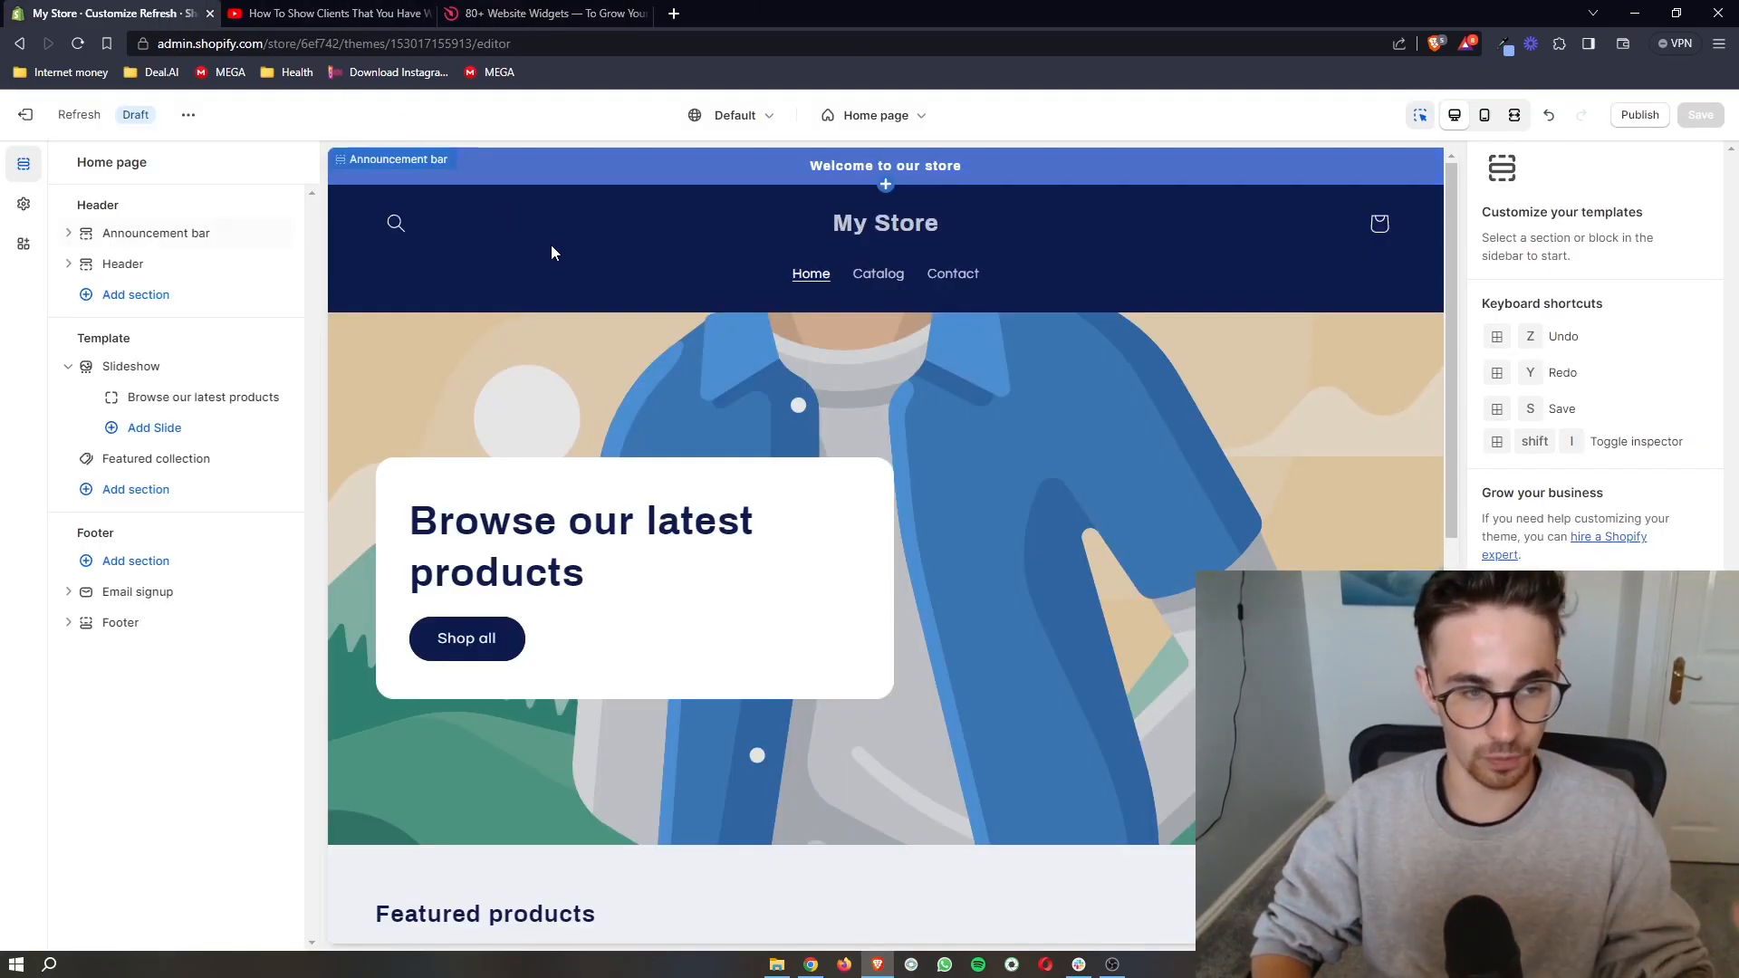
pyautogui.click(544, 13)
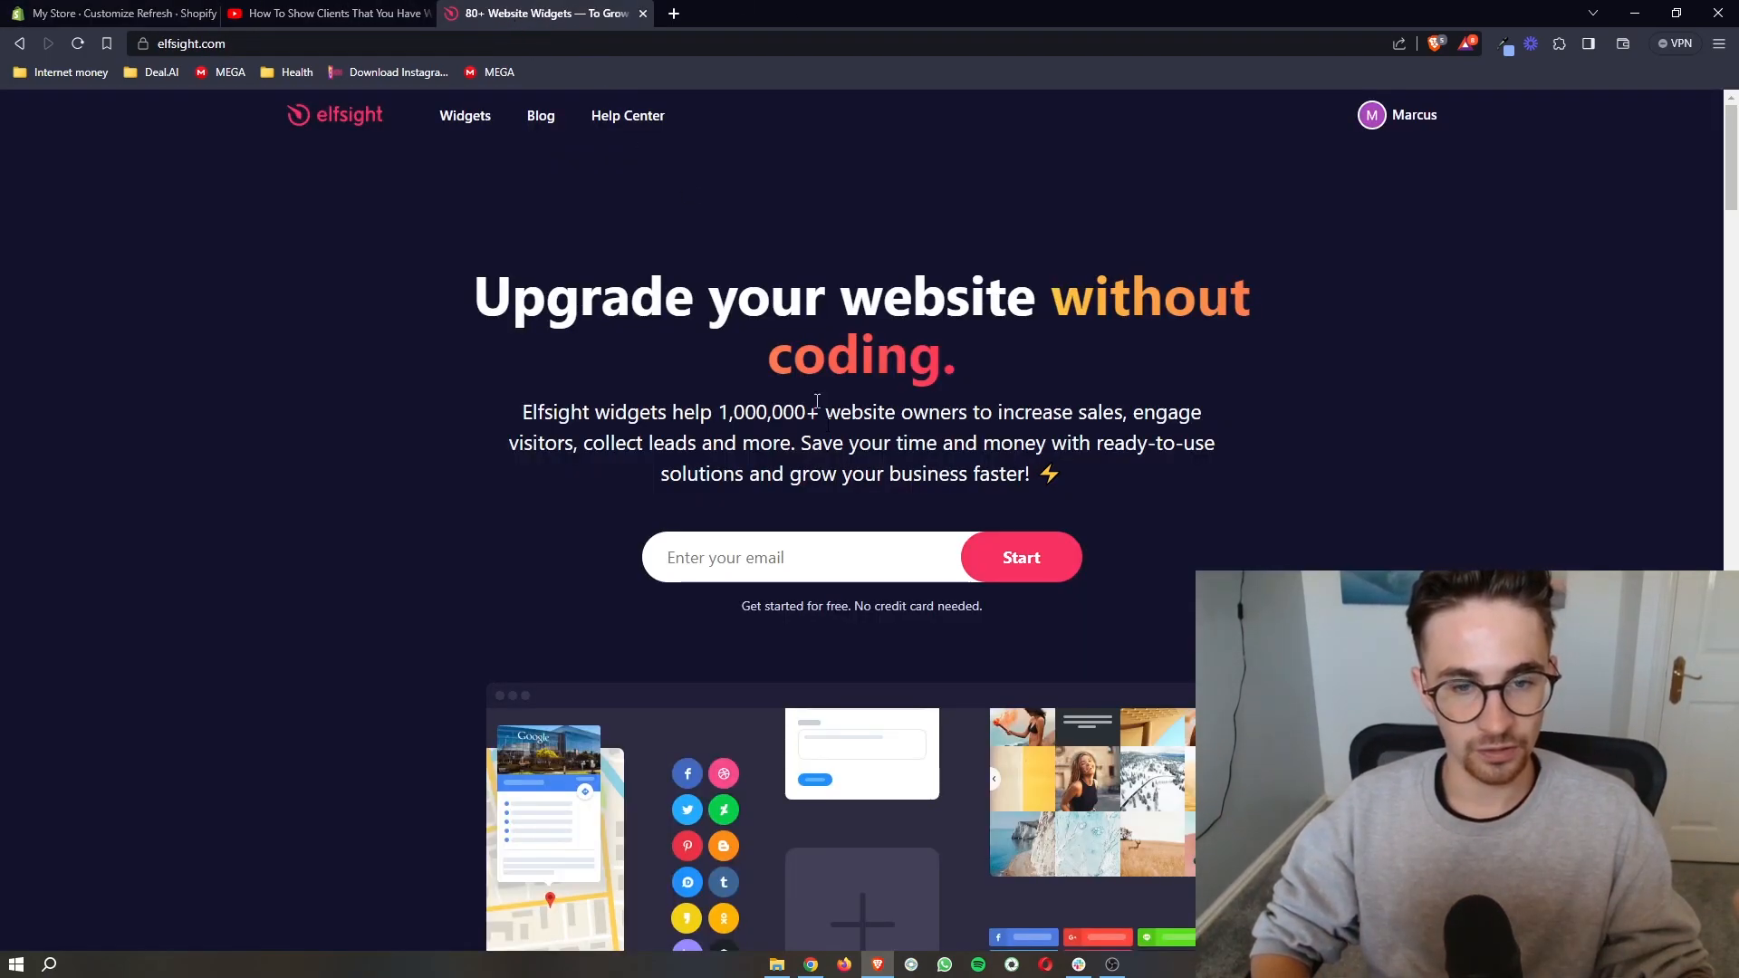
pyautogui.click(800, 557)
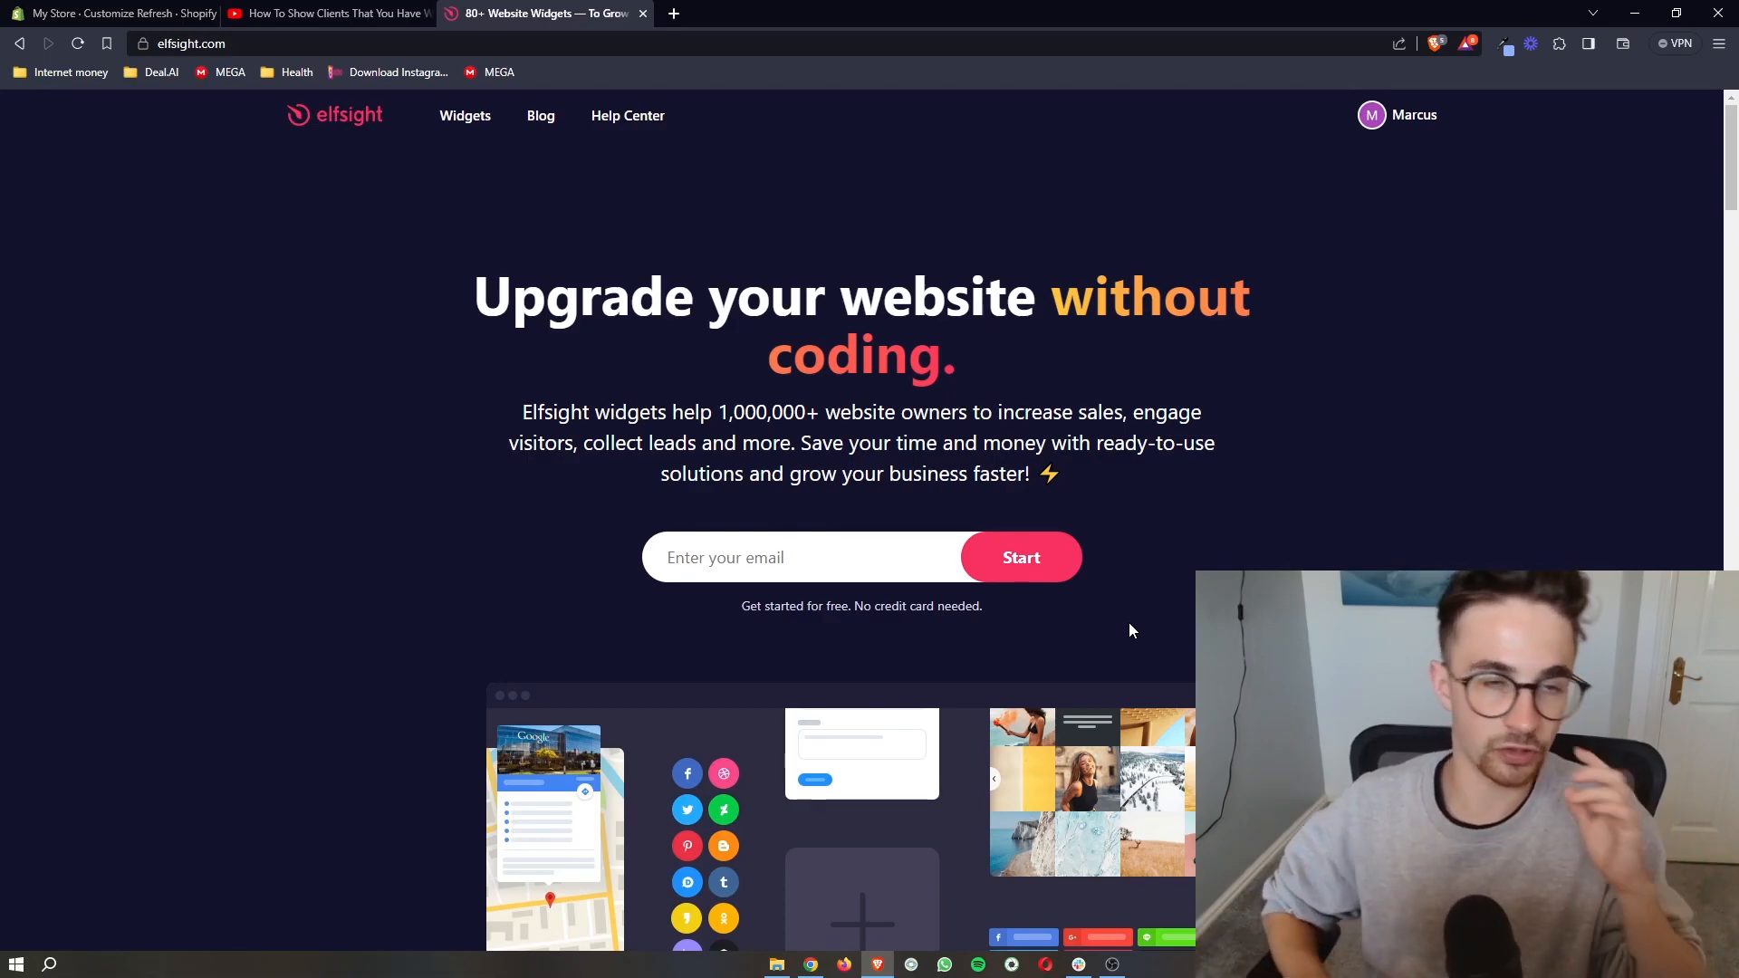
# Browse the full Elfsight Widgets catalog, then scroll back up to the search box
pyautogui.click(464, 115)
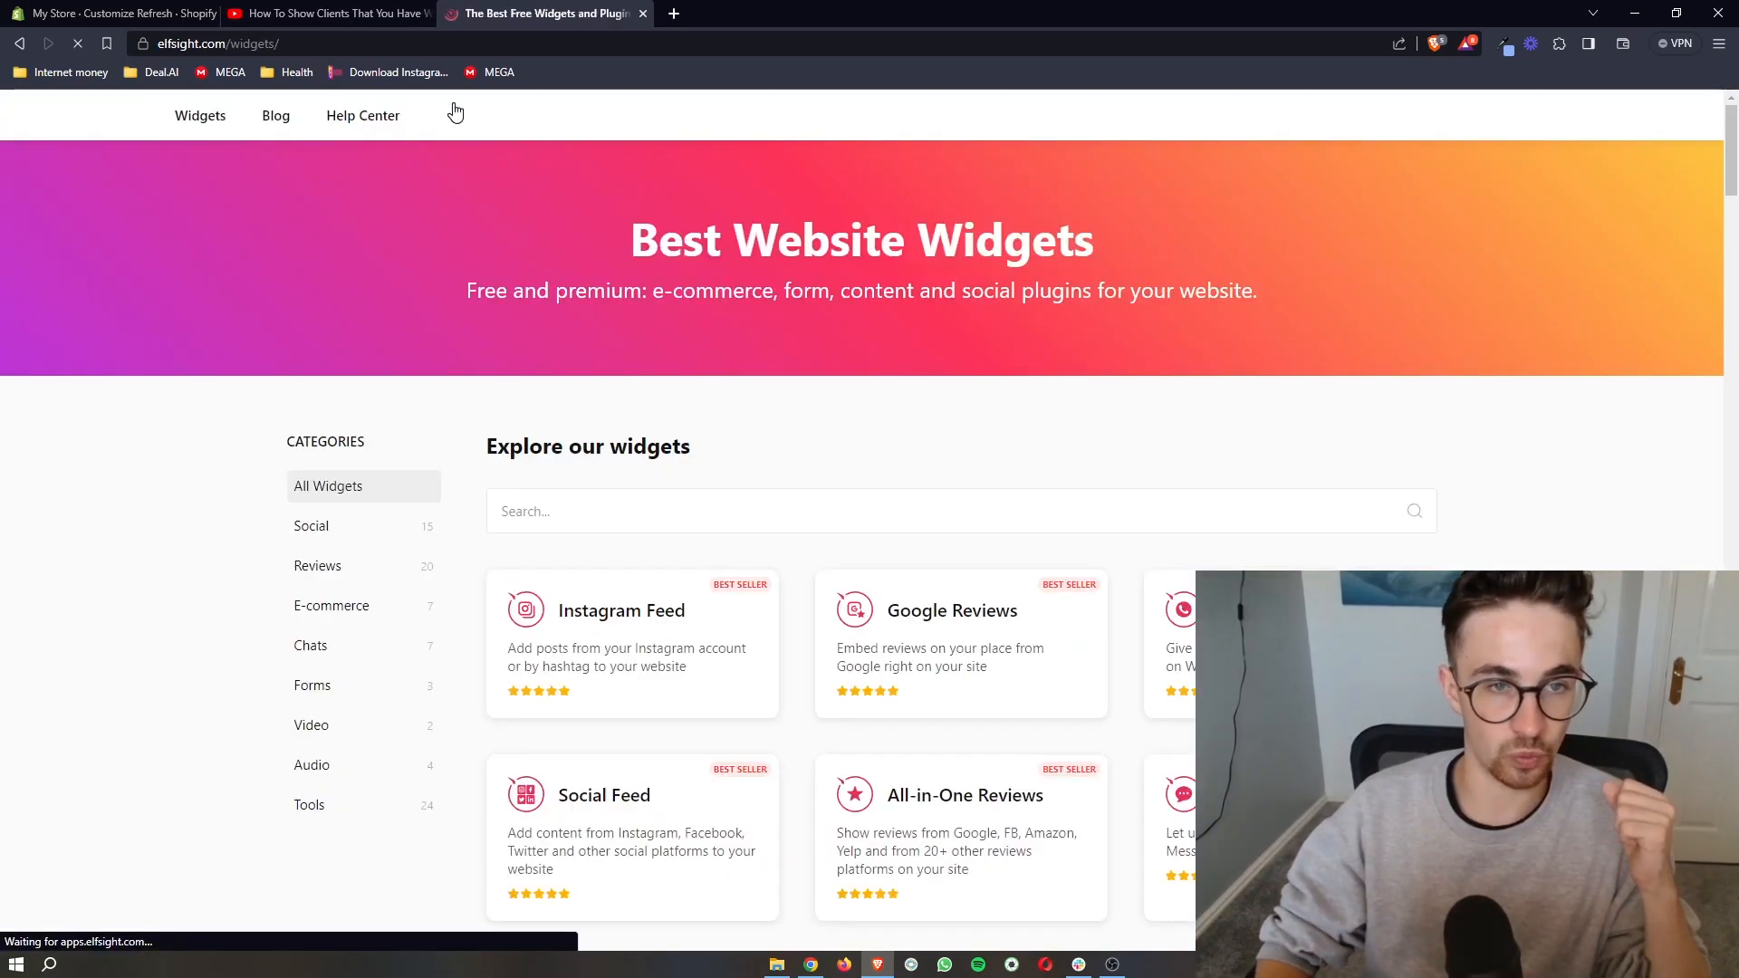
pyautogui.scroll(-3)
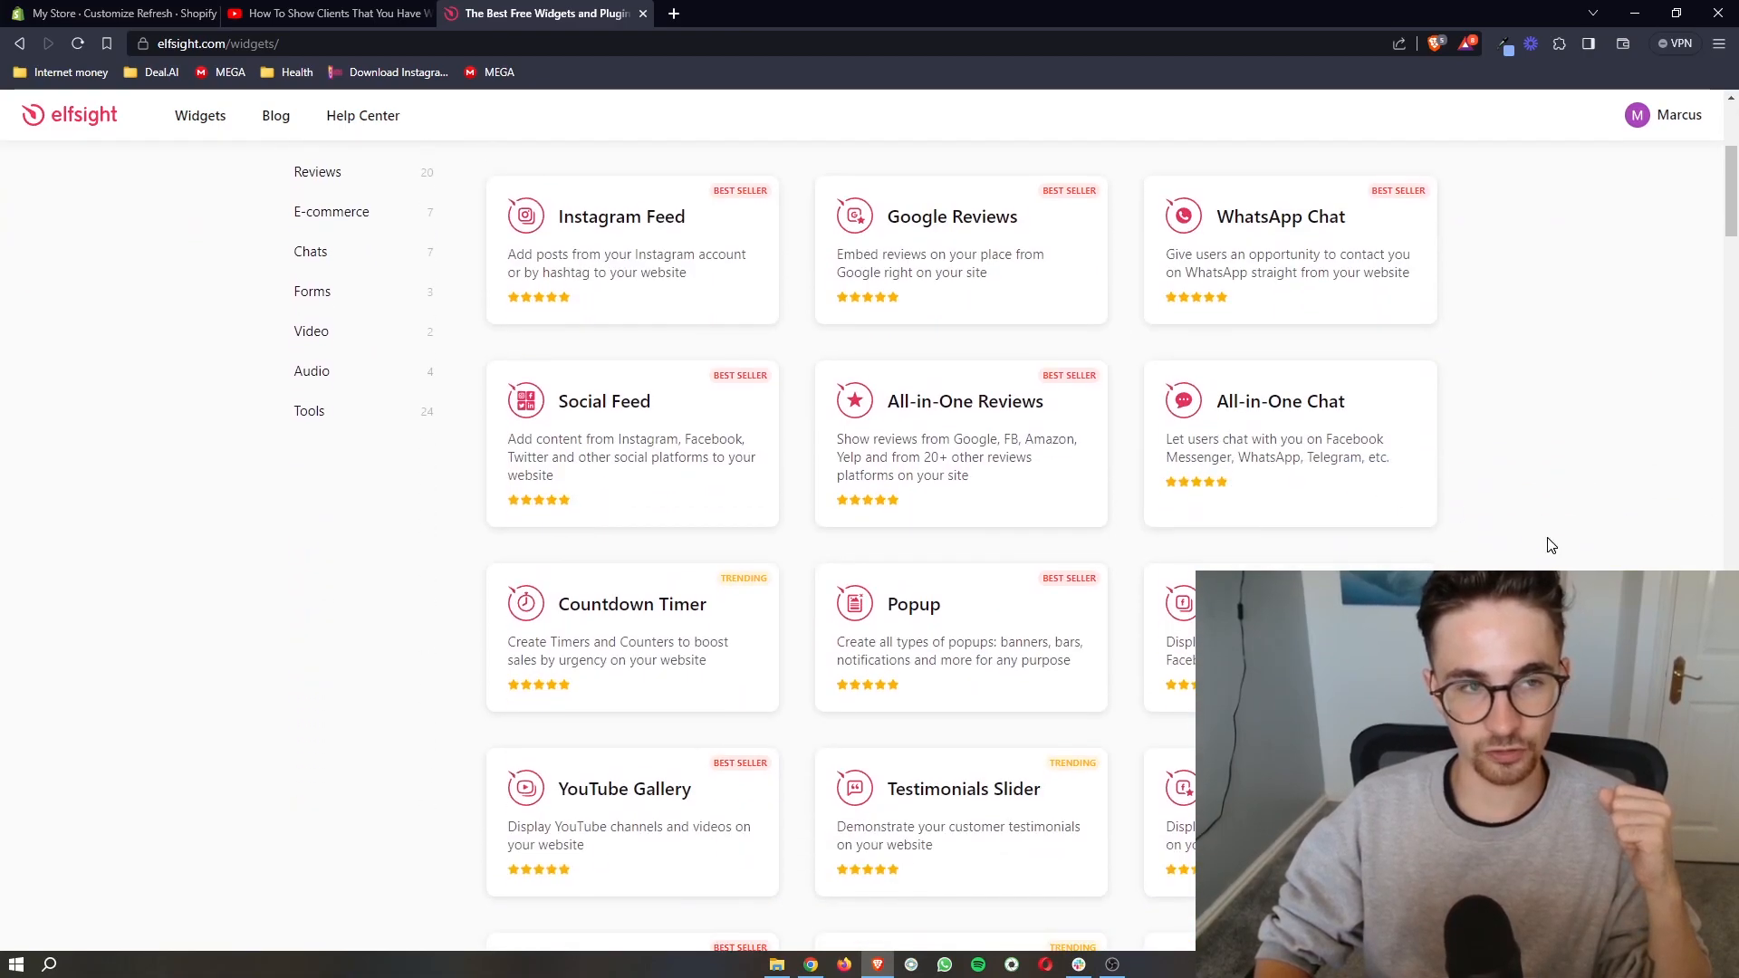
pyautogui.scroll(-3)
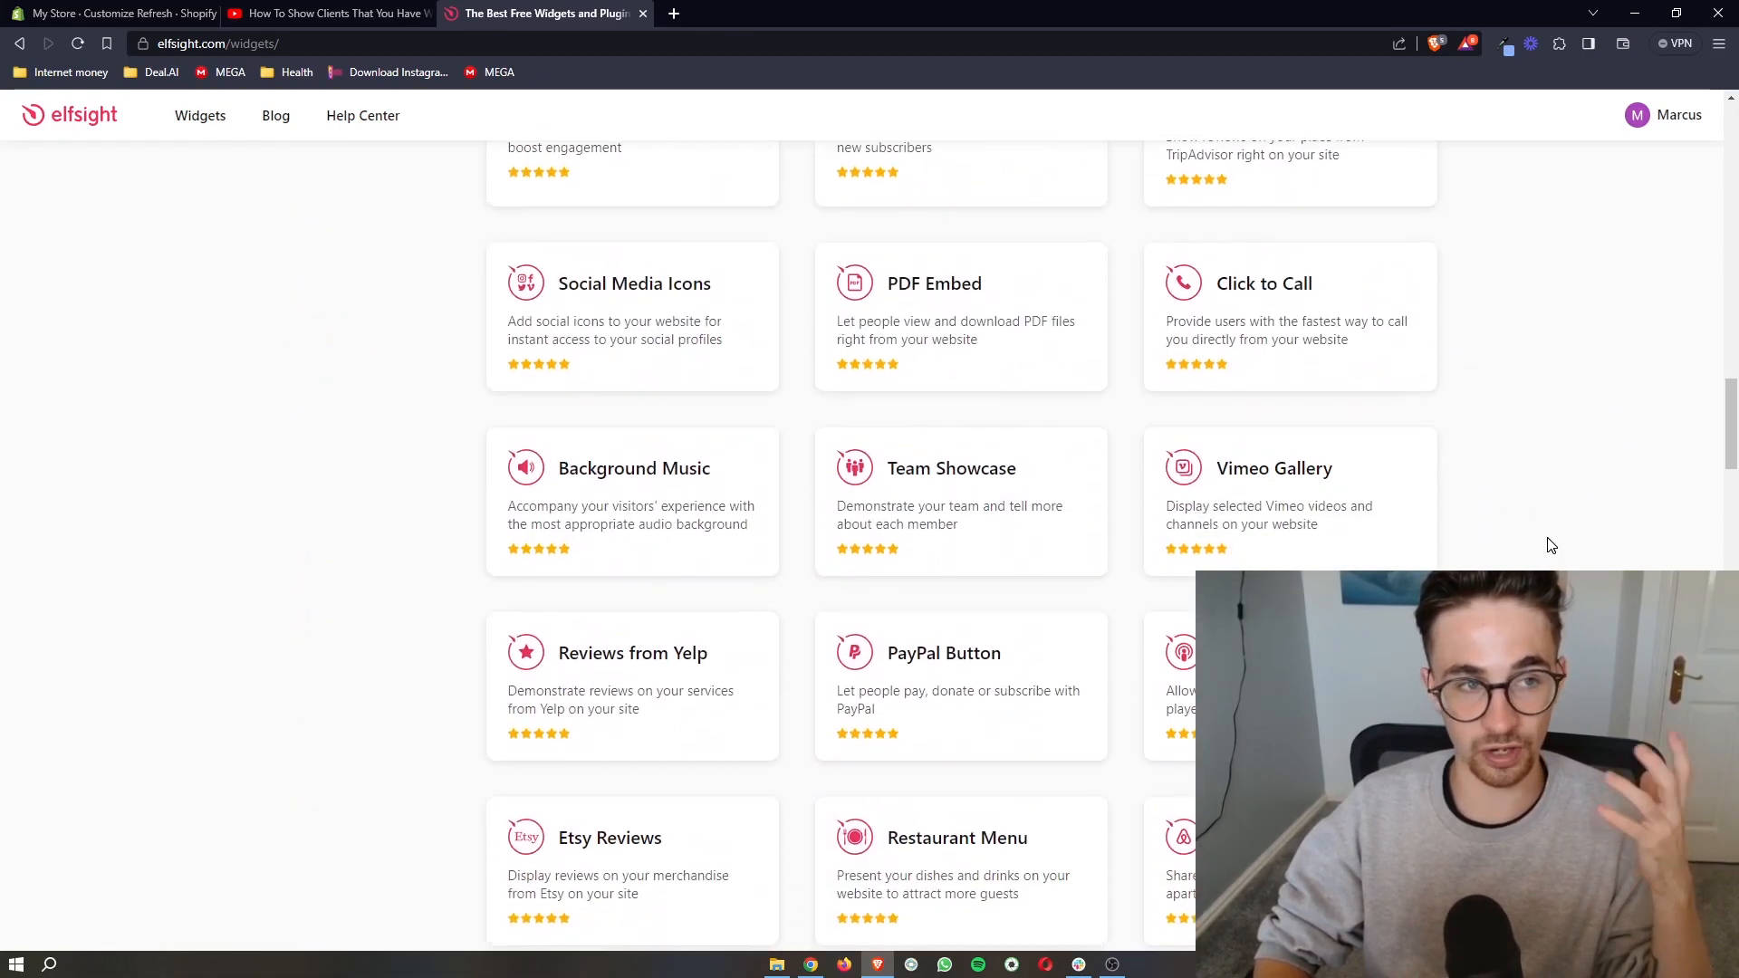
pyautogui.scroll(-3)
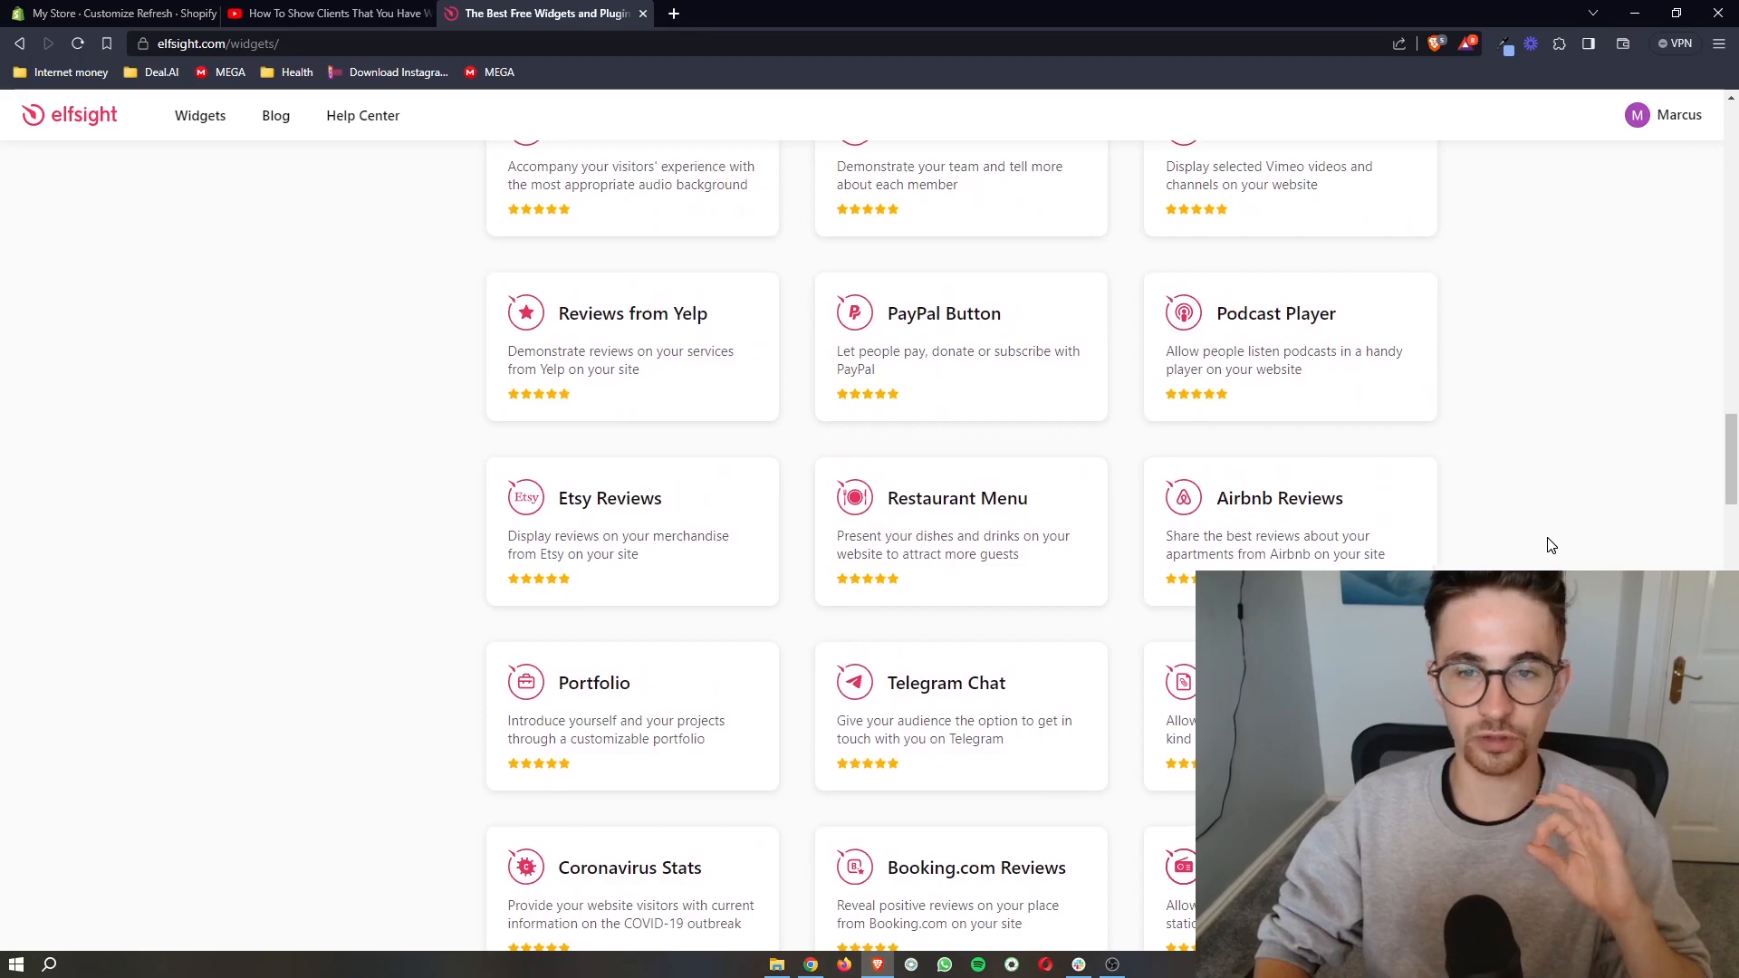
pyautogui.scroll(3)
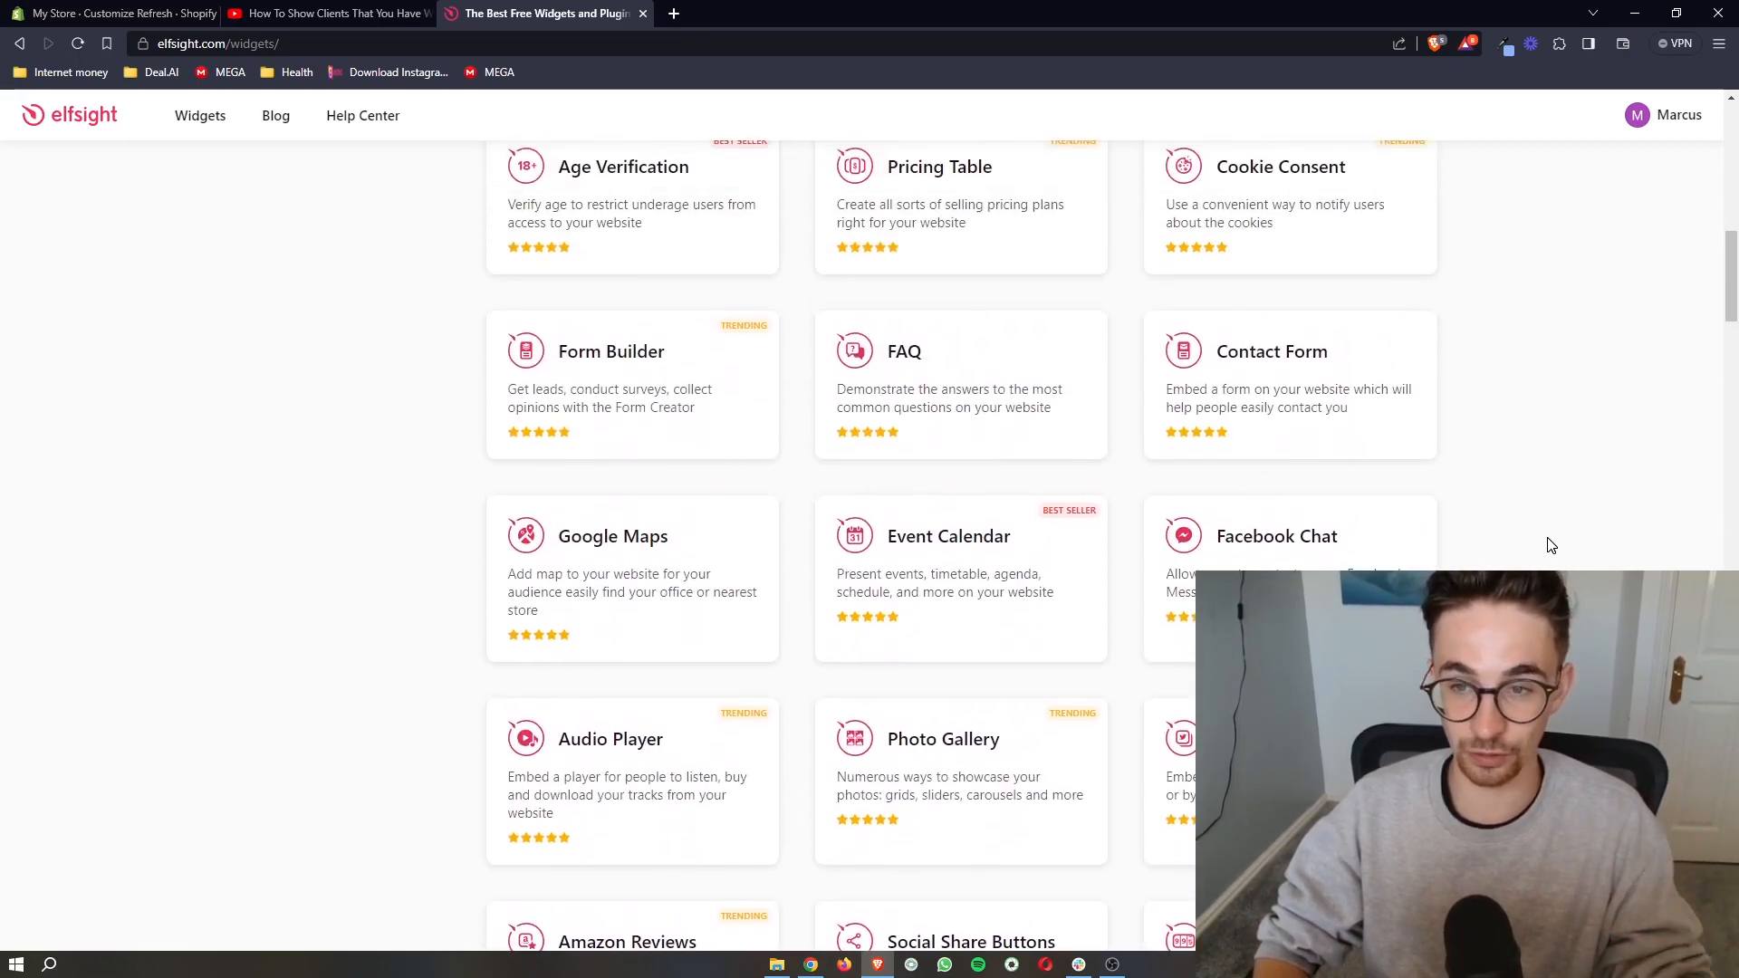
pyautogui.scroll(3)
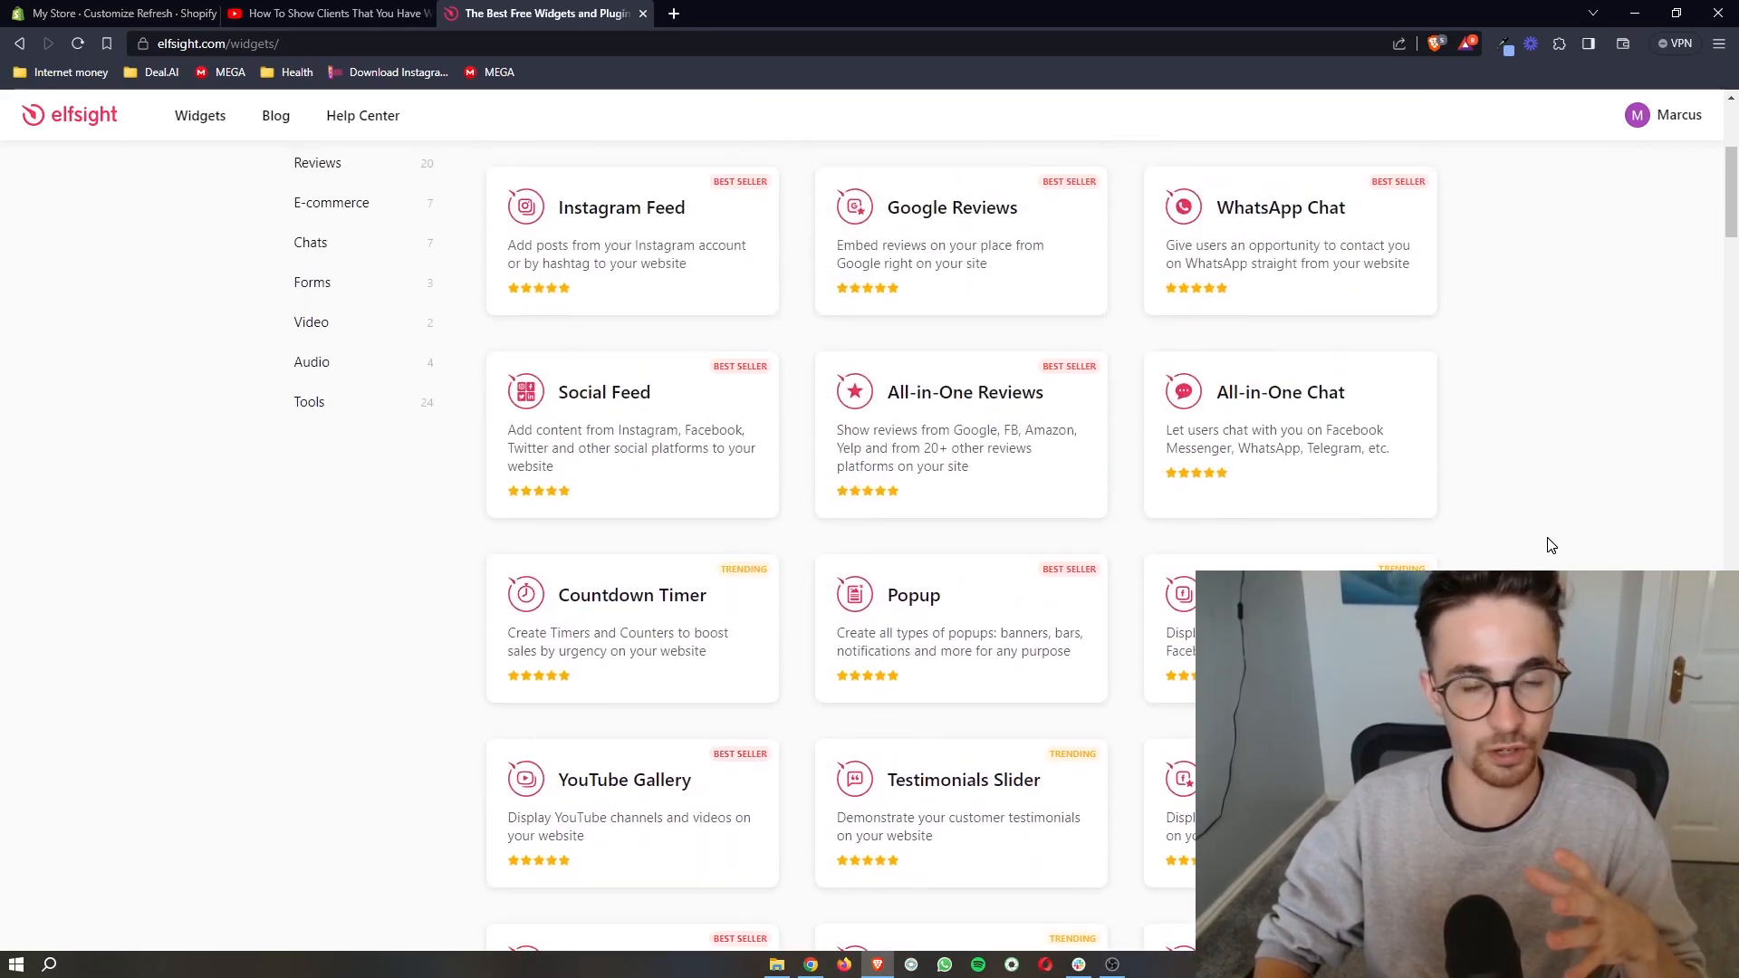
pyautogui.moveTo(638, 145)
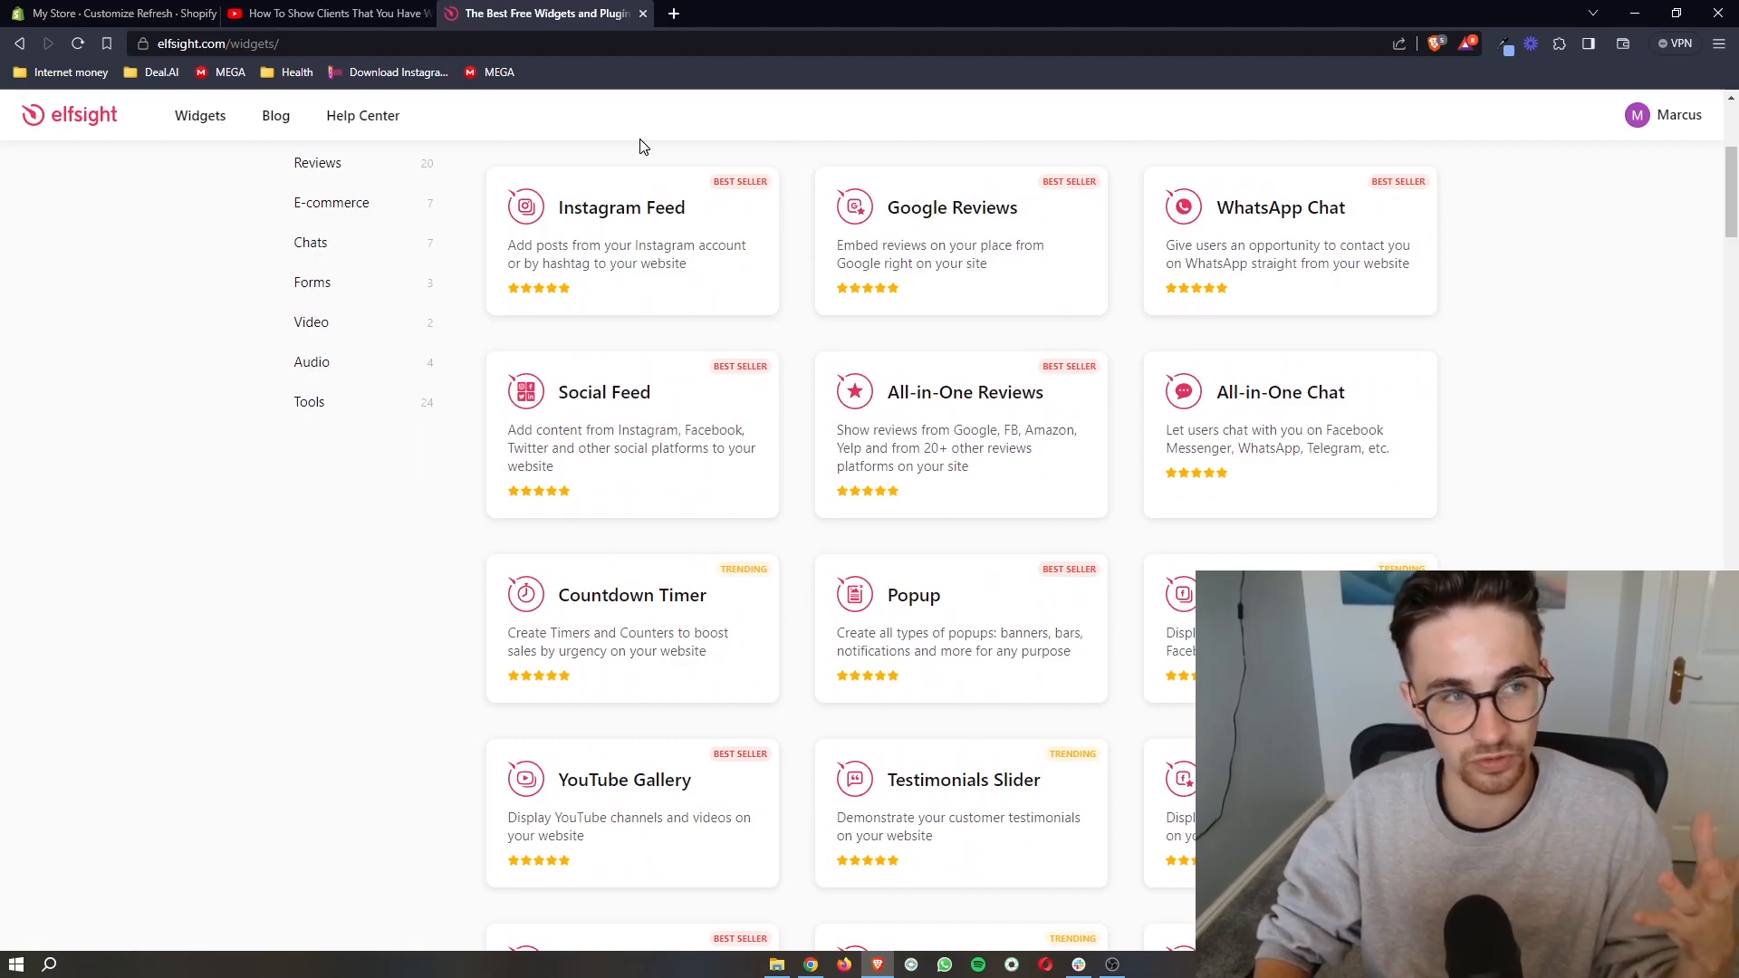
pyautogui.scroll(3)
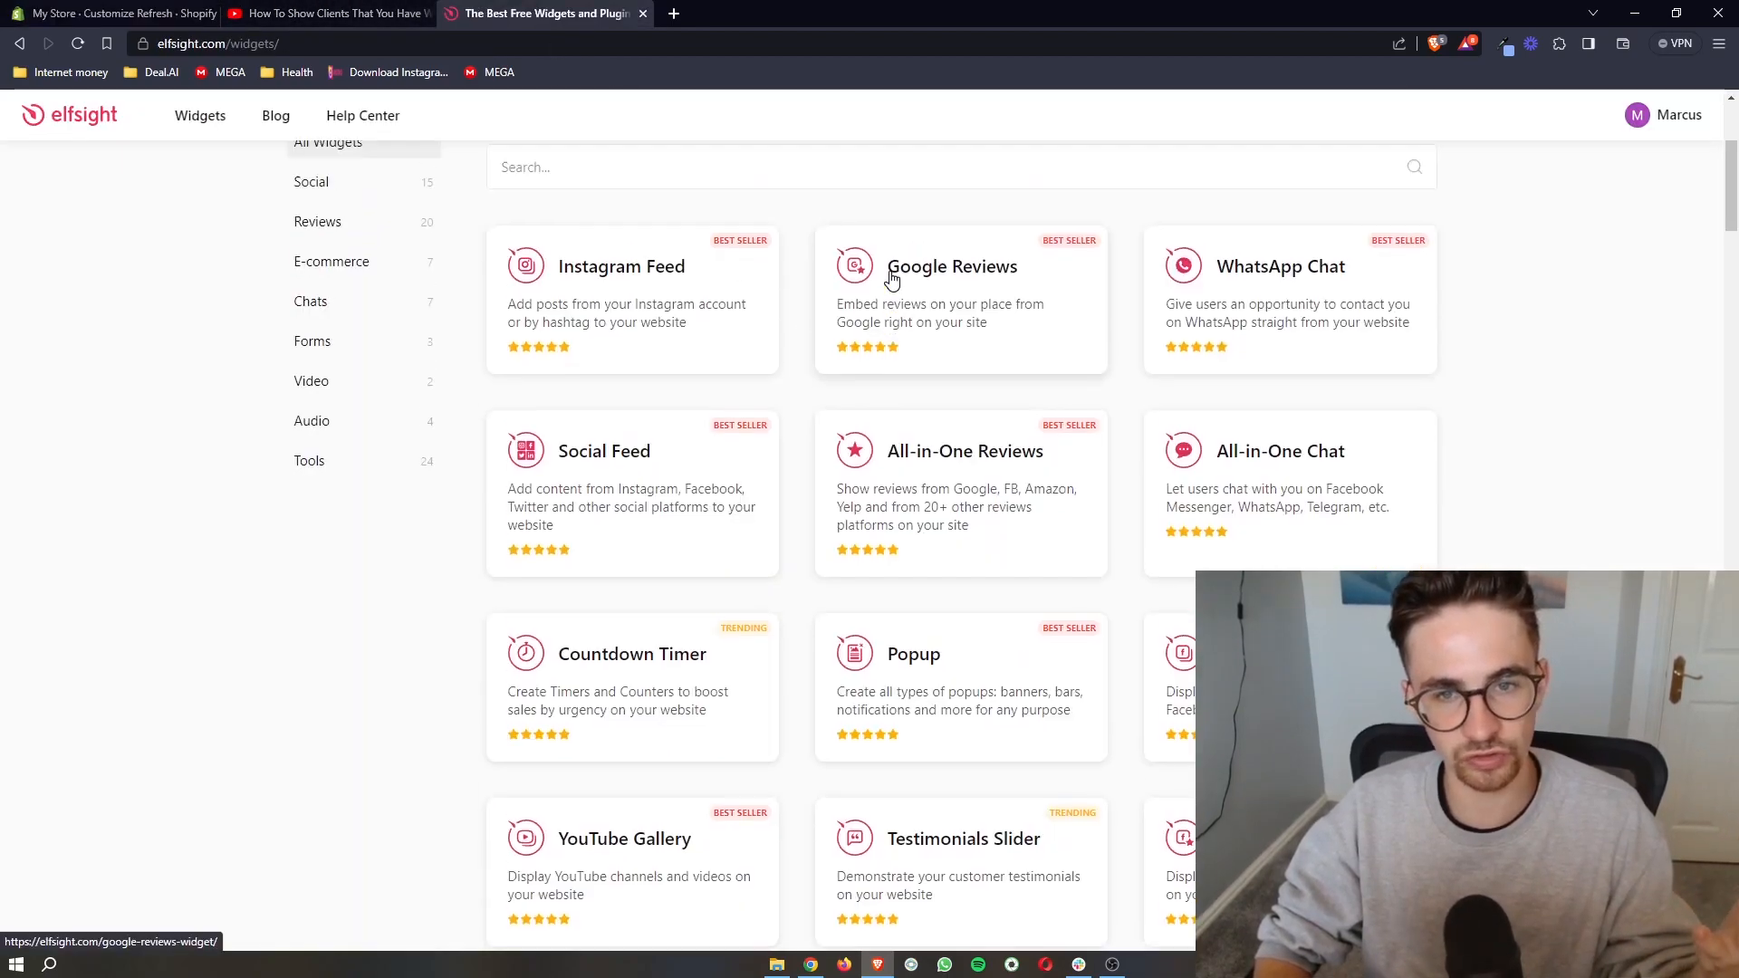
pyautogui.scroll(3)
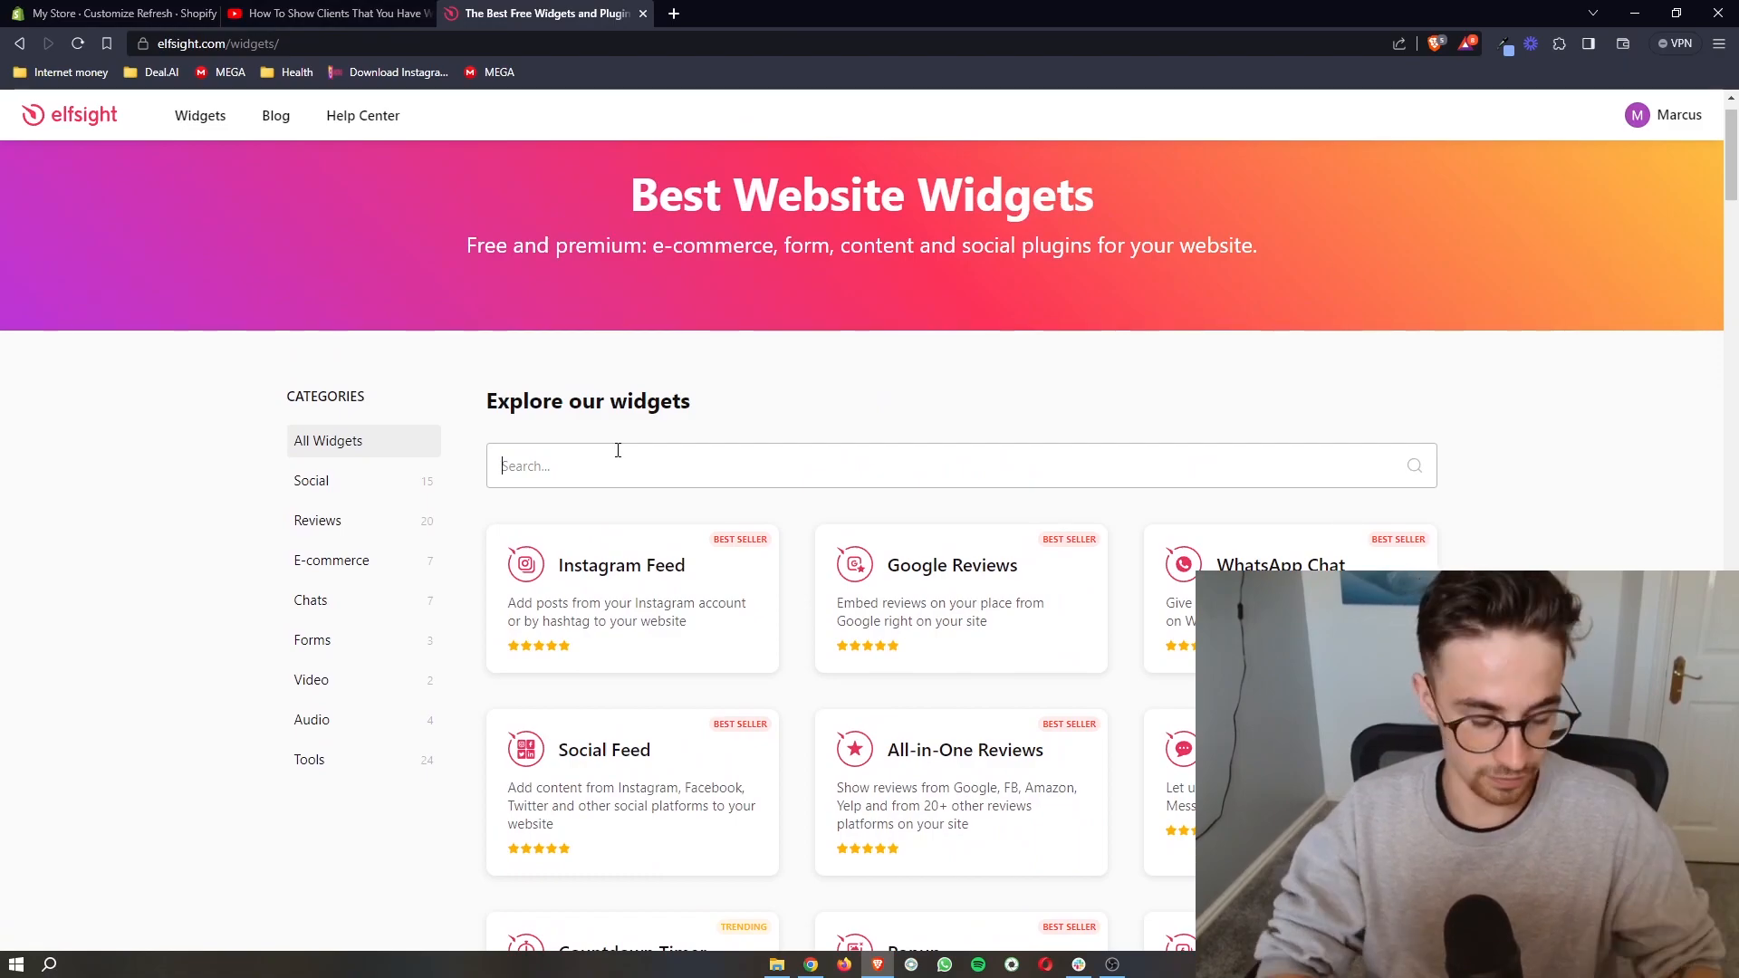
# Search the widget catalog for 'busi' to bring up the Business Hours widget
pyautogui.write('bus')
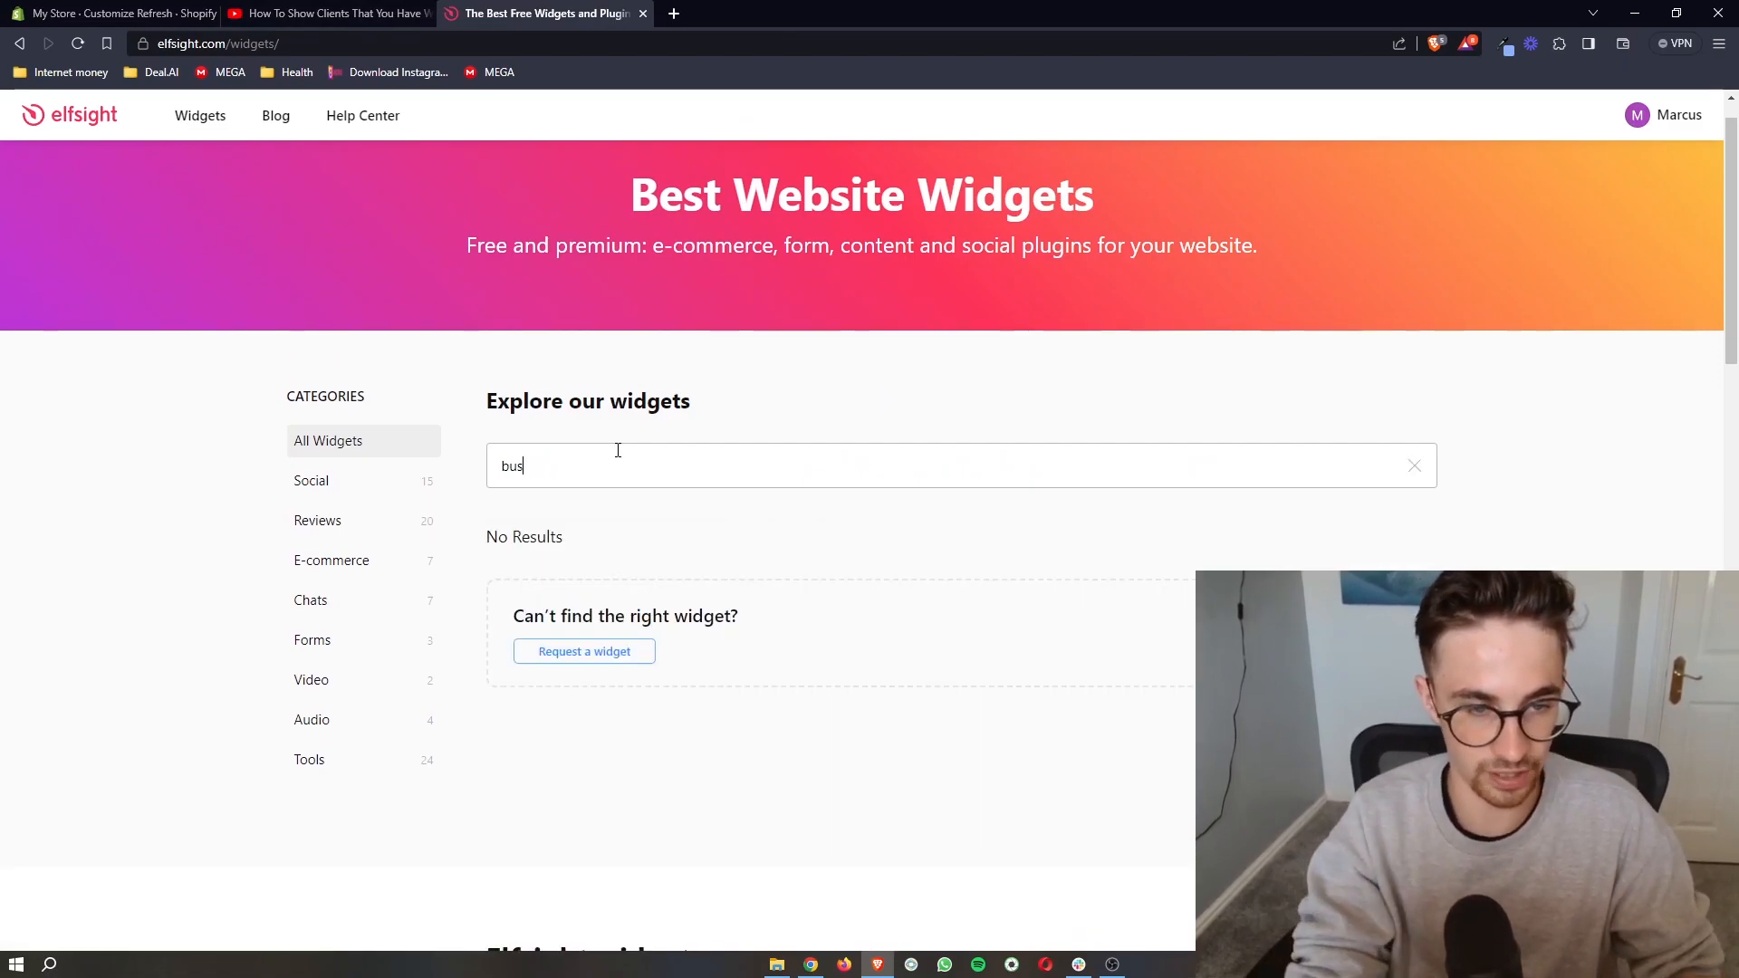
pyautogui.write('ie')
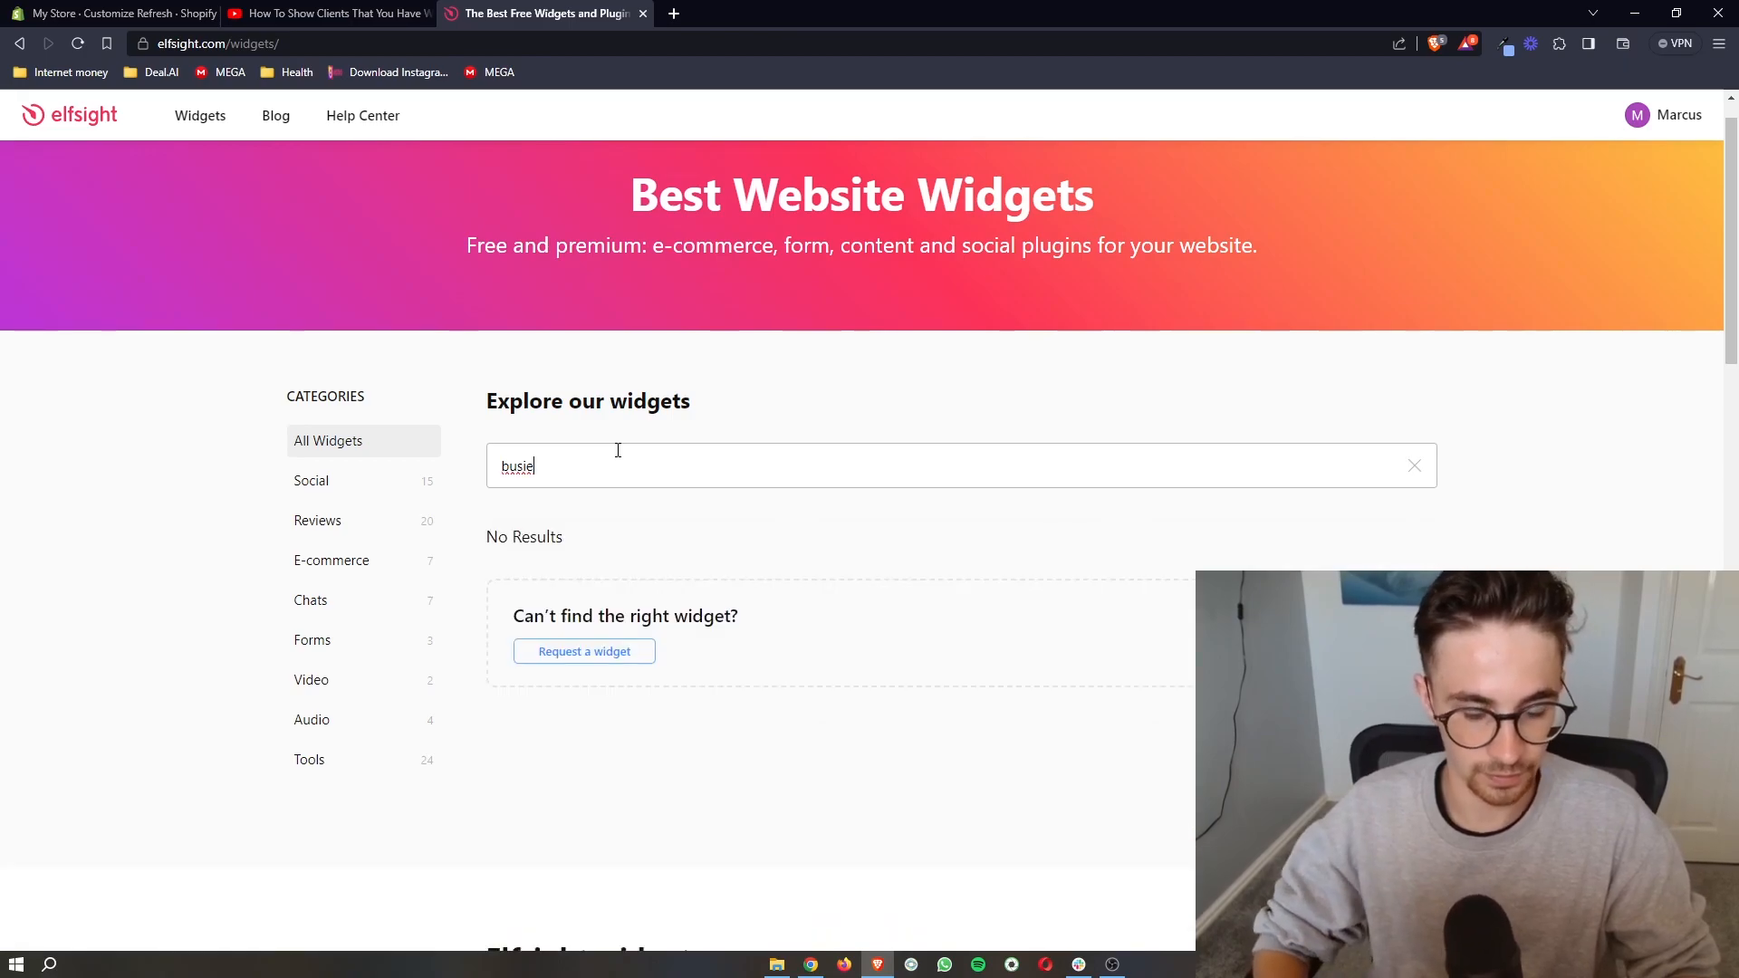
pyautogui.press('Backspace')
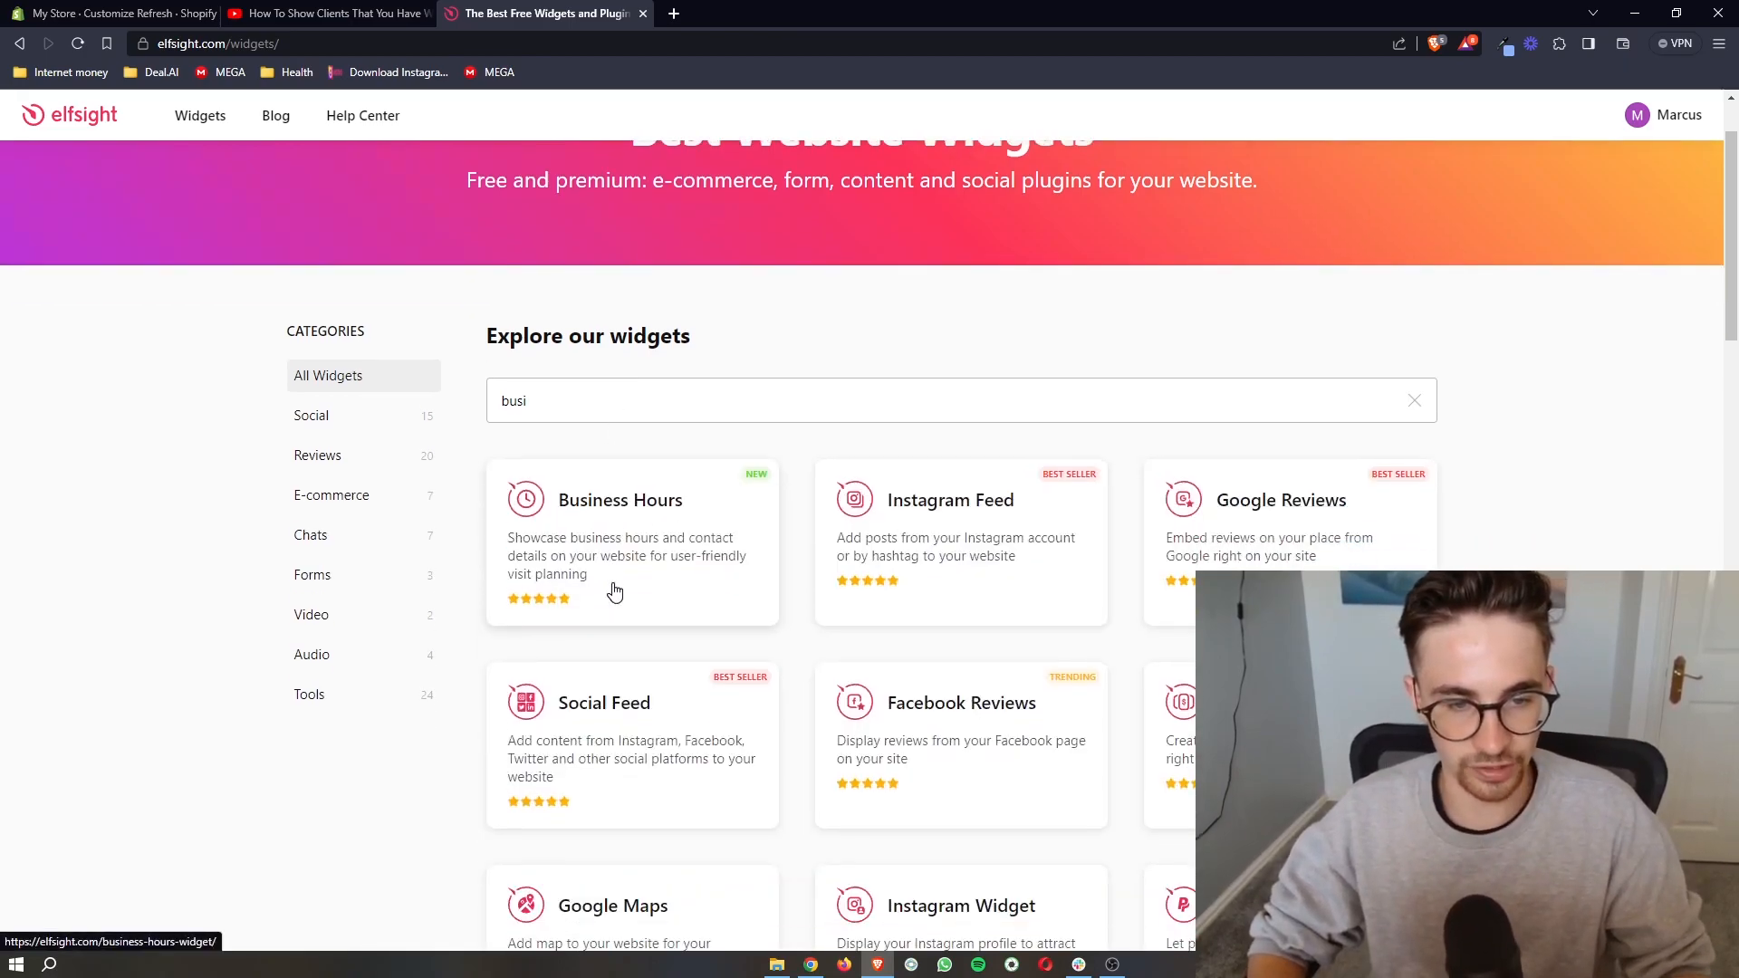
pyautogui.scroll(3)
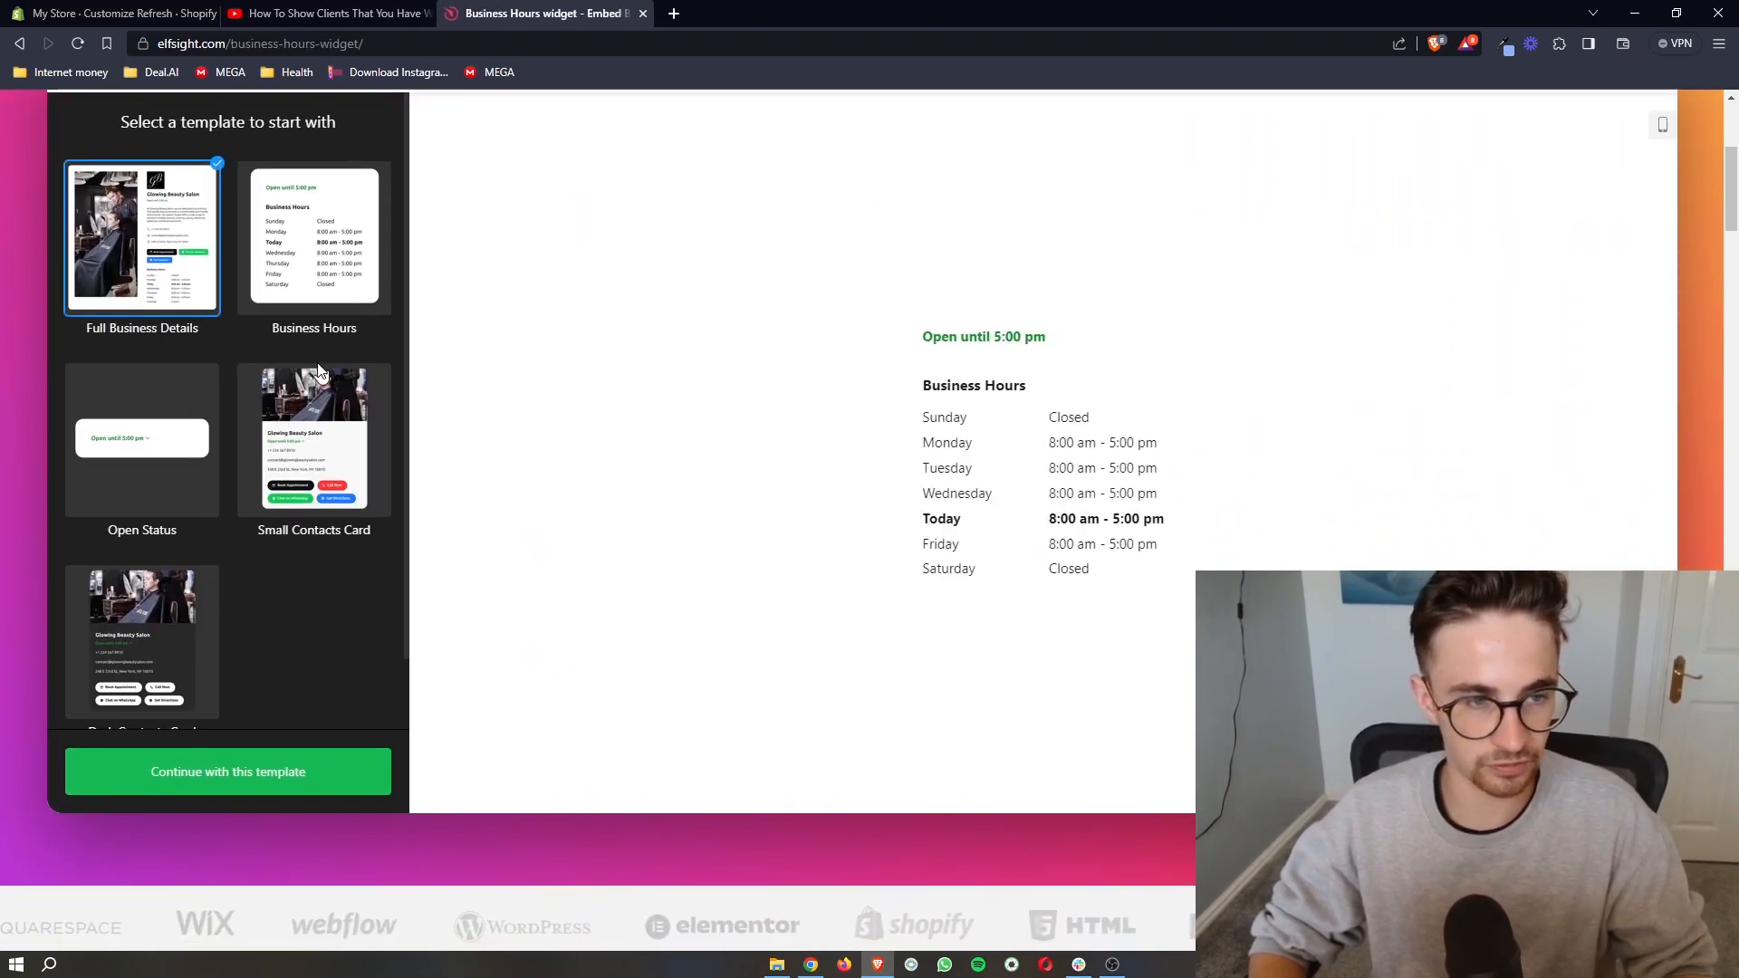
# Preview Small Contacts Card, then continue with the Business Hours template
pyautogui.click(314, 438)
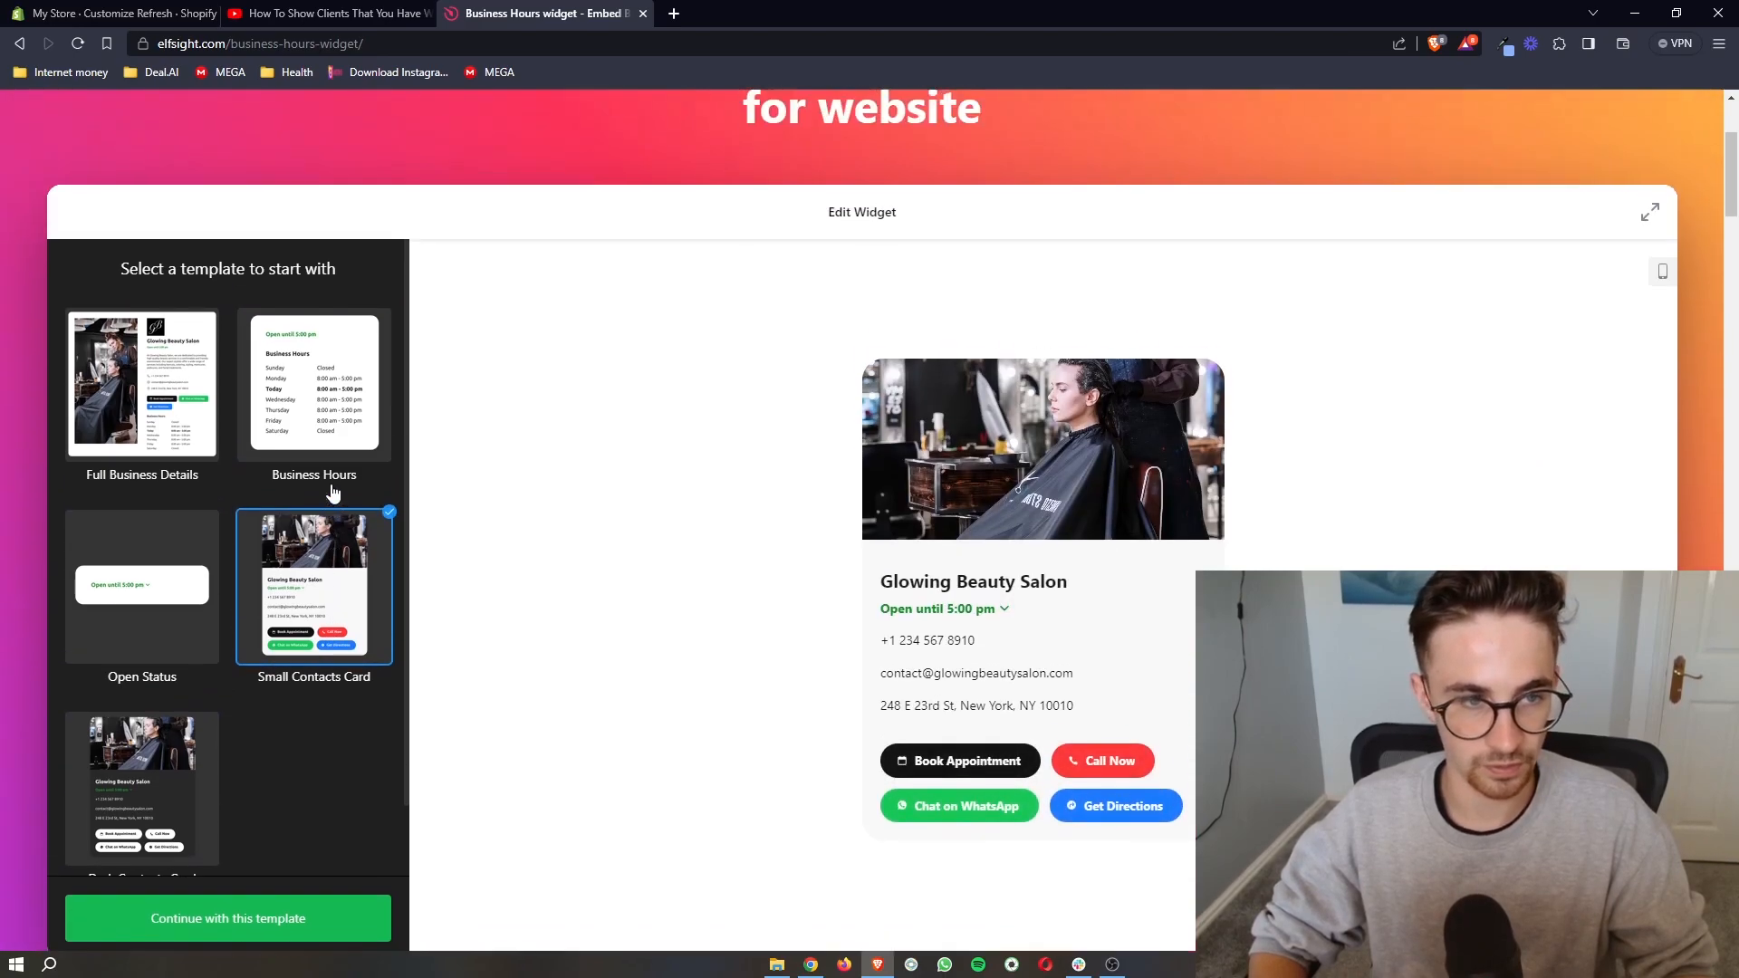
pyautogui.click(314, 382)
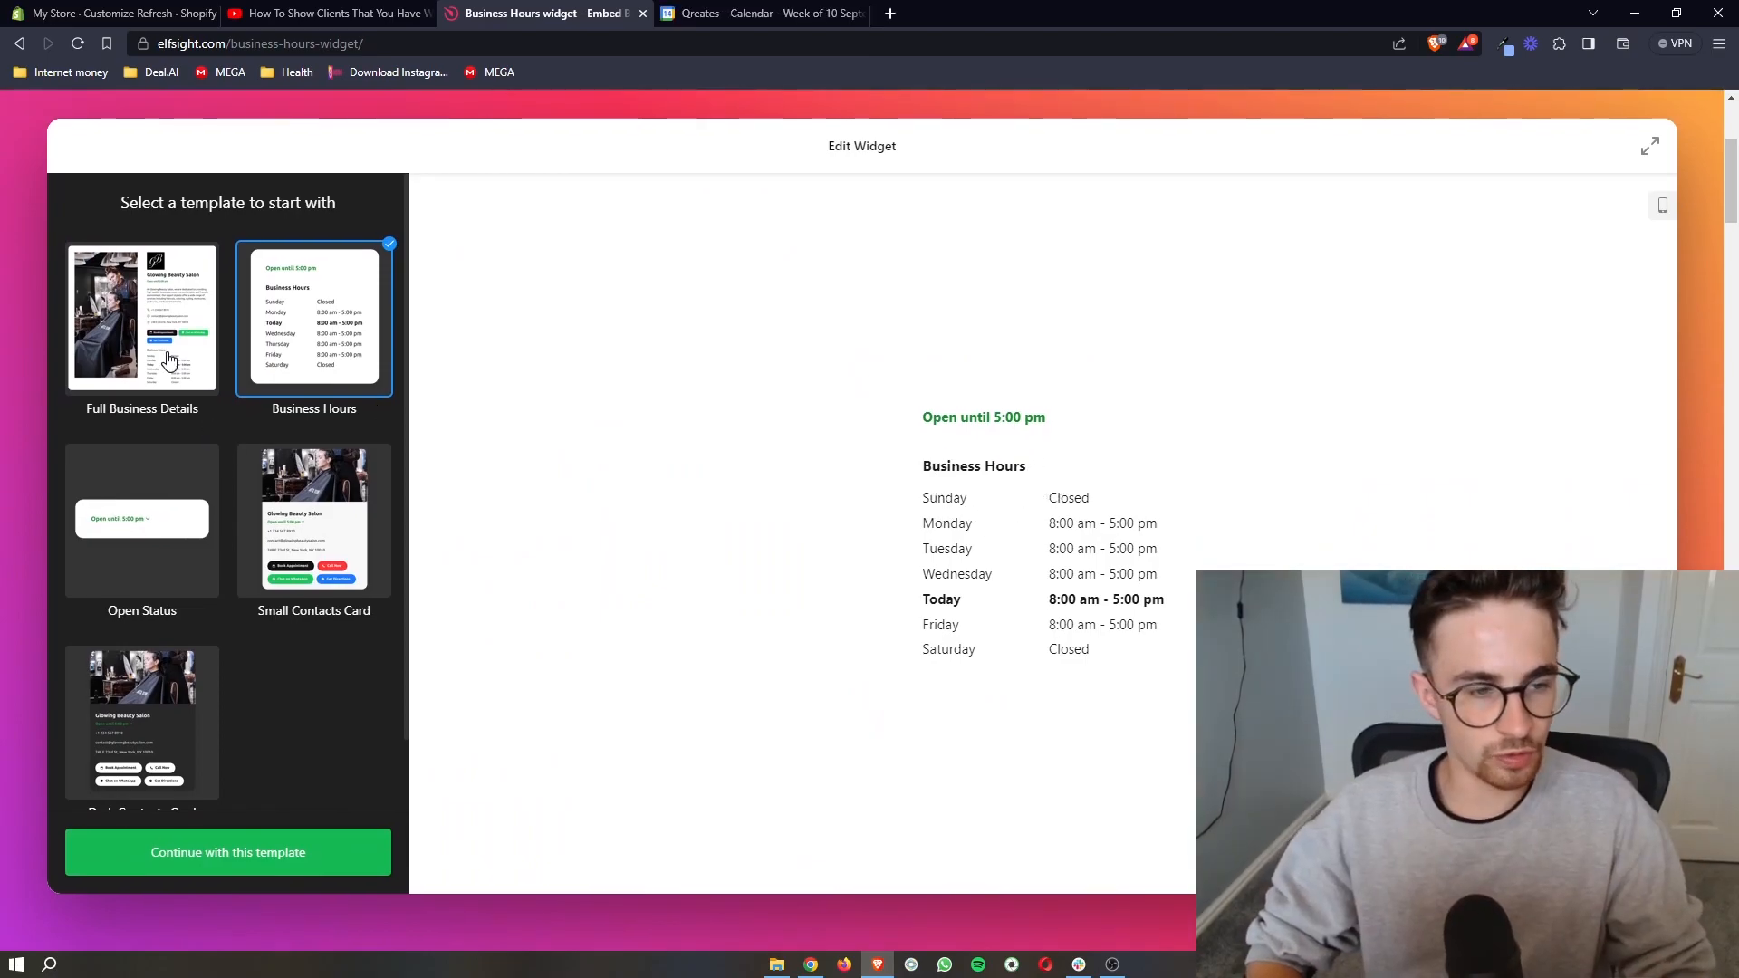
pyautogui.click(227, 852)
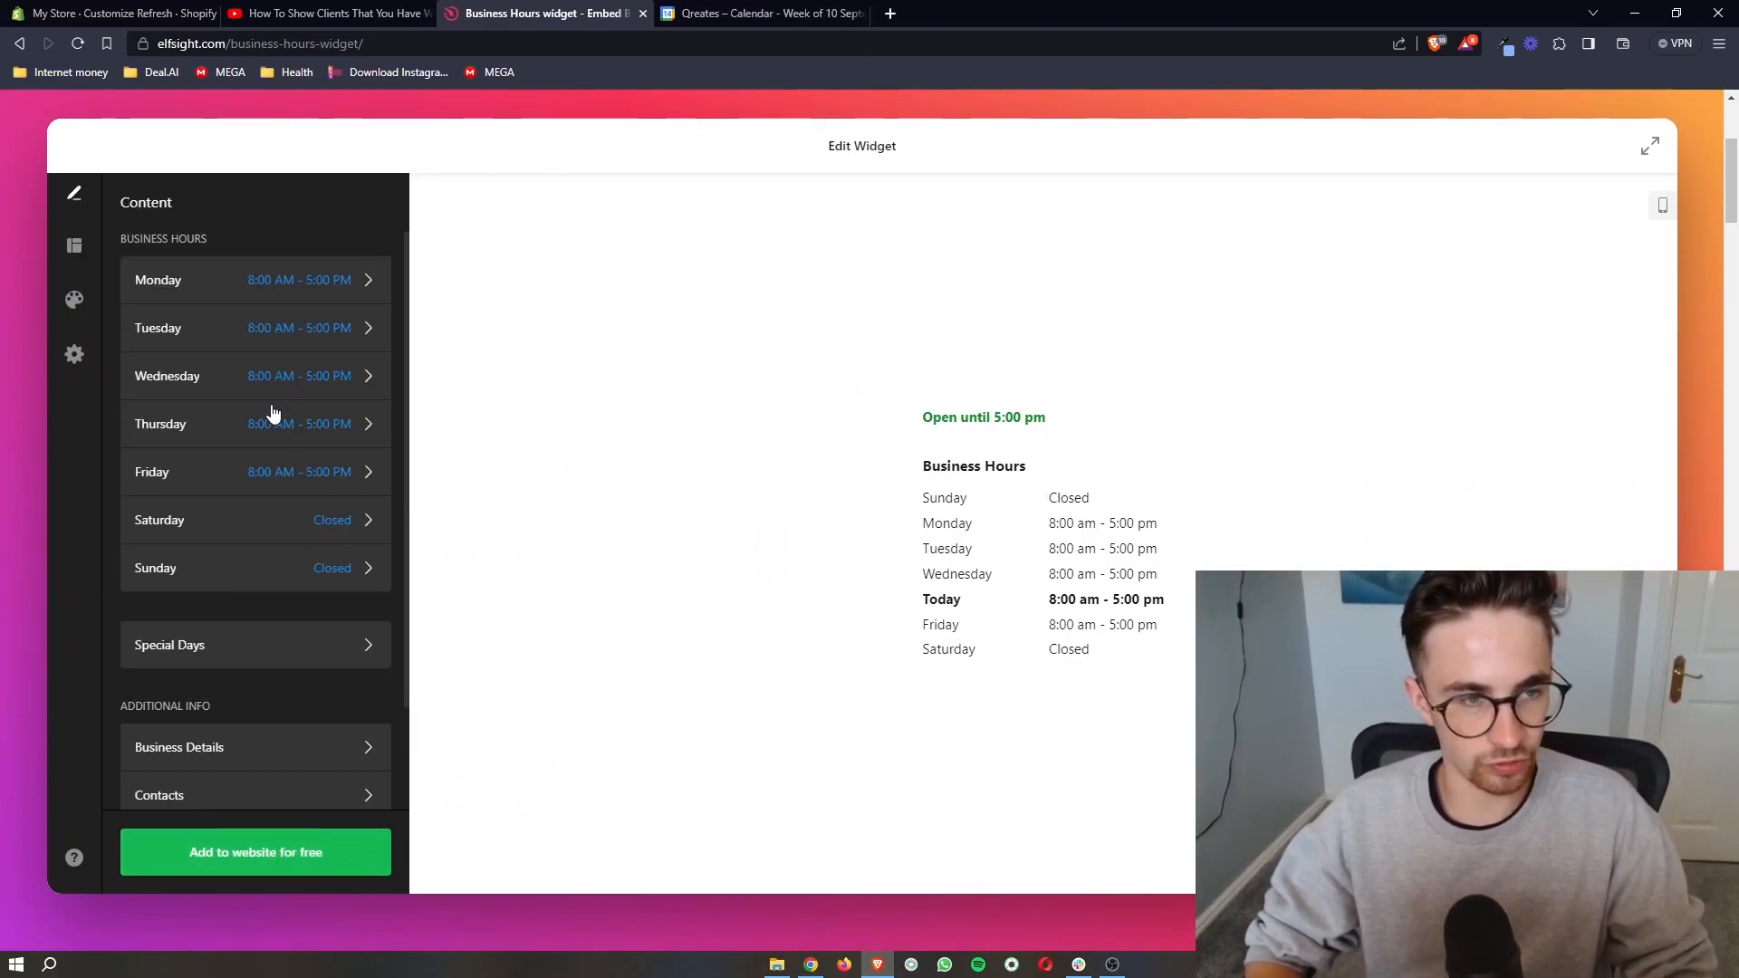
# Switch Saturday to open with hours 1:00 PM to 5:00 PM and confirm
pyautogui.click(255, 280)
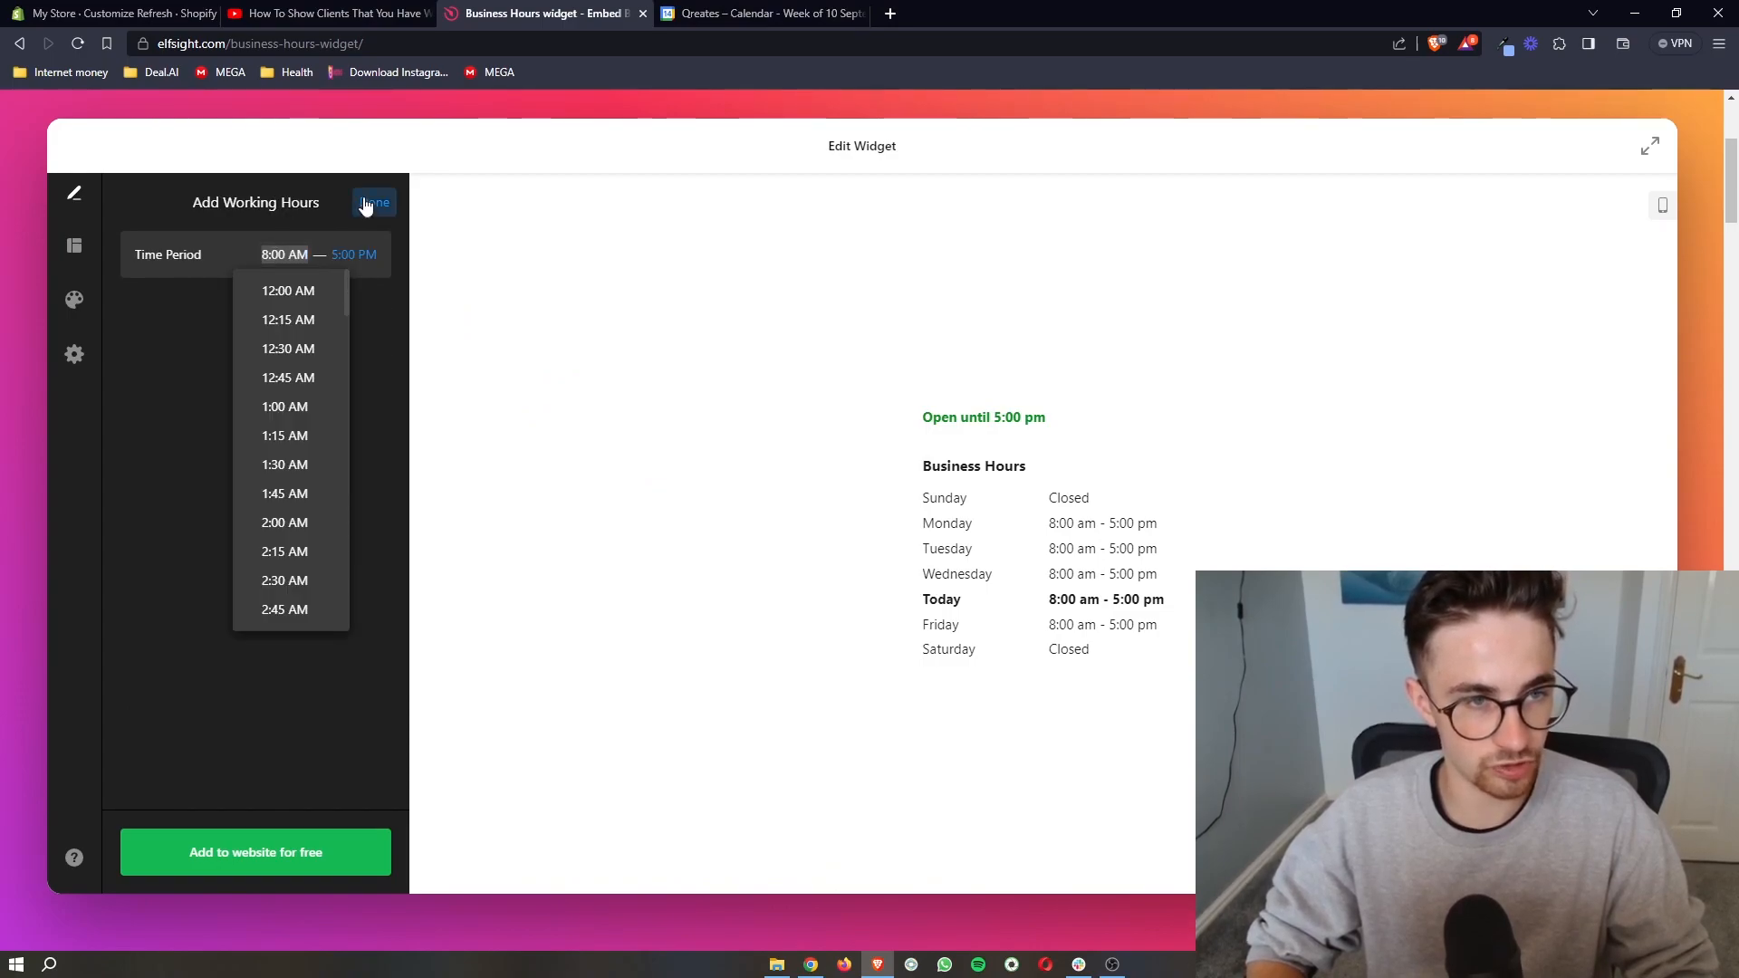
pyautogui.scroll(-3)
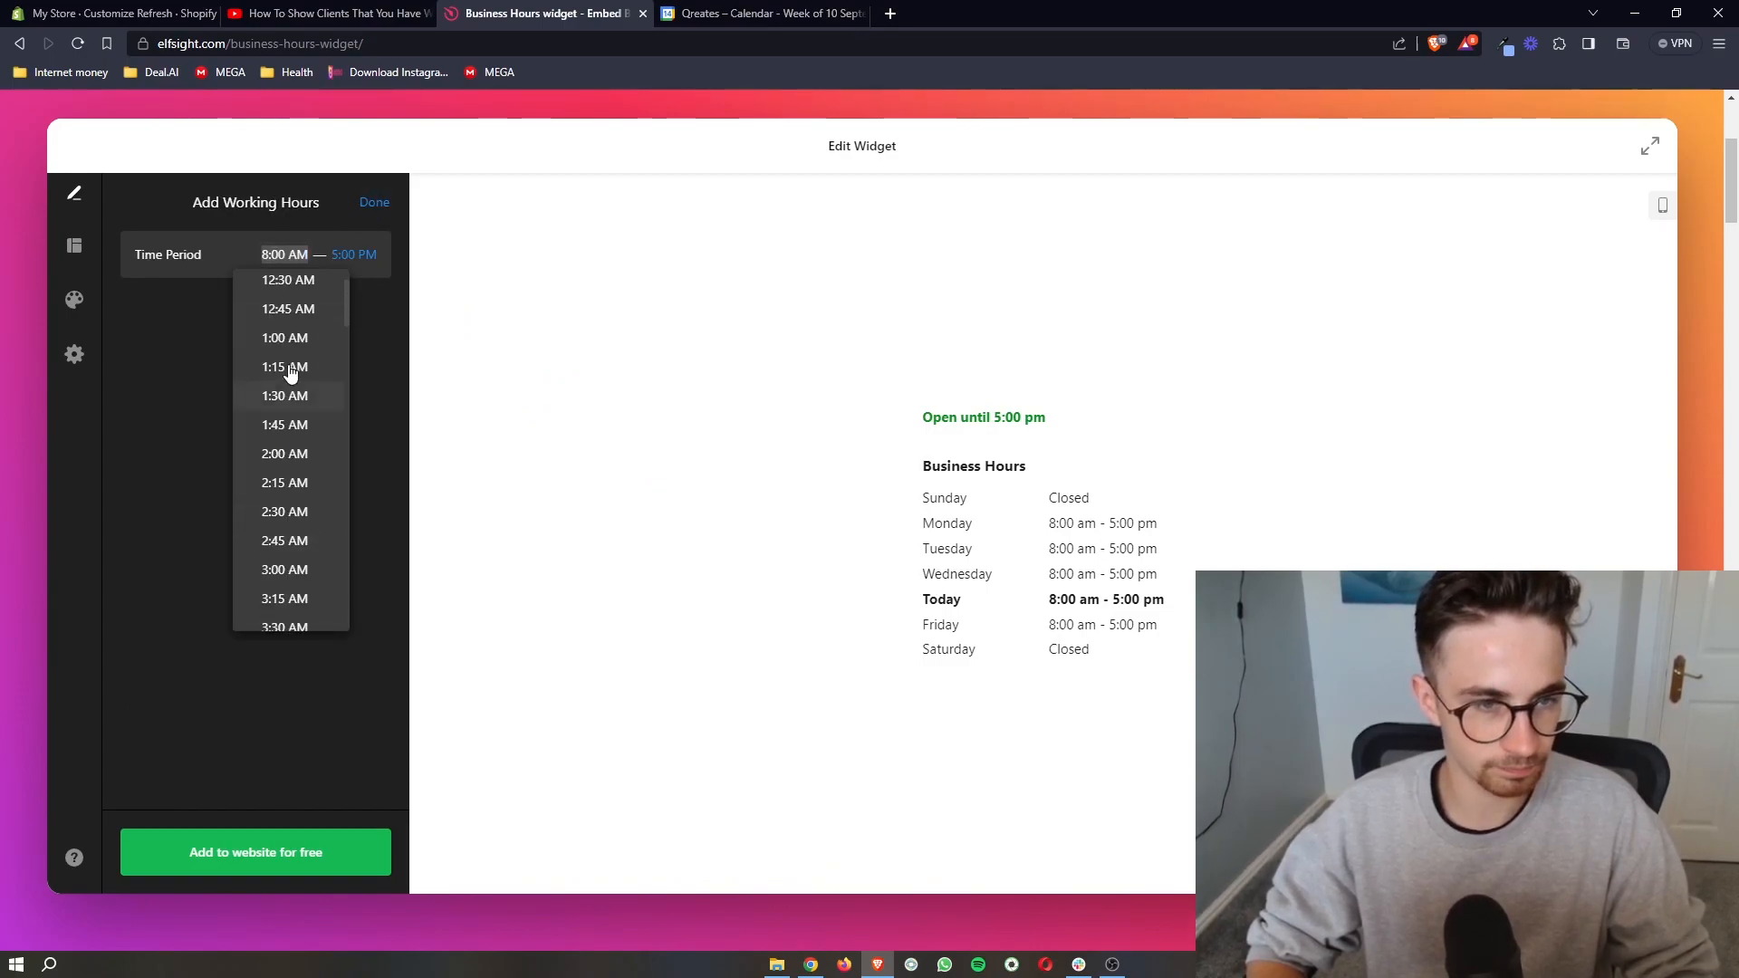
pyautogui.click(374, 202)
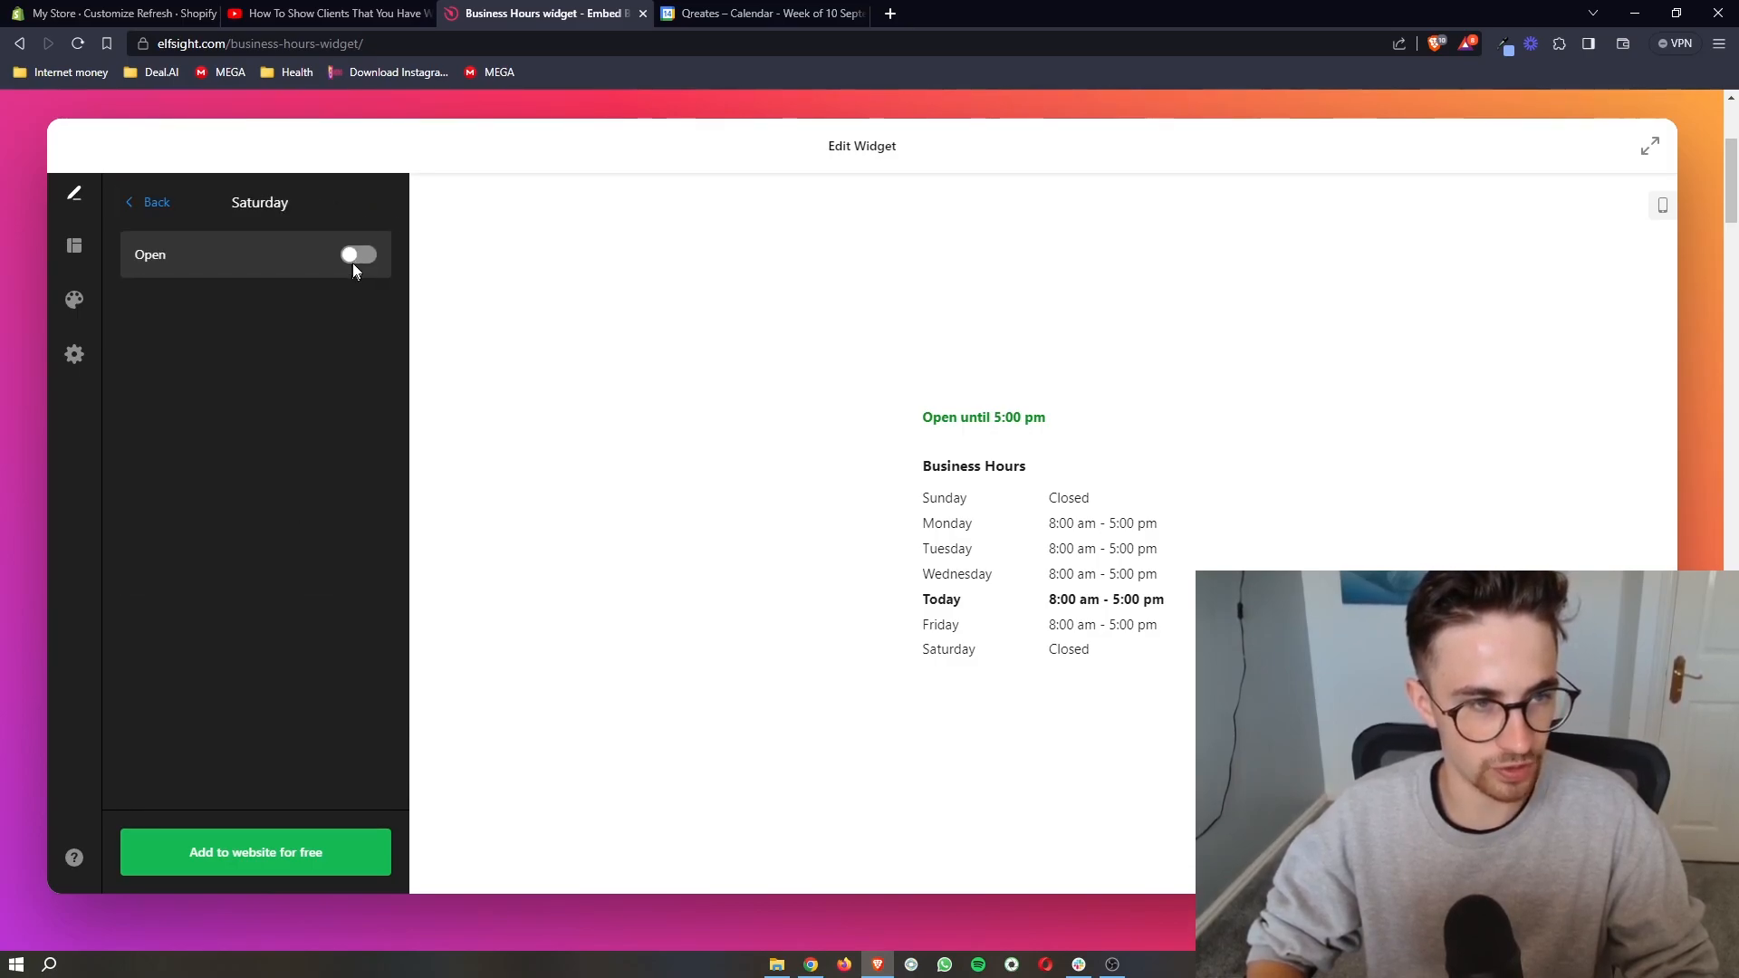
pyautogui.click(357, 254)
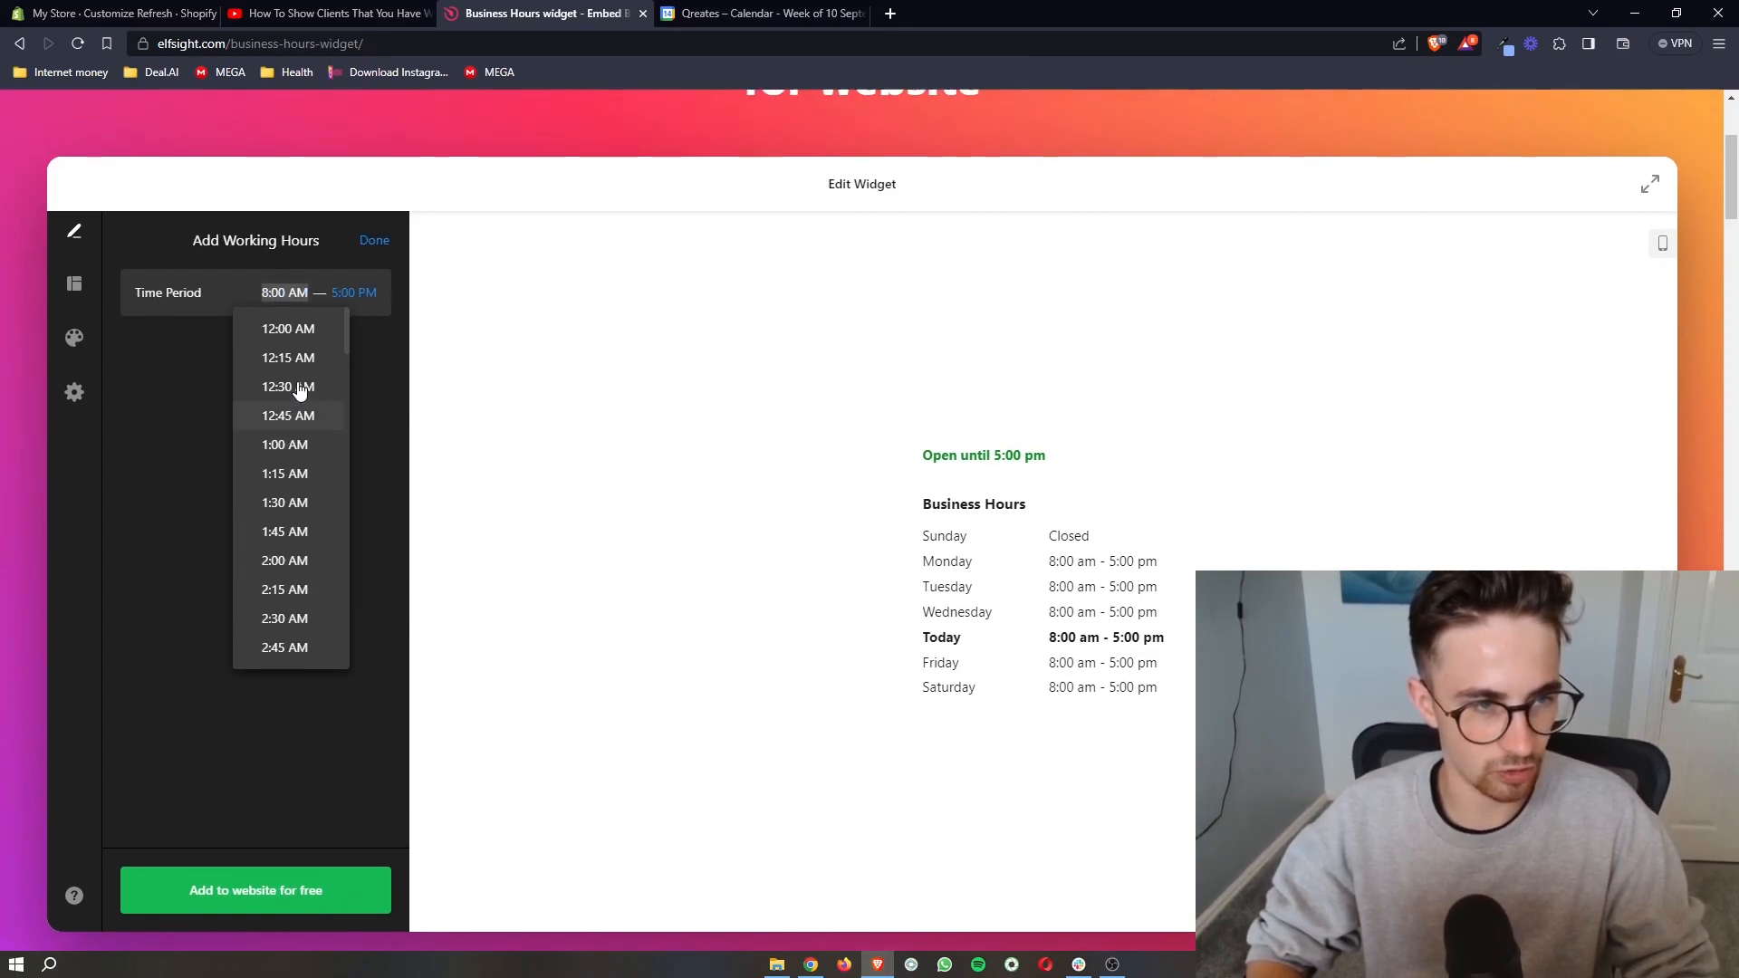
pyautogui.scroll(-3)
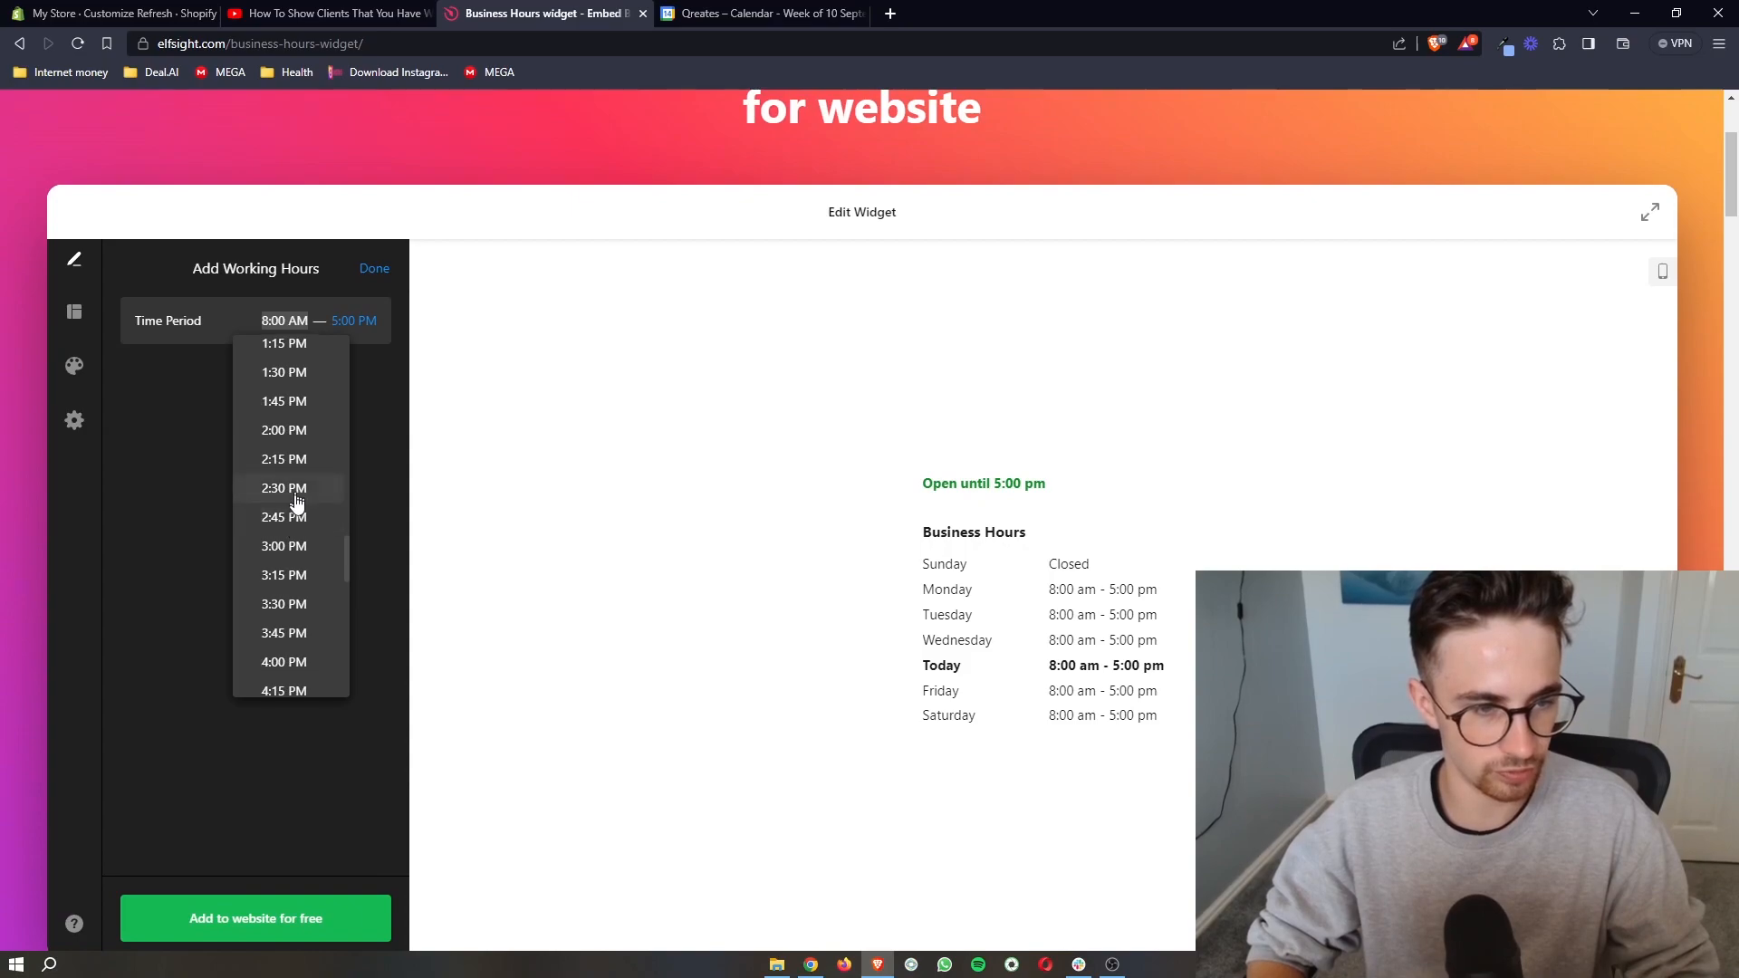
pyautogui.scroll(3)
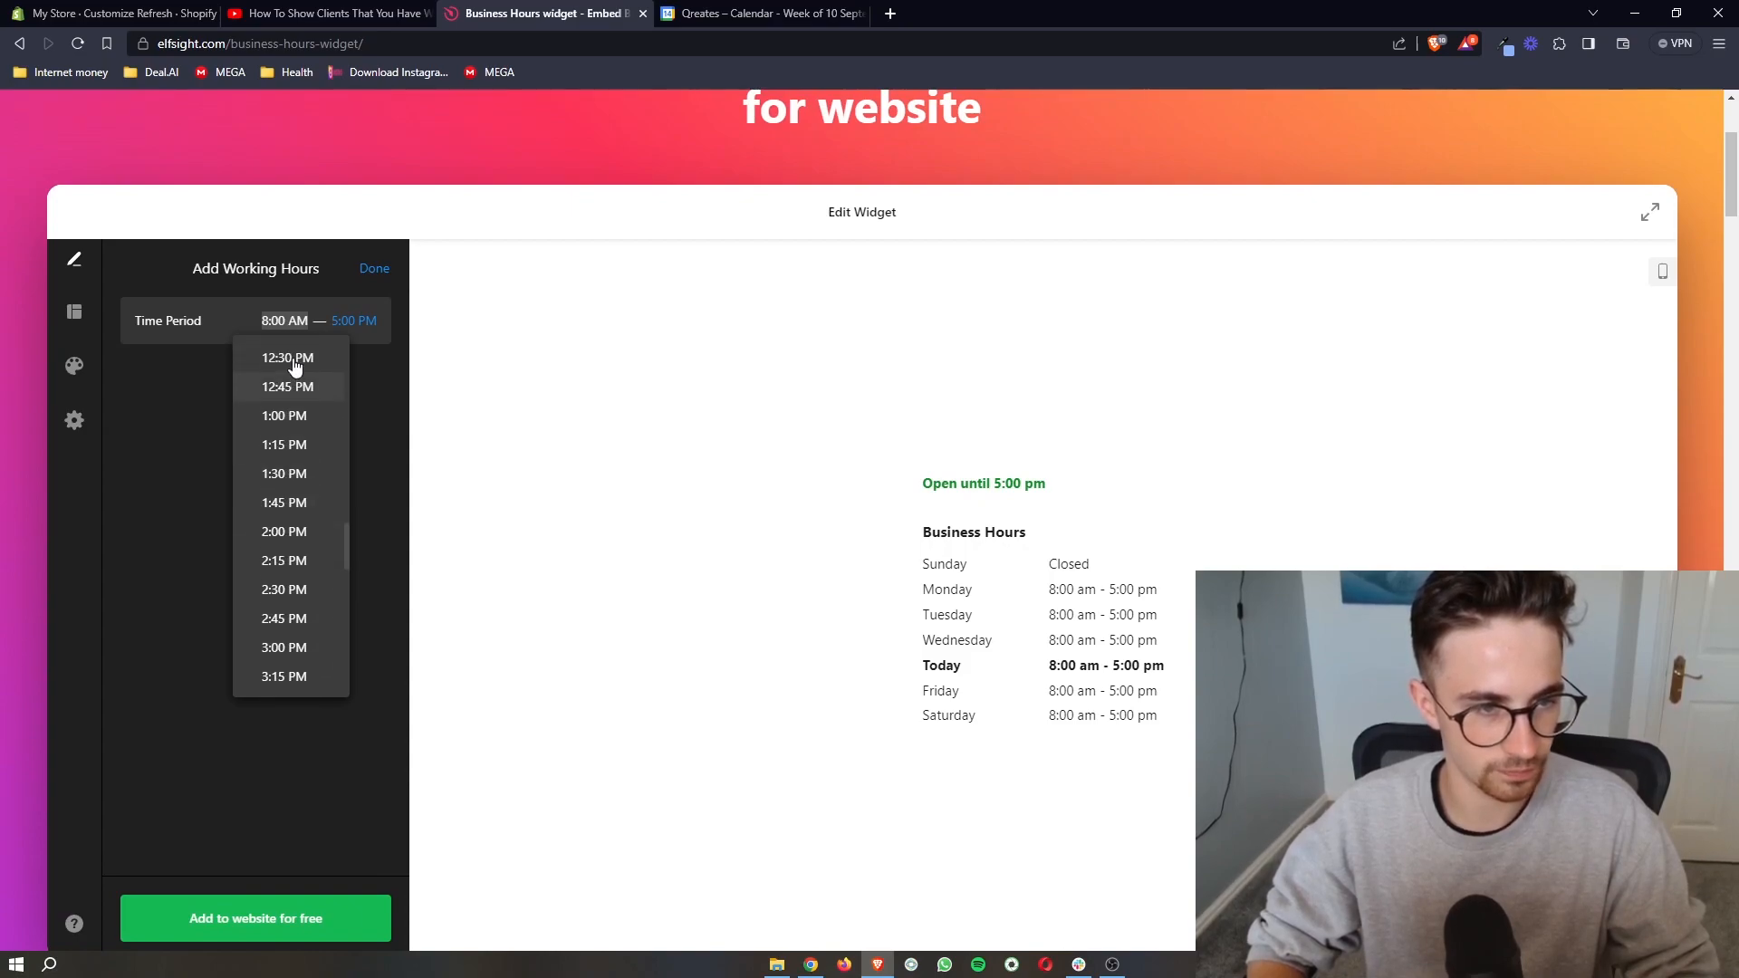
pyautogui.click(283, 415)
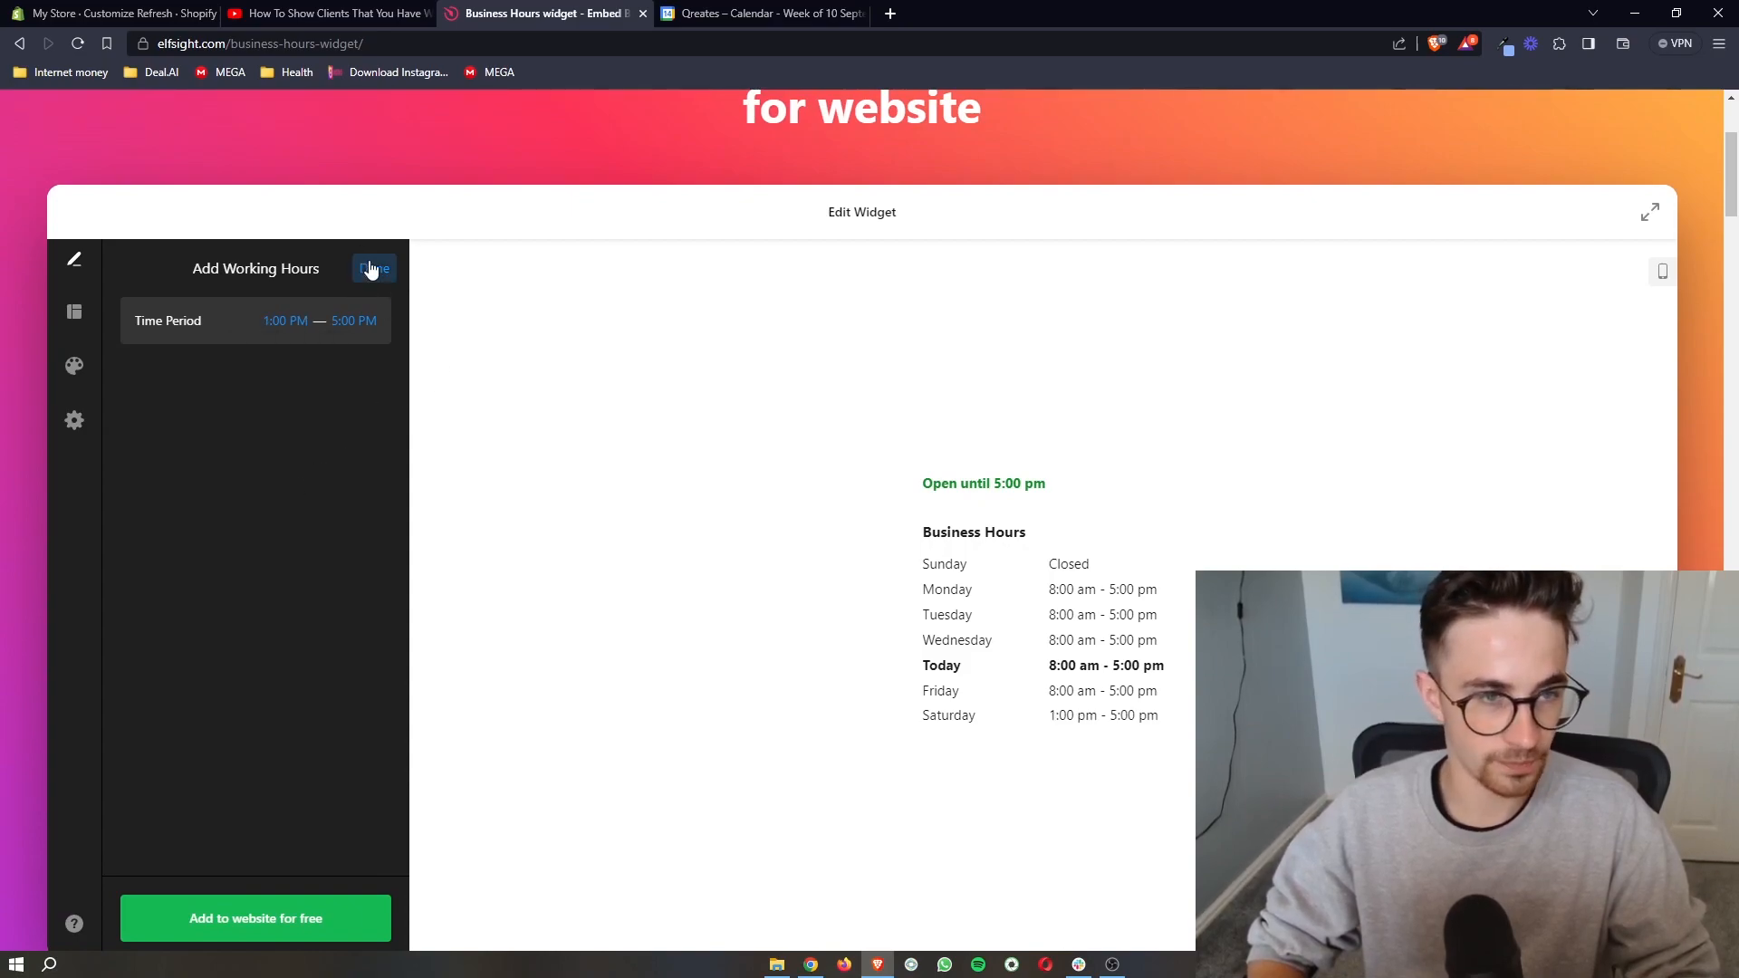
pyautogui.click(374, 268)
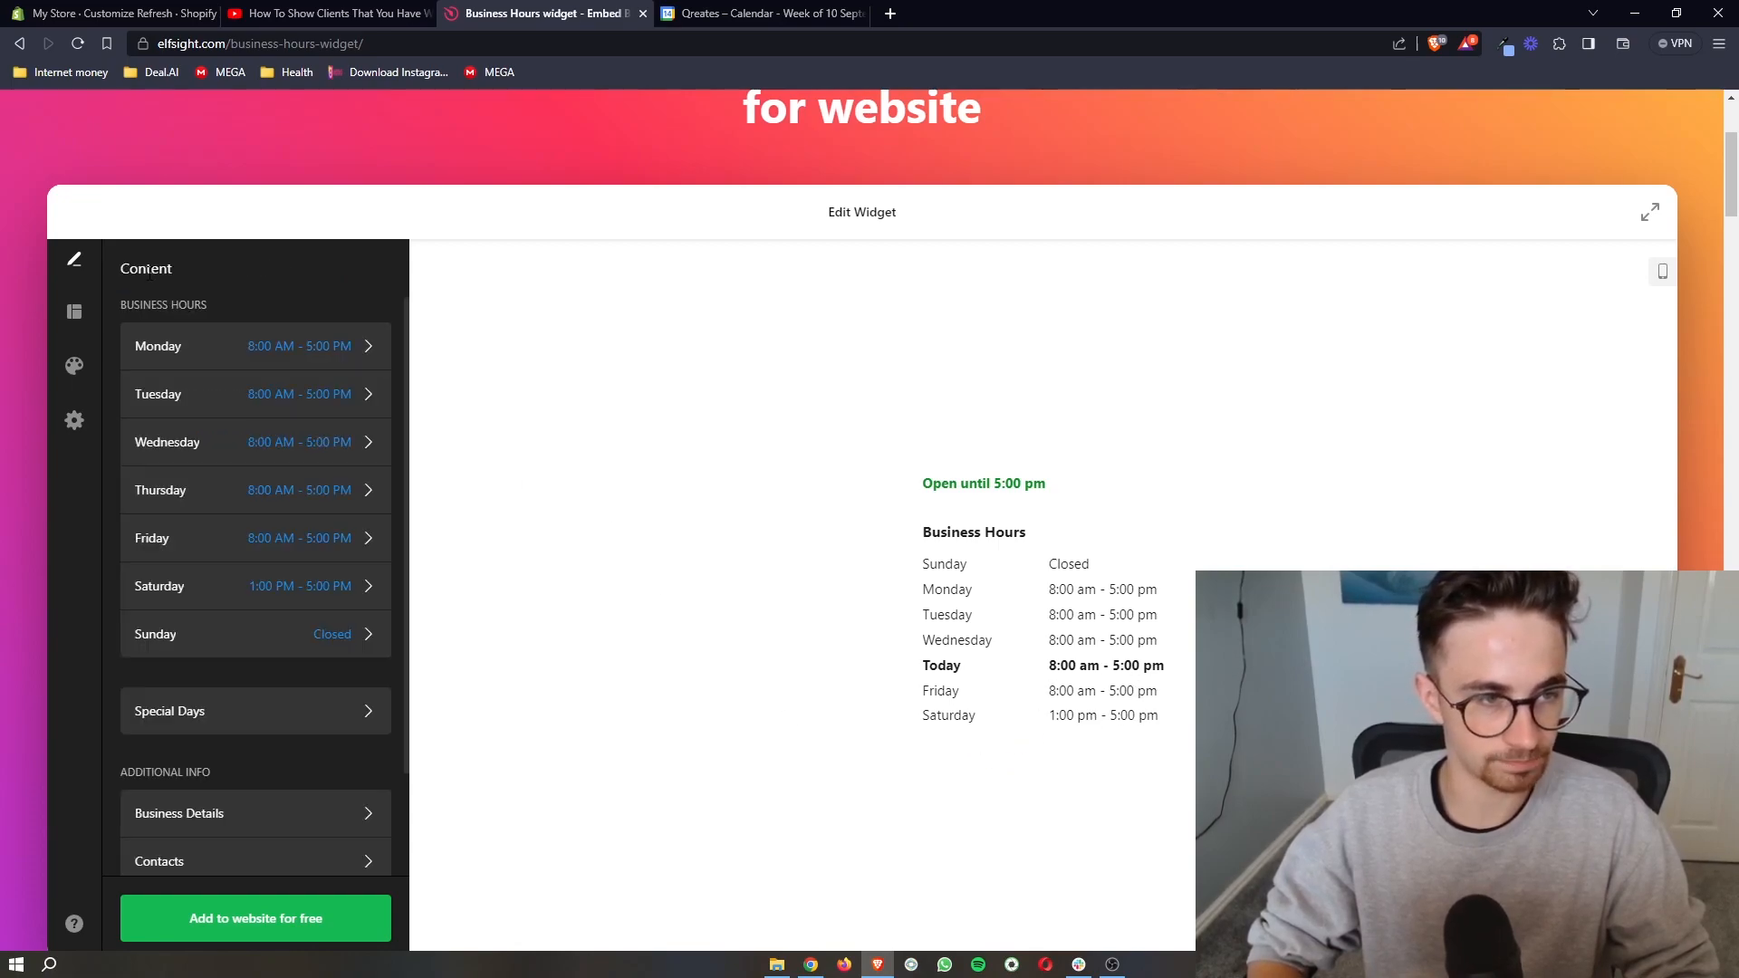
pyautogui.scroll(-3)
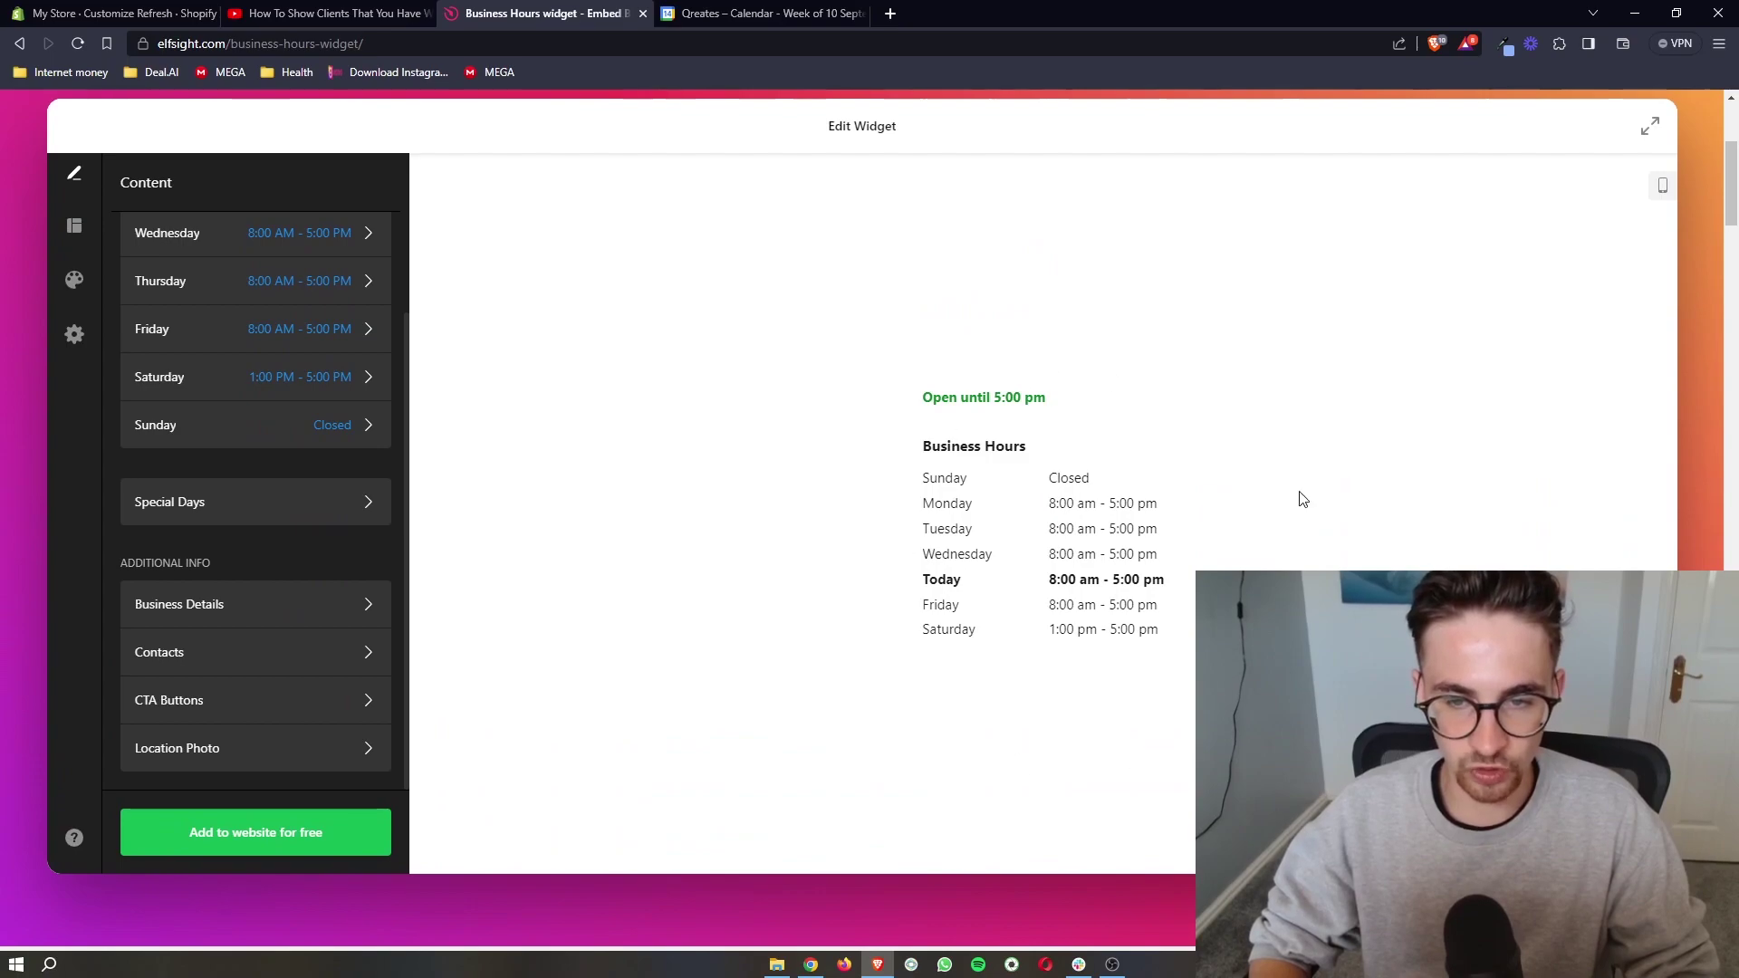
pyautogui.moveTo(344, 681)
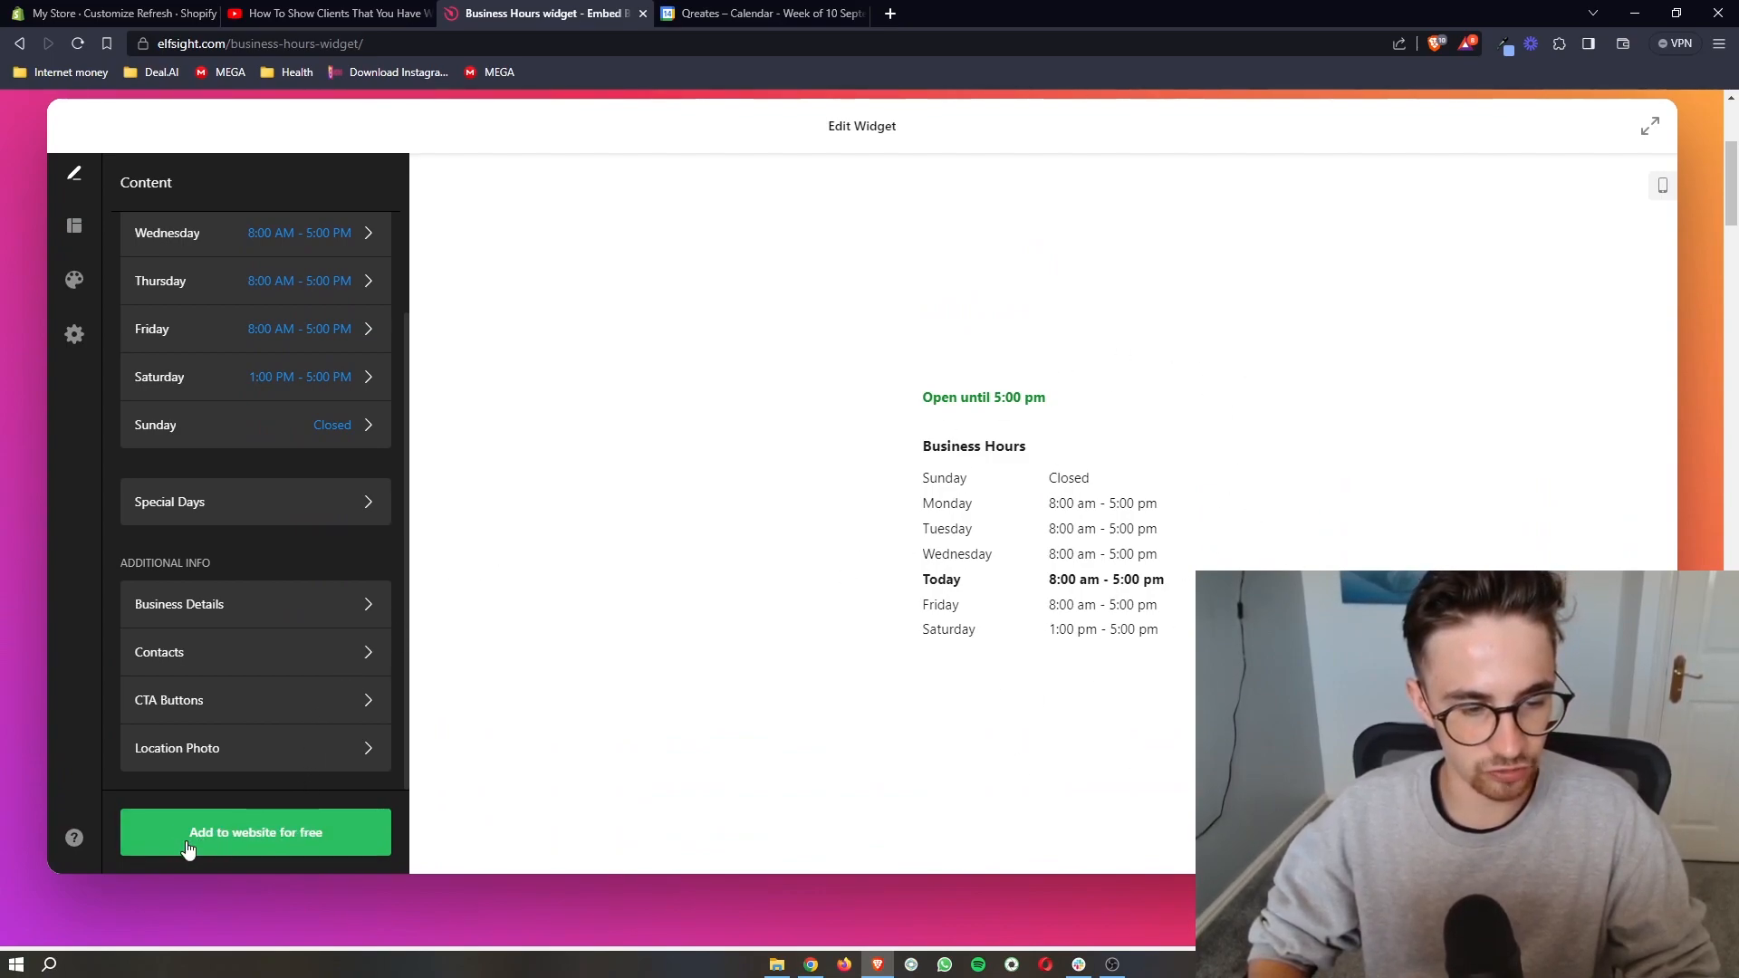
# Choose 'Add to website for free' and publish the Business Hours widget
pyautogui.click(256, 831)
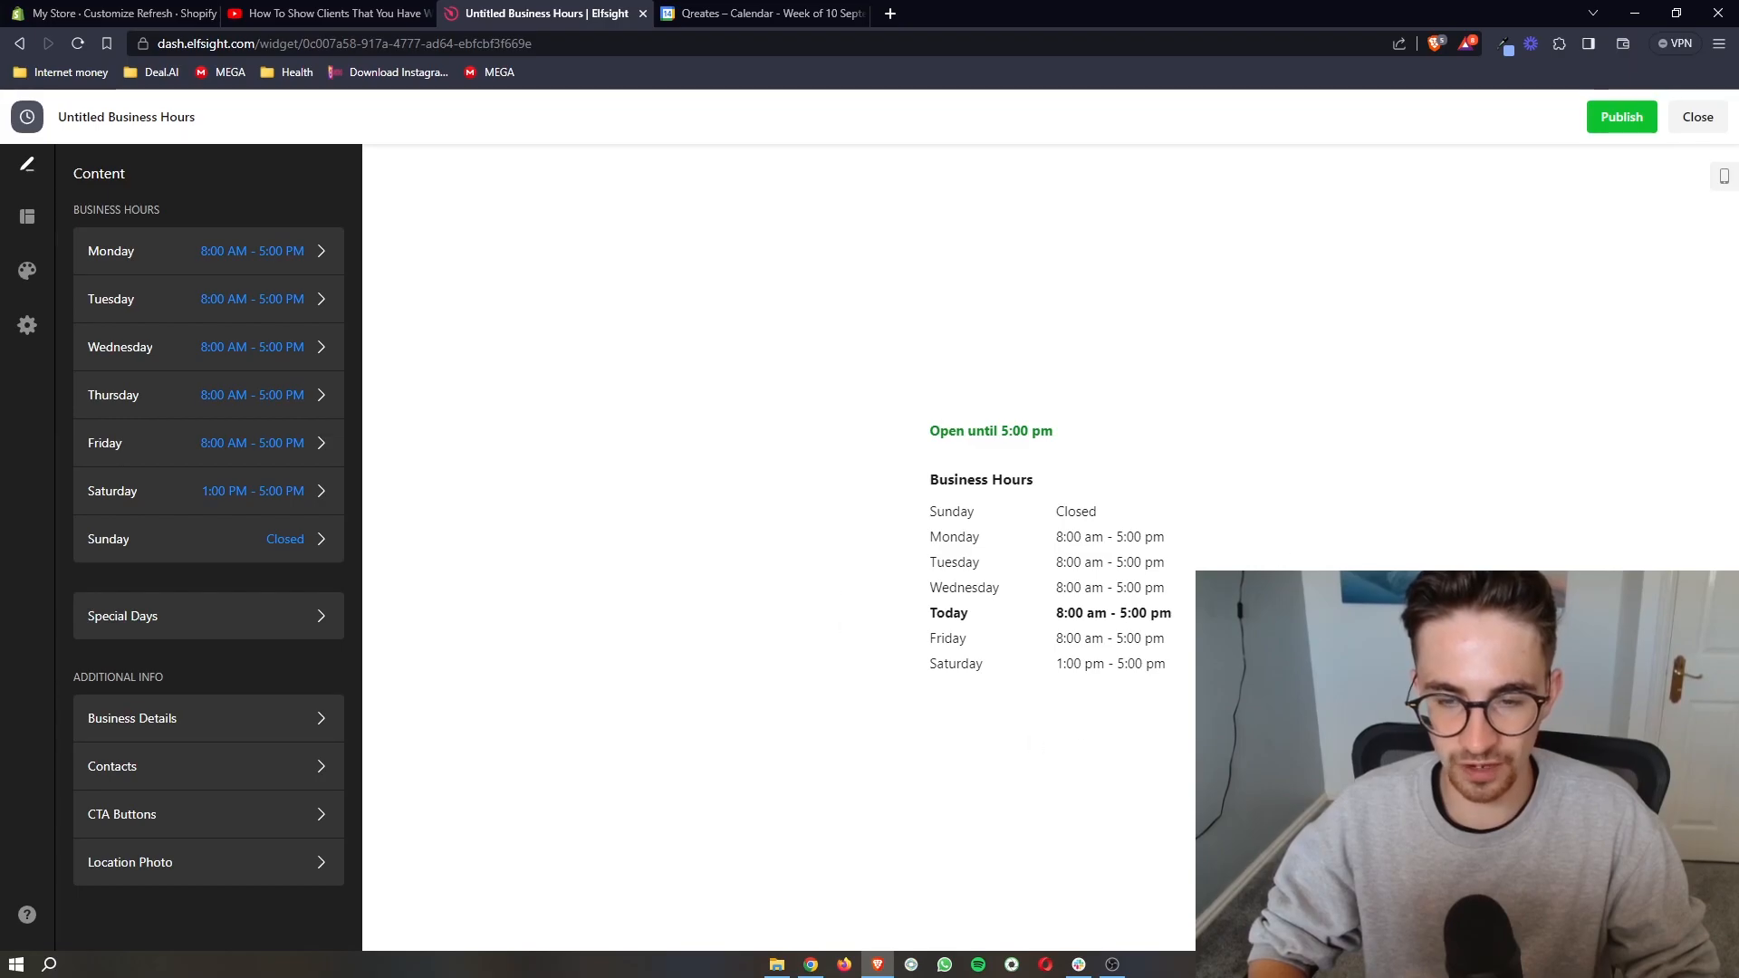
pyautogui.moveTo(1620, 116)
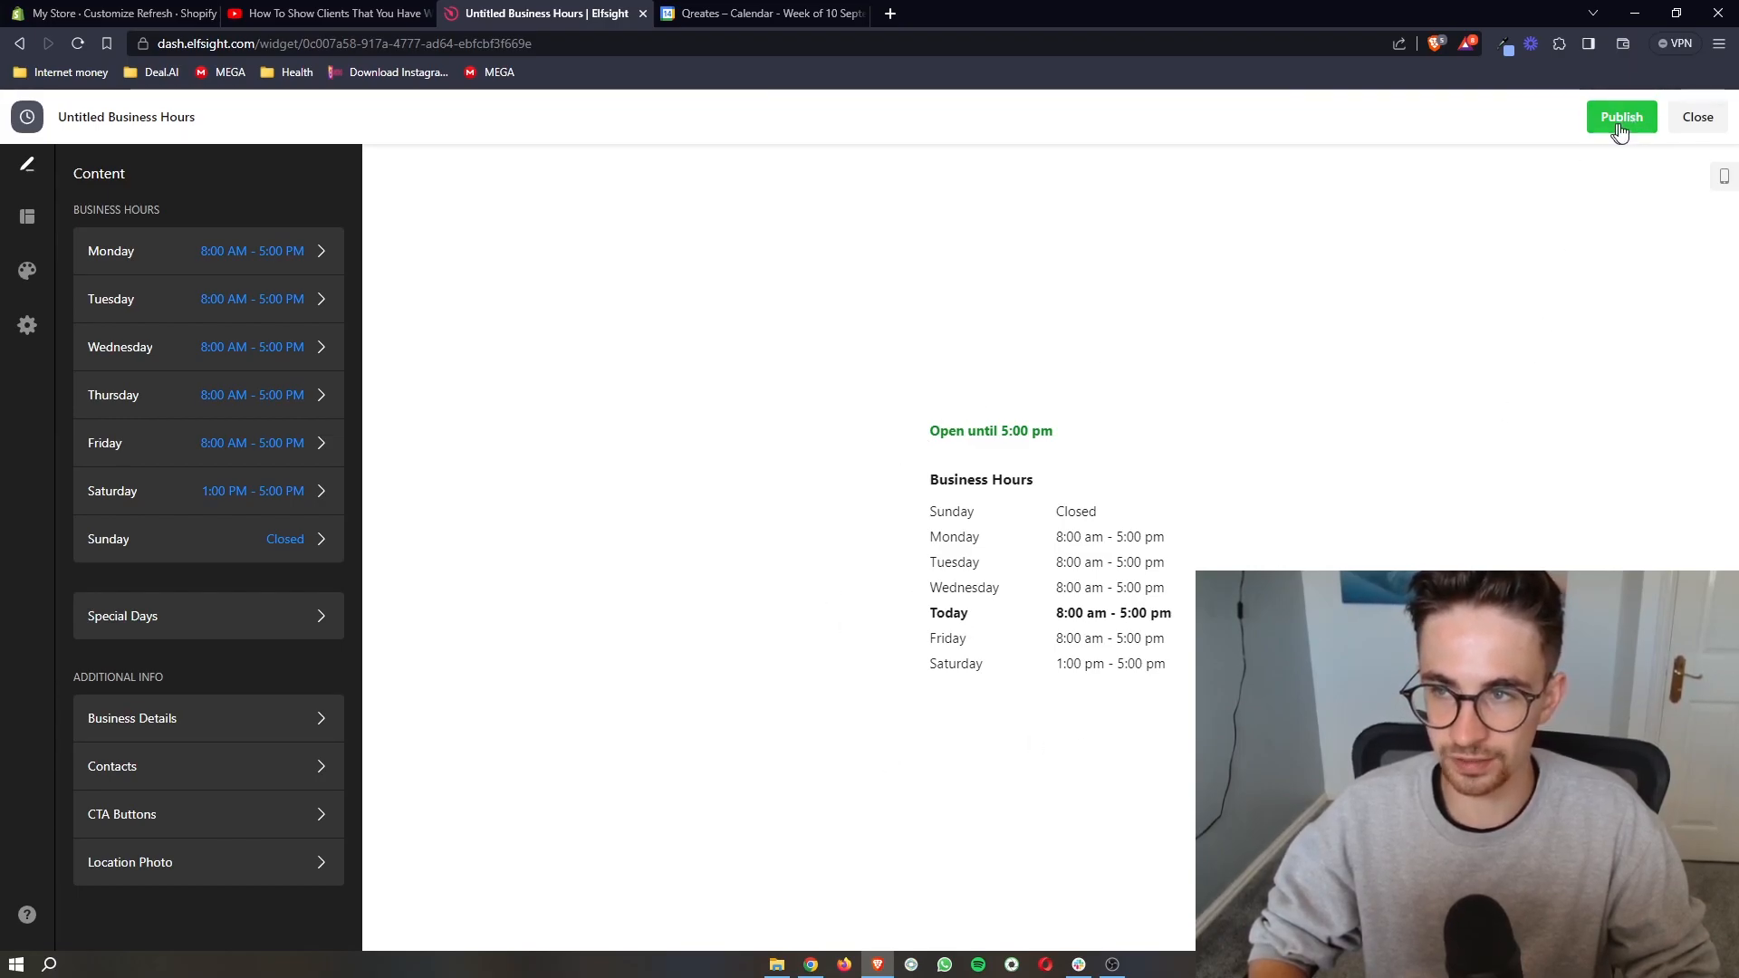
pyautogui.click(1620, 117)
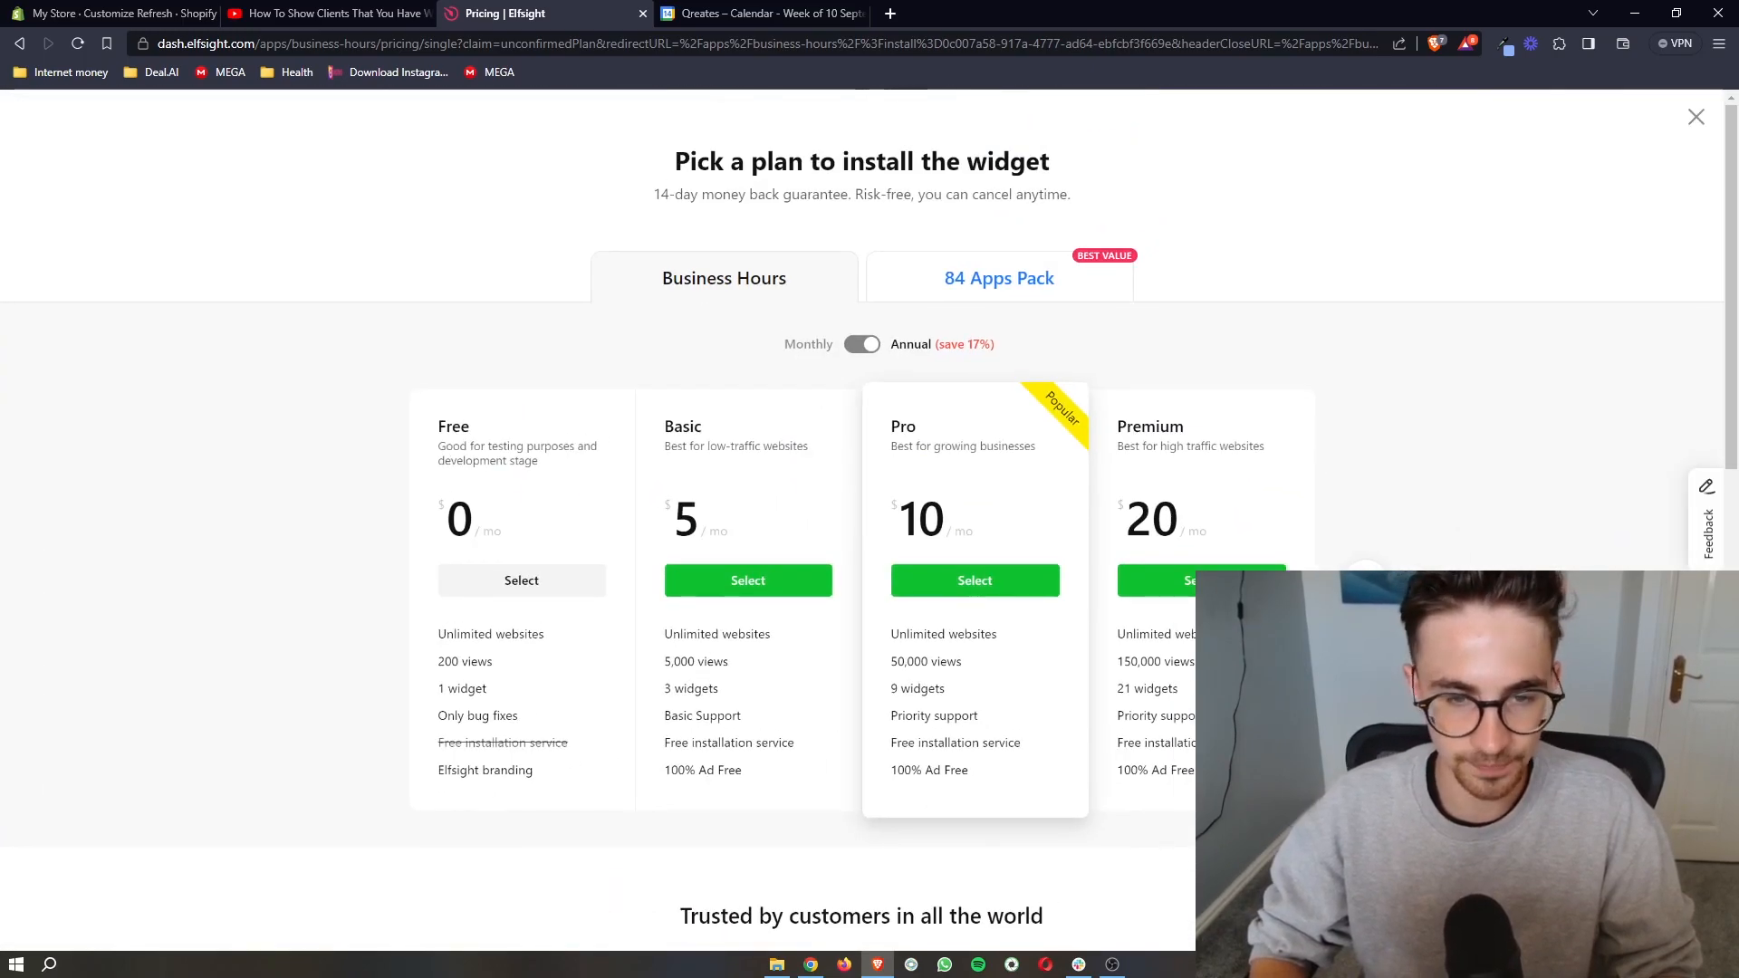
# Select the Free plan, copy the widget's embed code, and return to Shopify
pyautogui.click(110, 14)
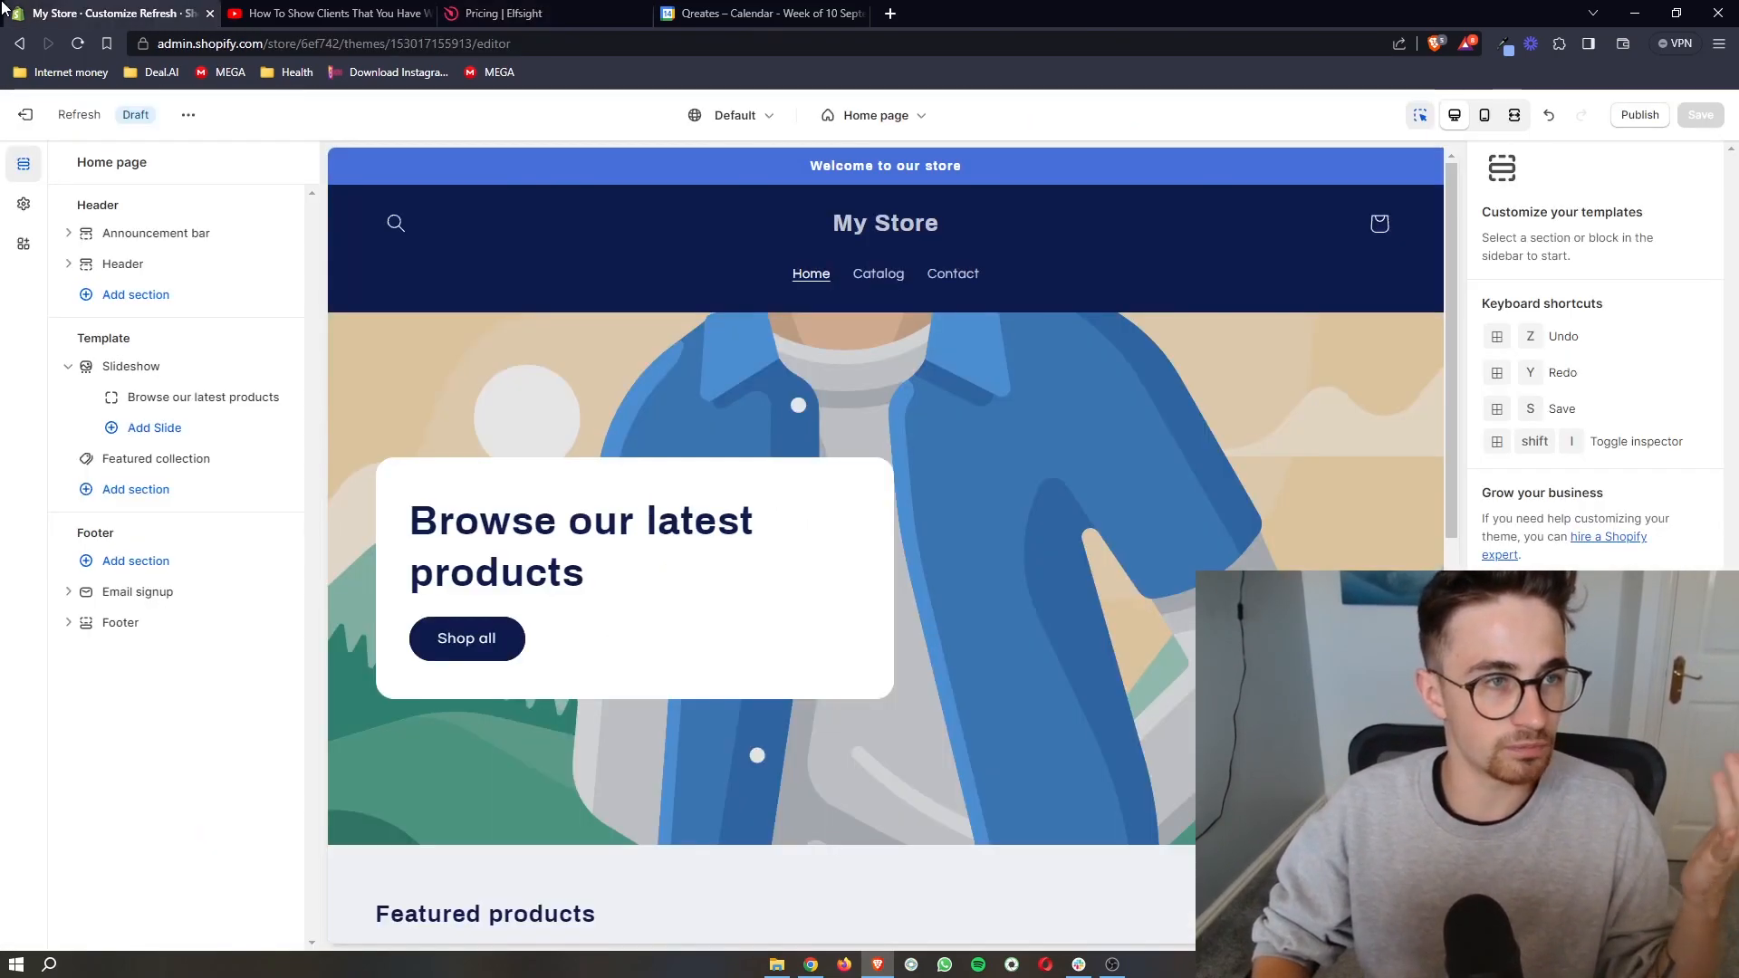
pyautogui.click(493, 14)
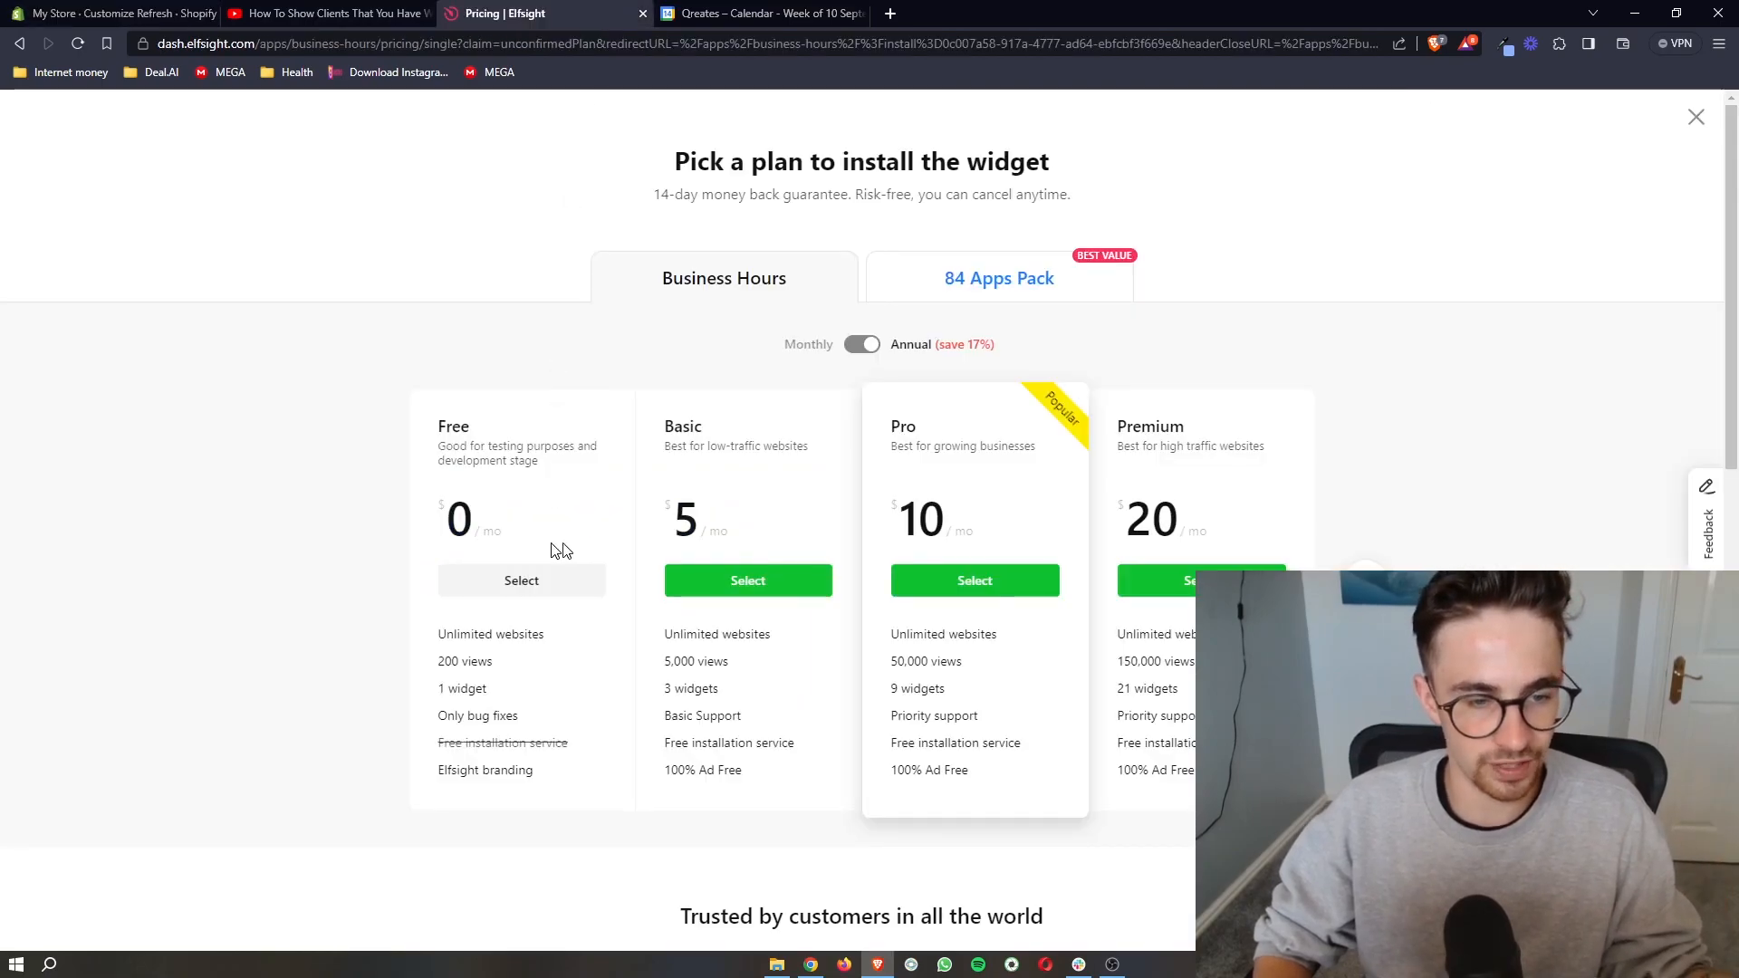
pyautogui.click(521, 580)
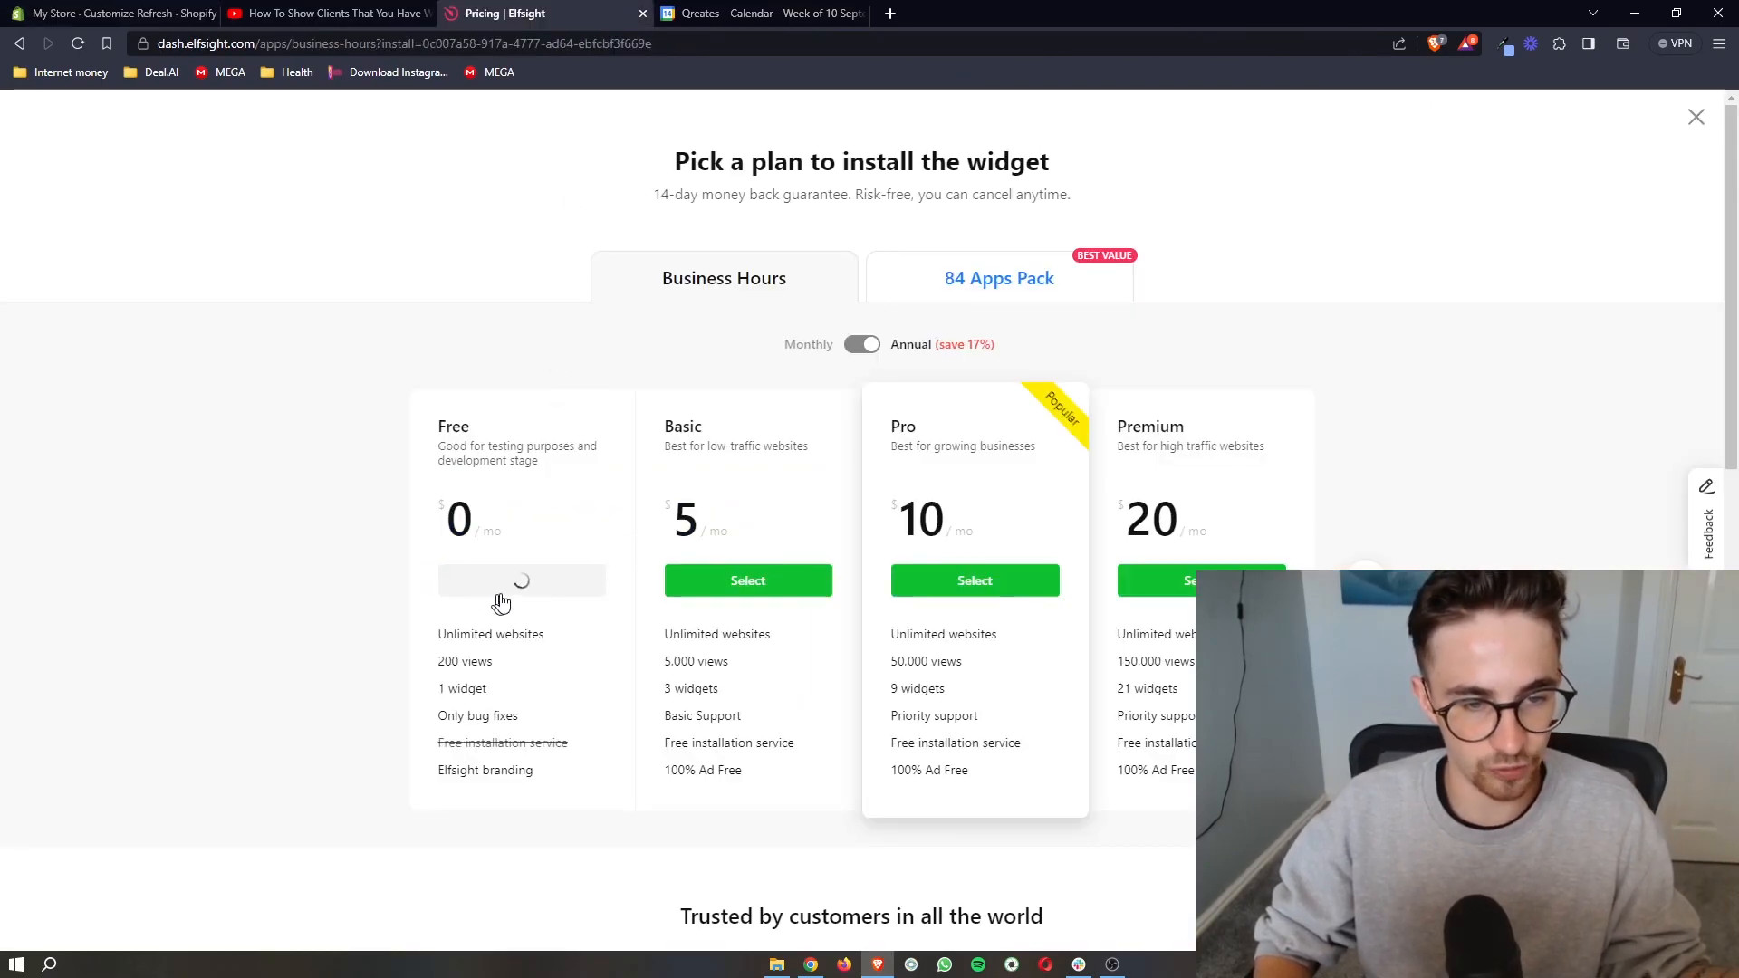
pyautogui.click(521, 580)
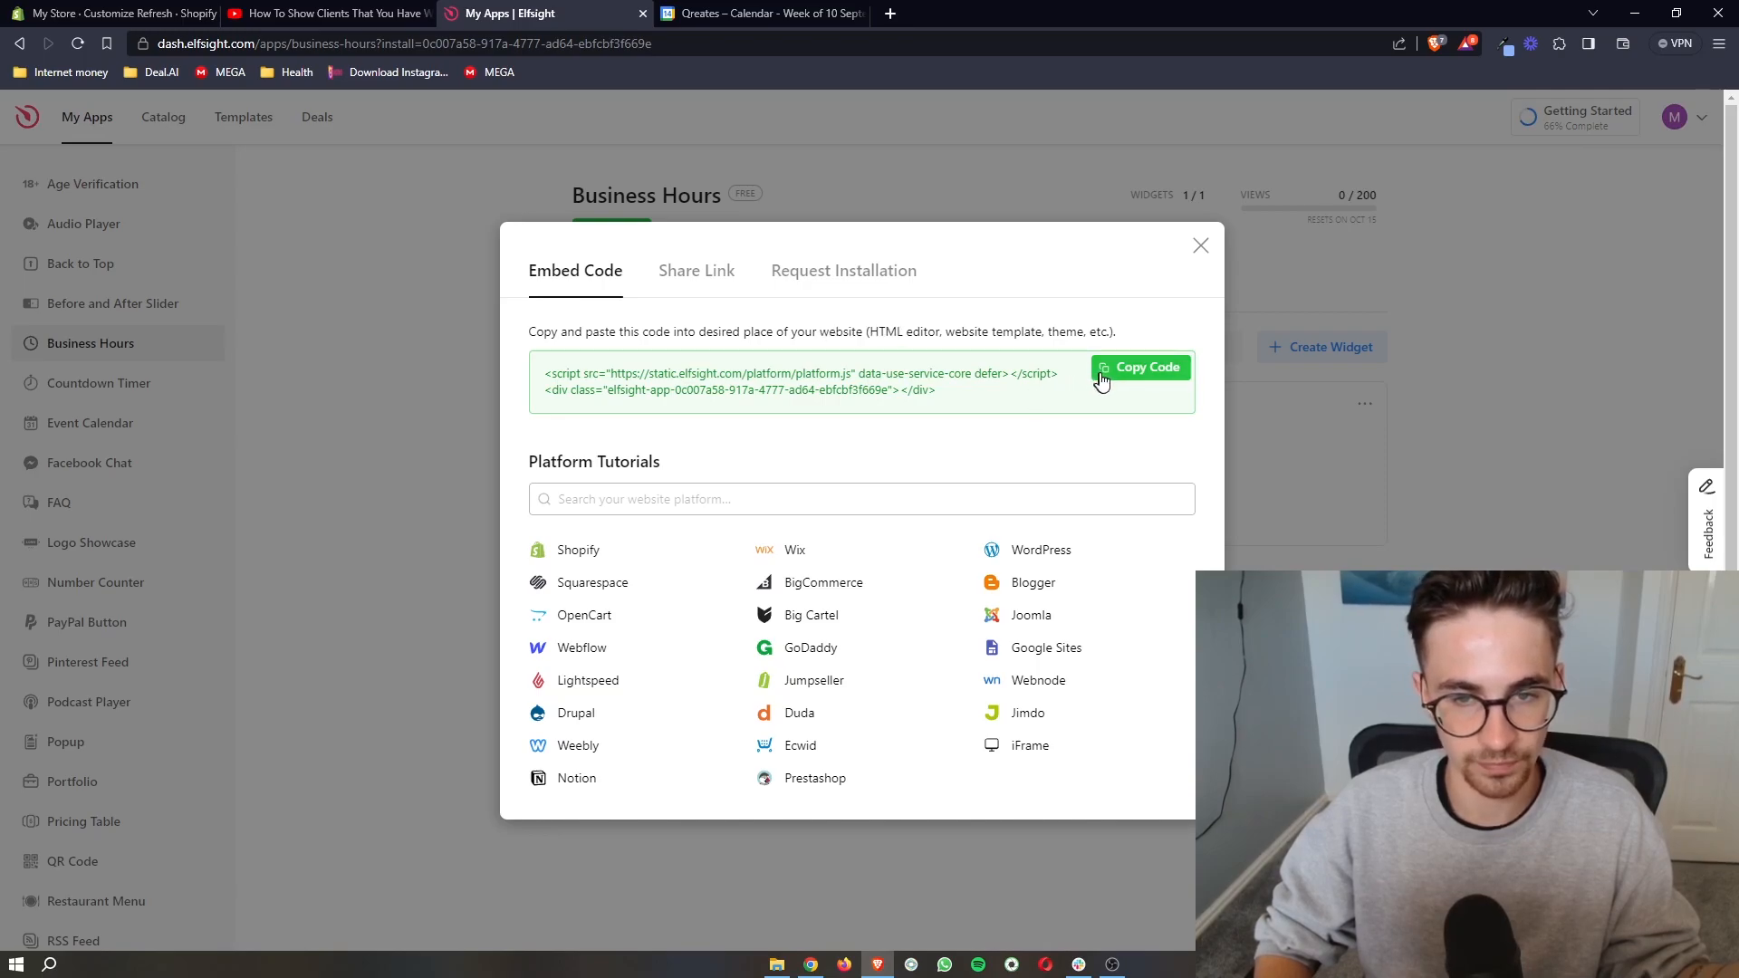
pyautogui.click(1141, 367)
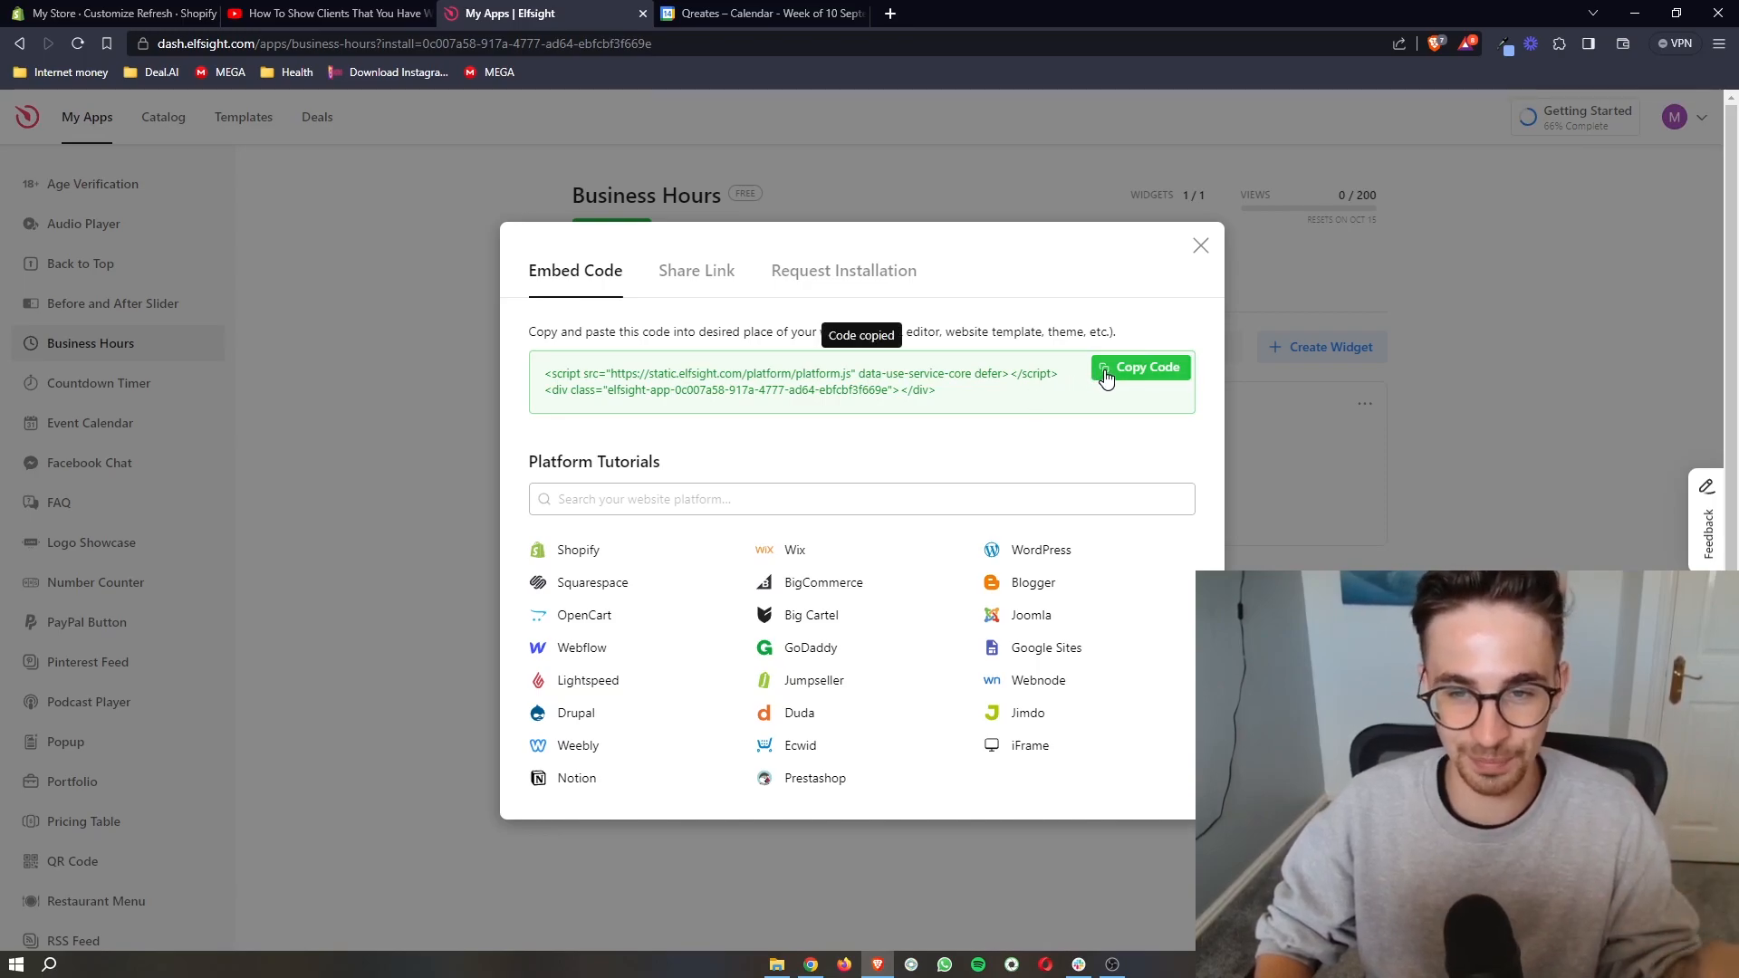
pyautogui.click(105, 13)
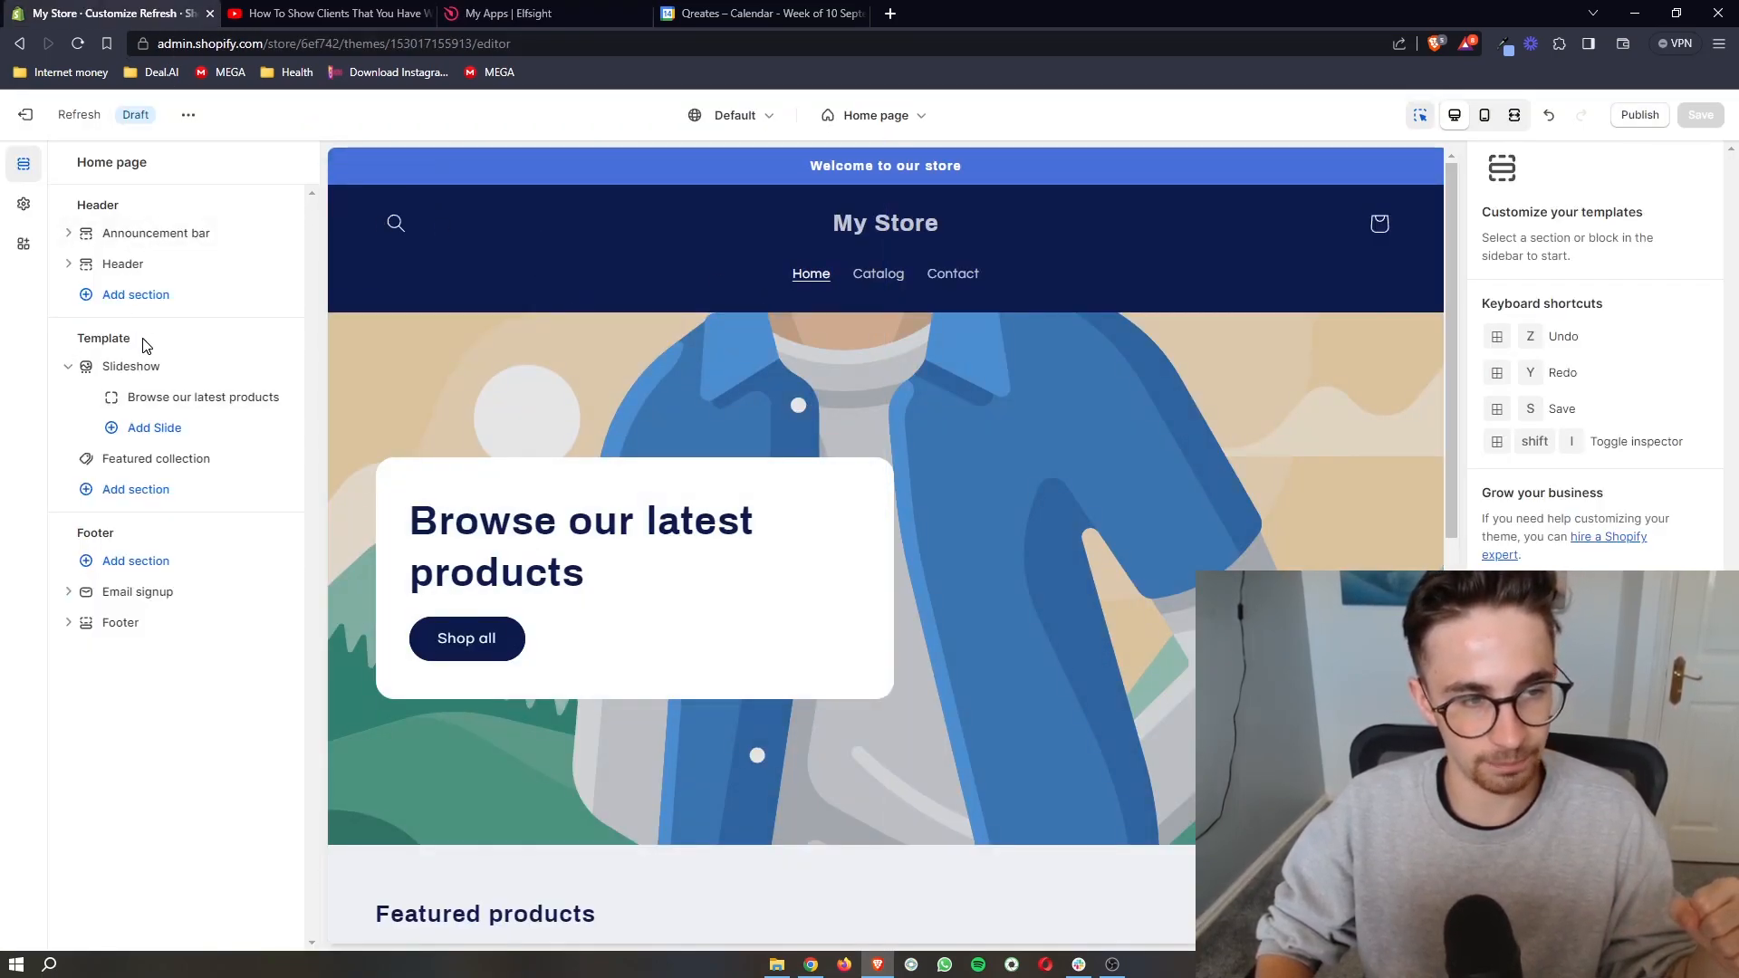
pyautogui.moveTo(130, 366)
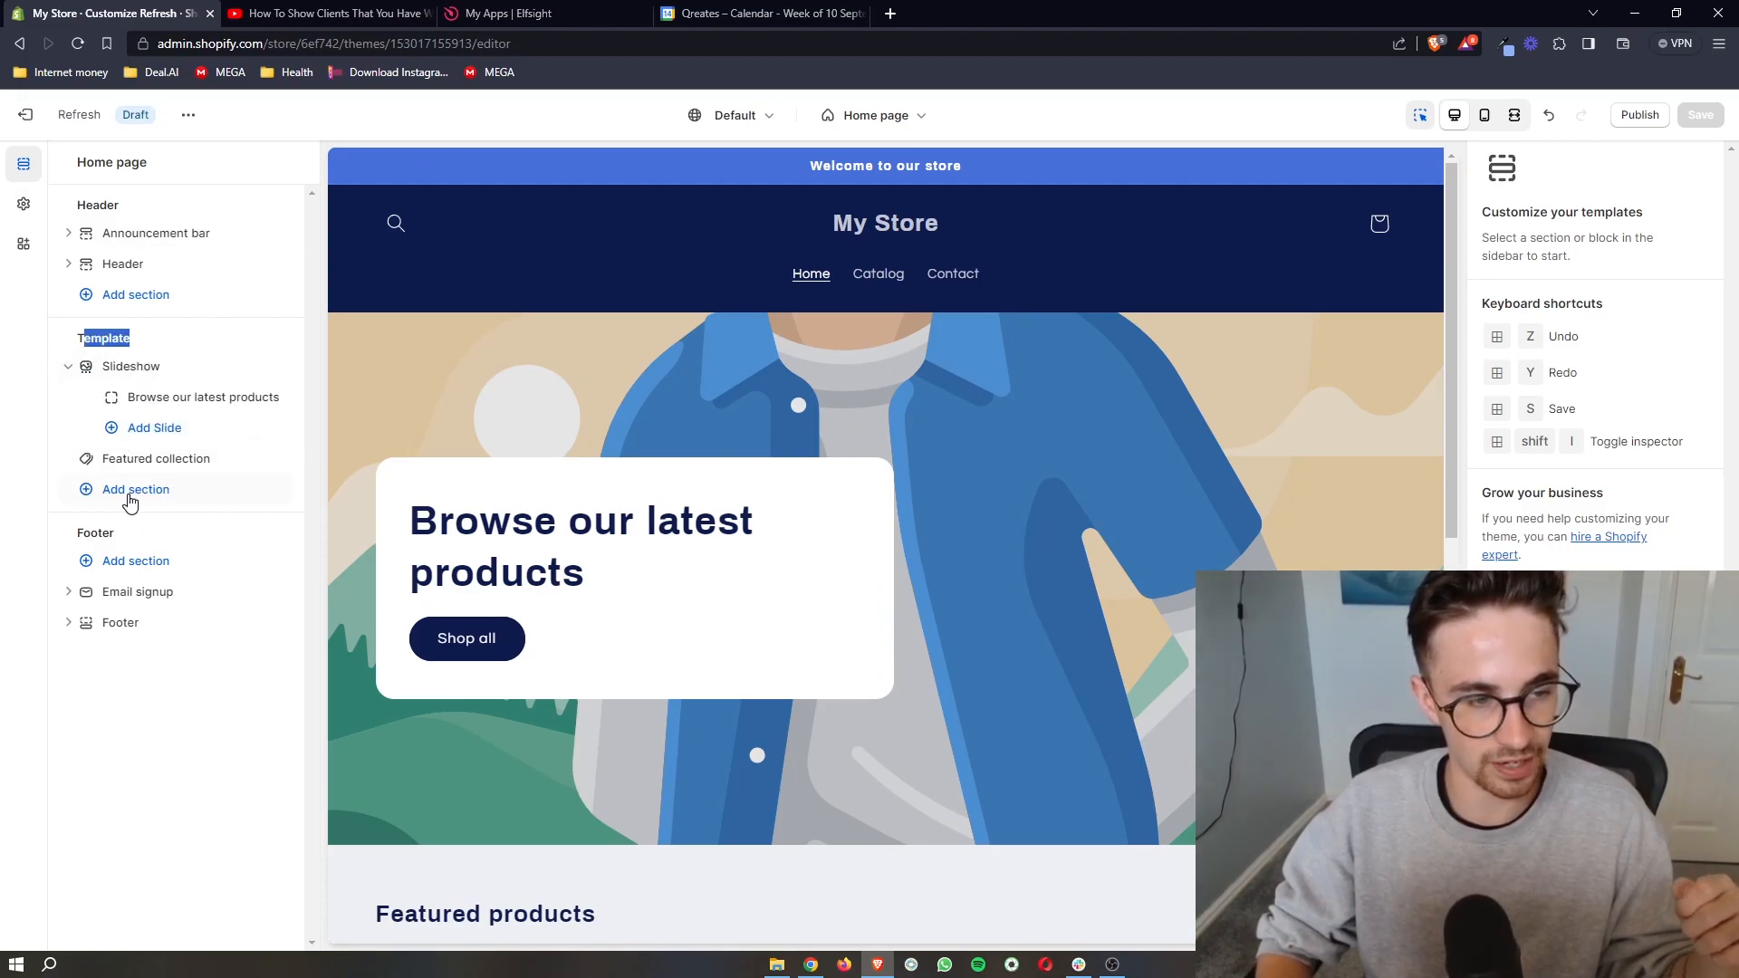
# Add a Custom Liquid section to the home page template
pyautogui.click(134, 489)
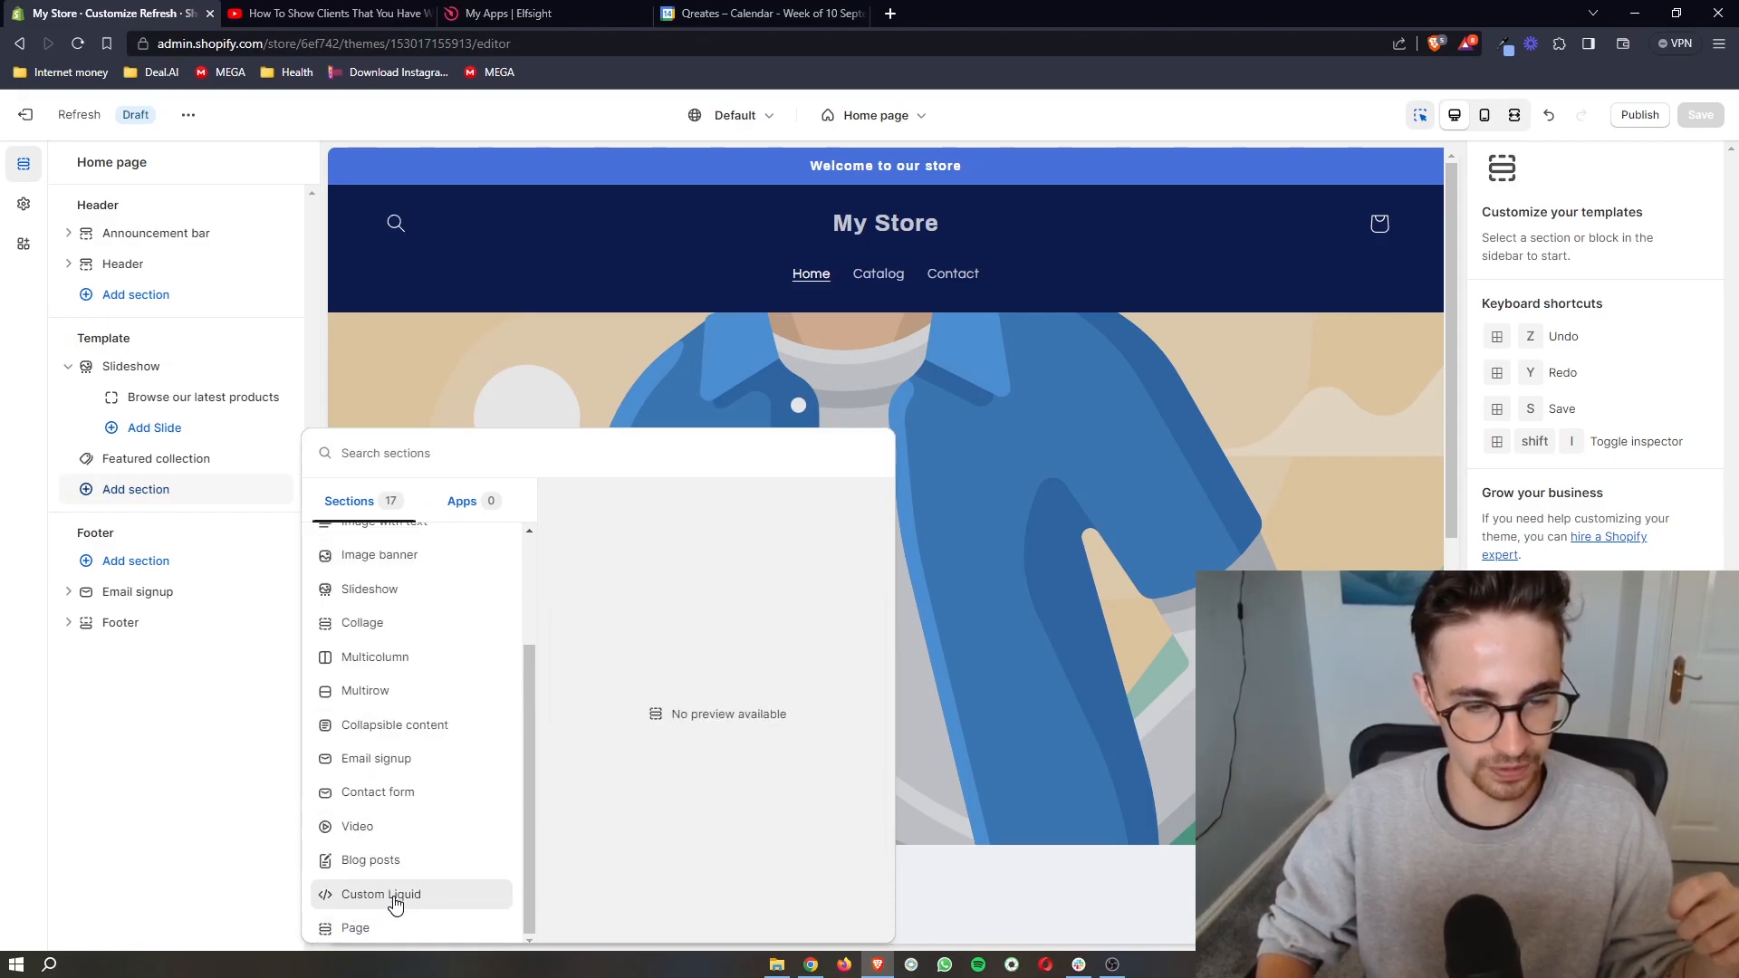
pyautogui.click(380, 894)
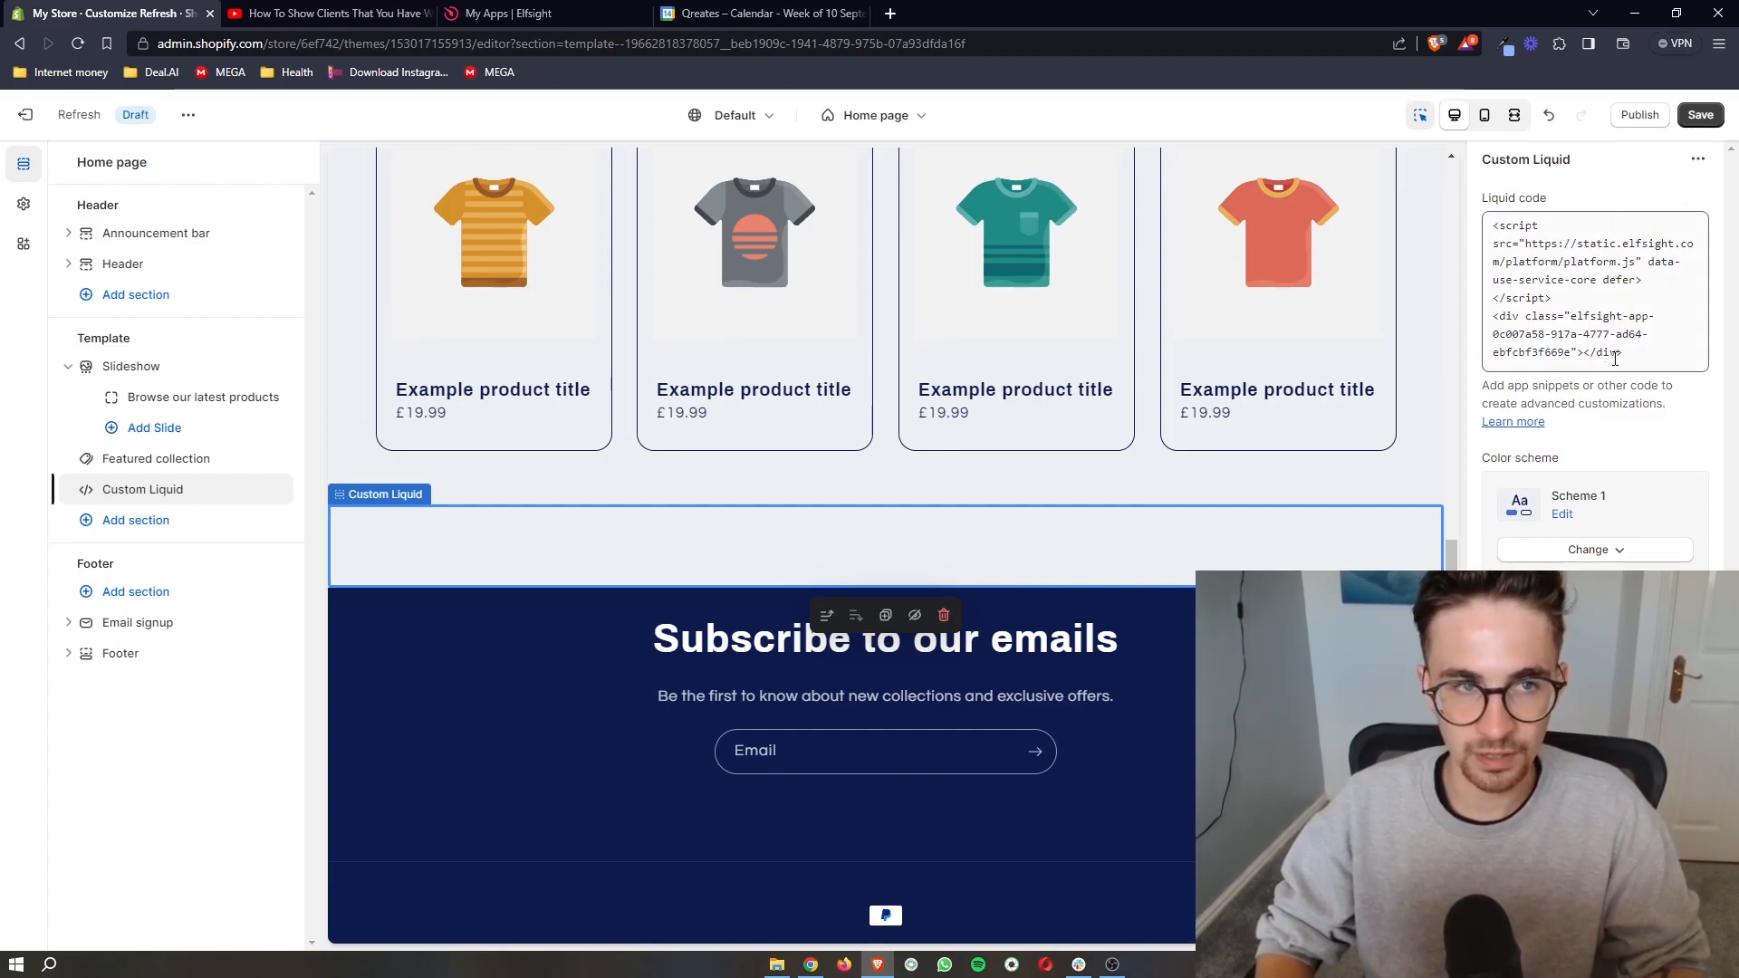
# Save the home page changes containing the Elfsight embed code
pyautogui.click(1699, 114)
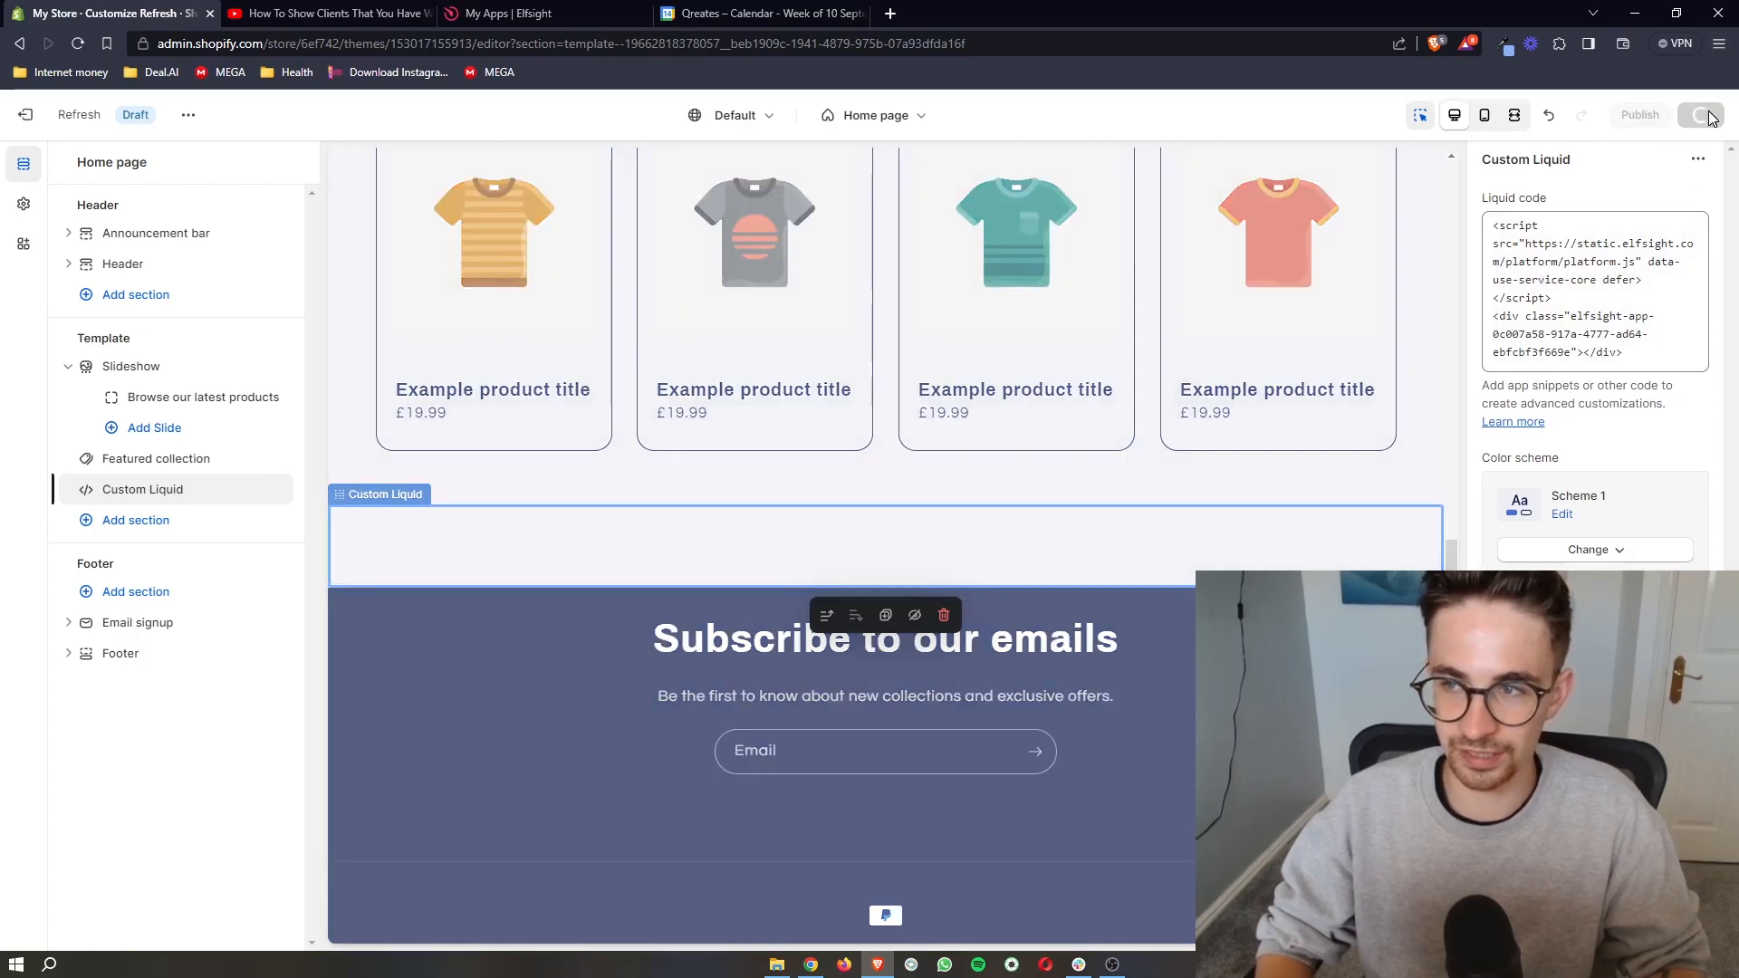
pyautogui.click(1700, 114)
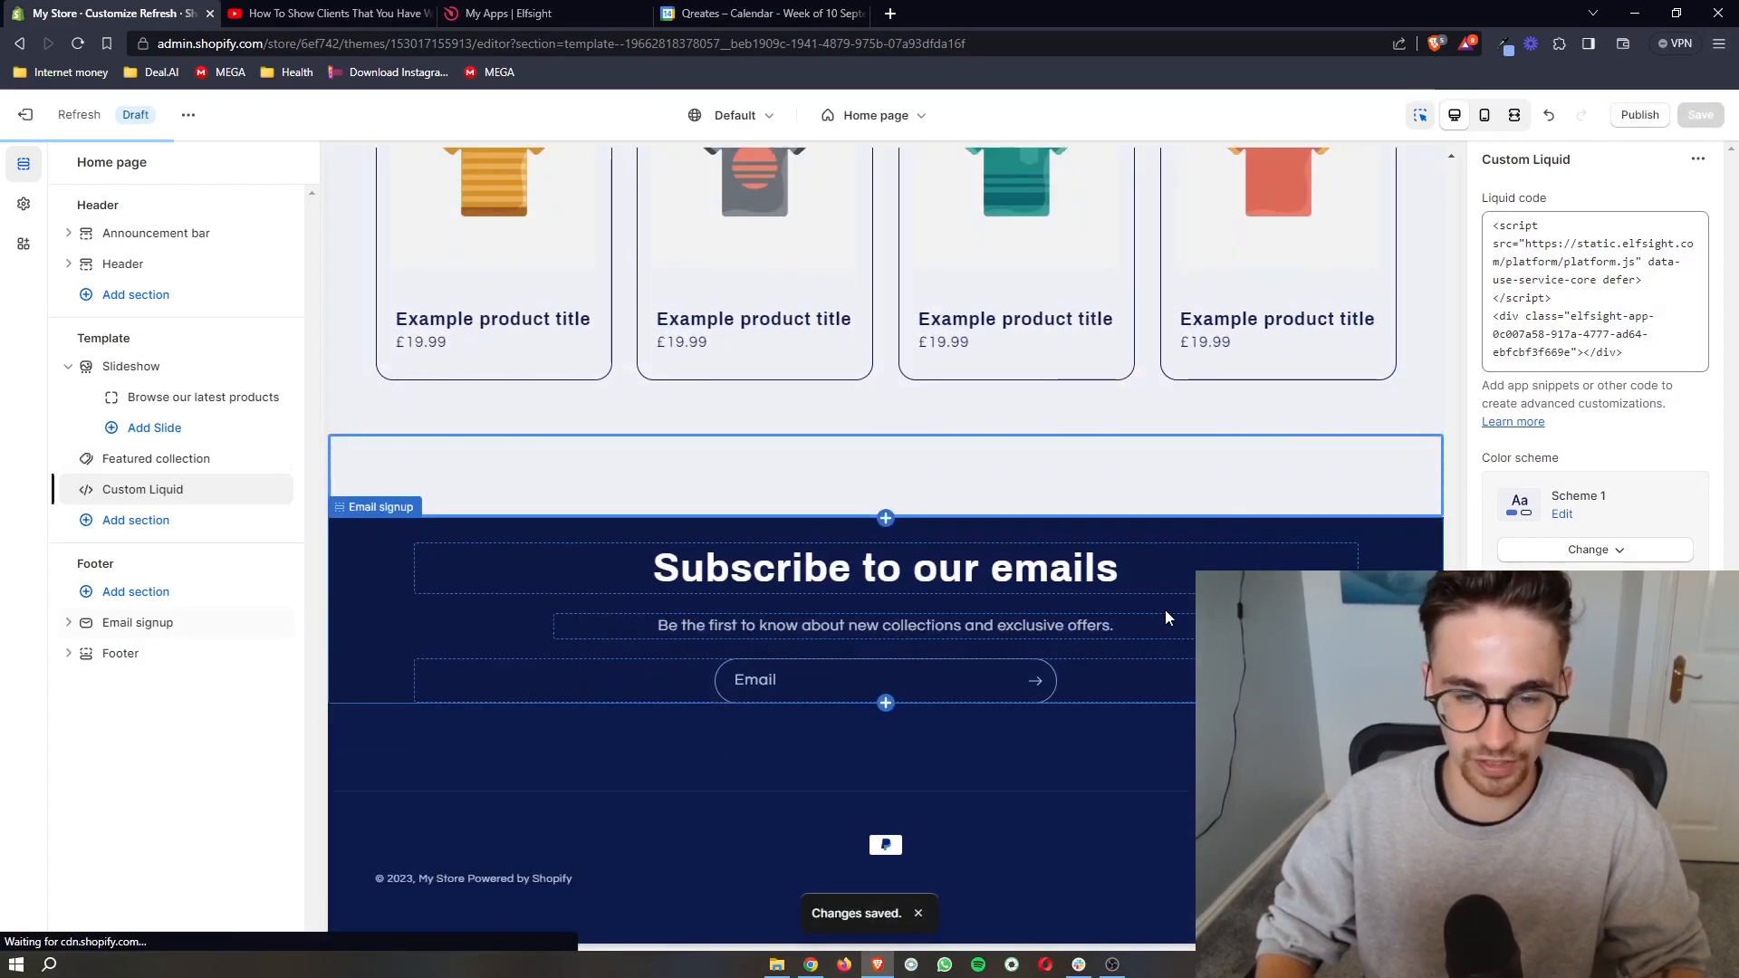